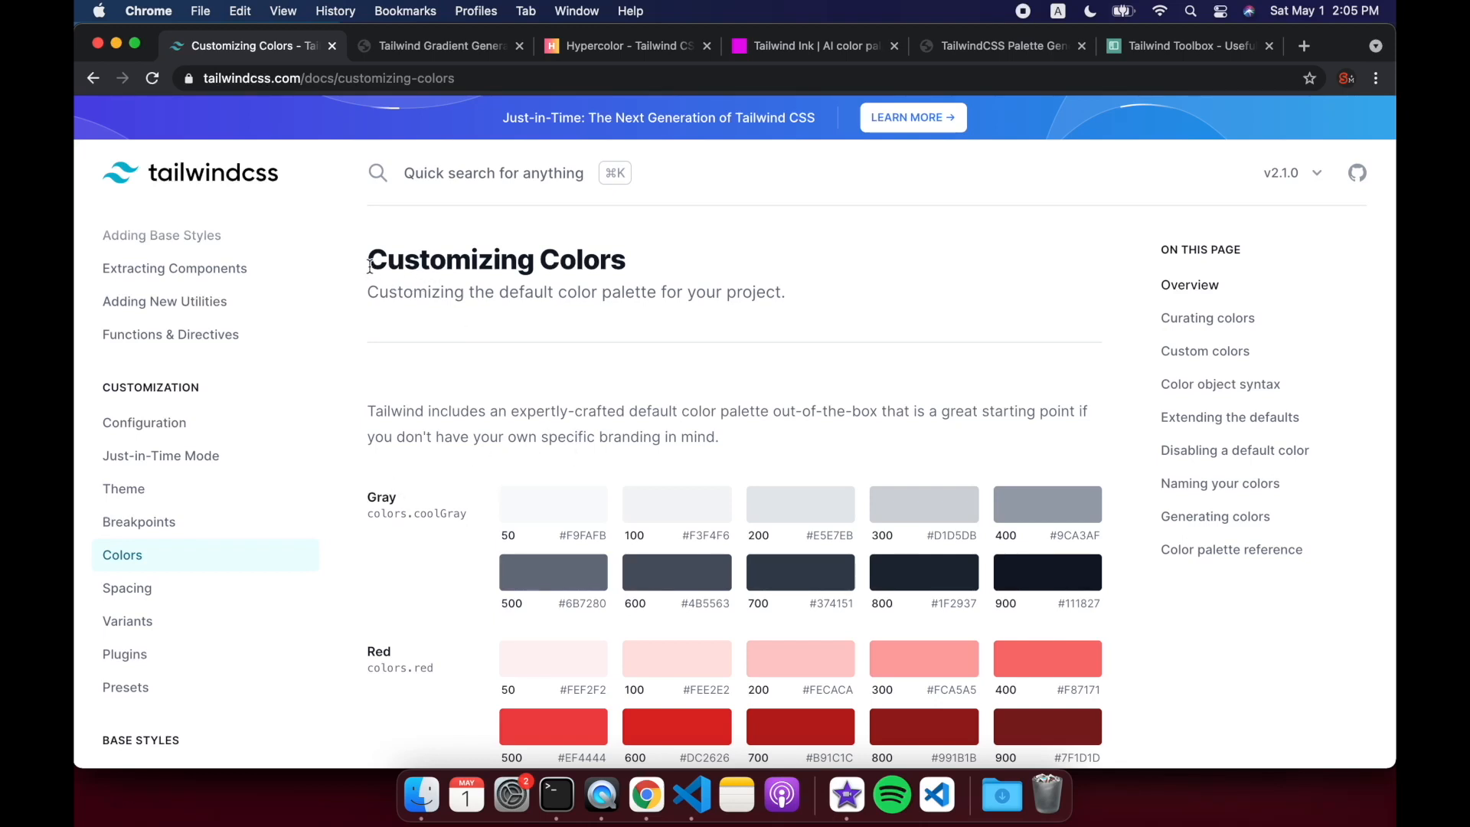
Step: Browse the Customizing Colors docs for the palette import example
double_click(494, 260)
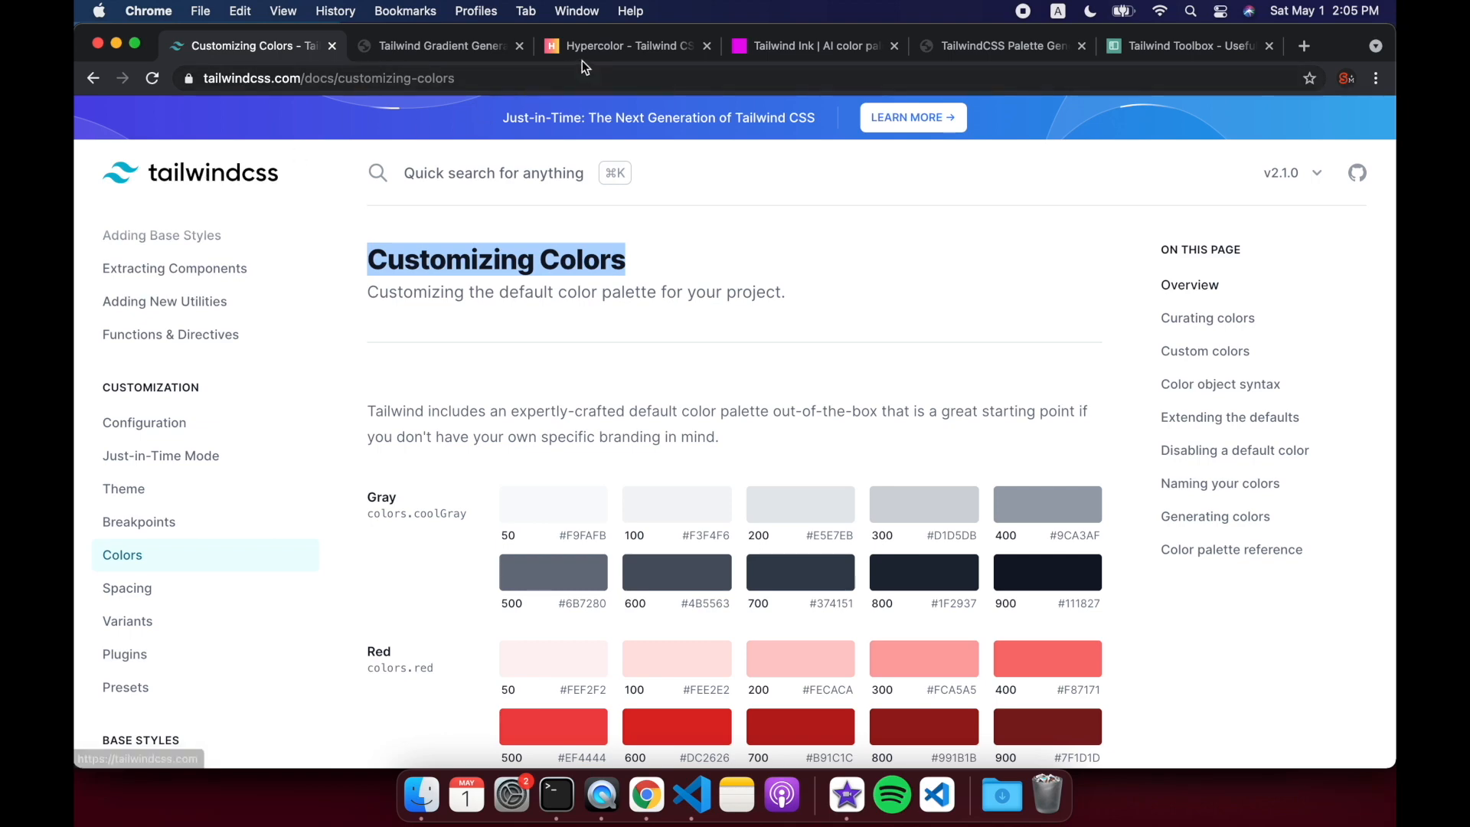
mouse_move(329, 377)
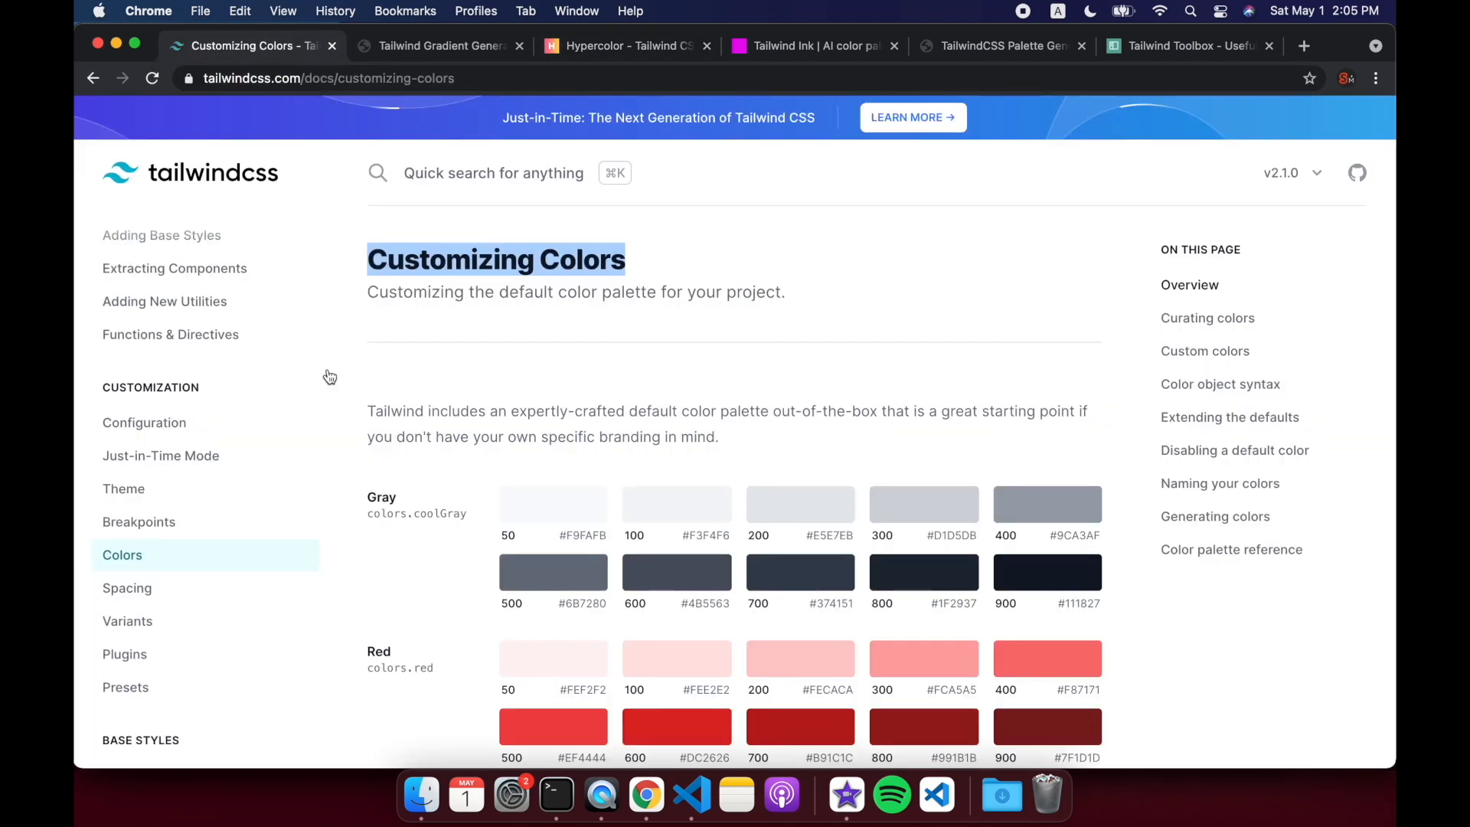
scroll("down", 3)
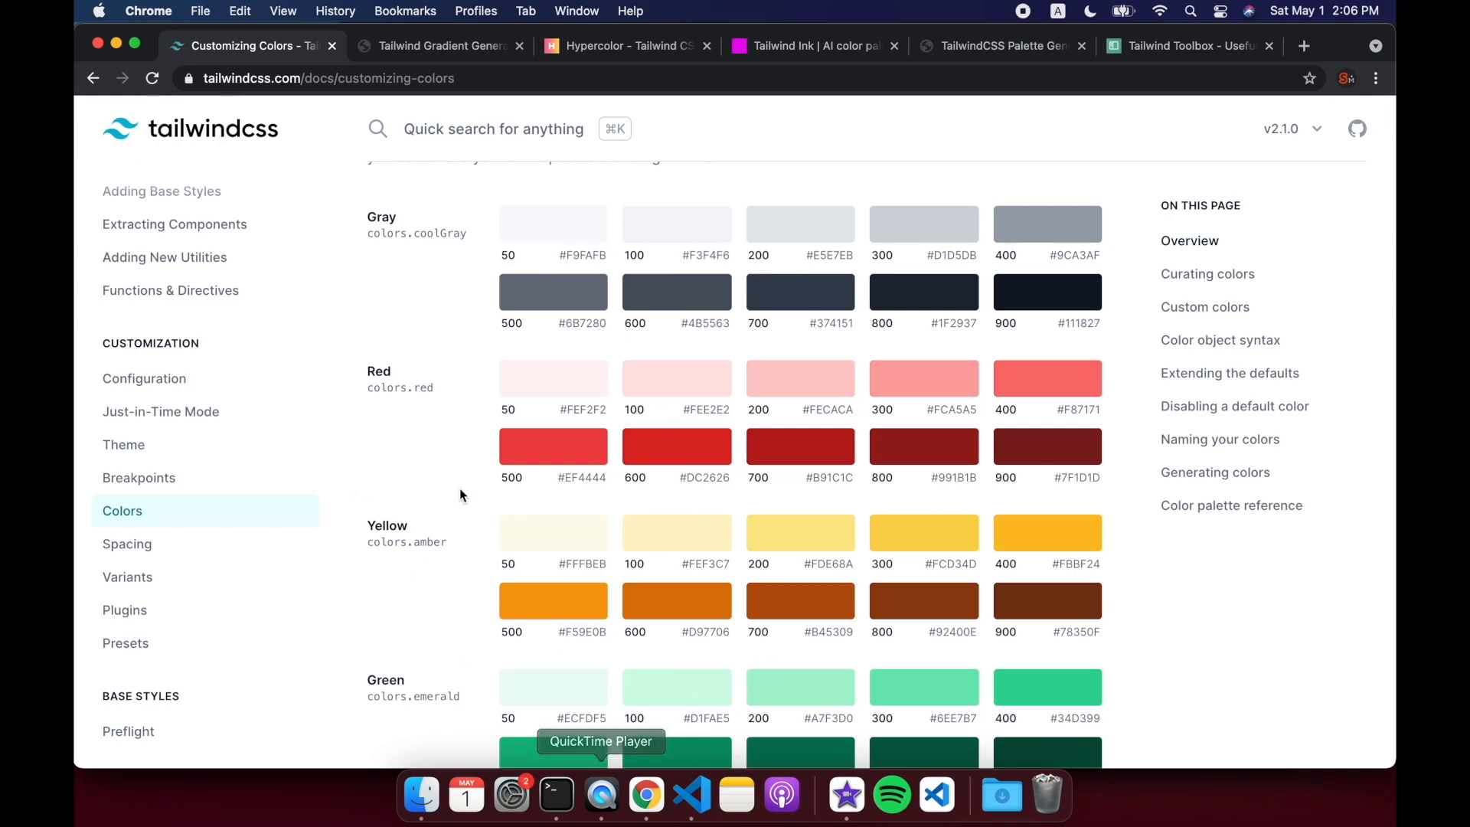
scroll("down", 3)
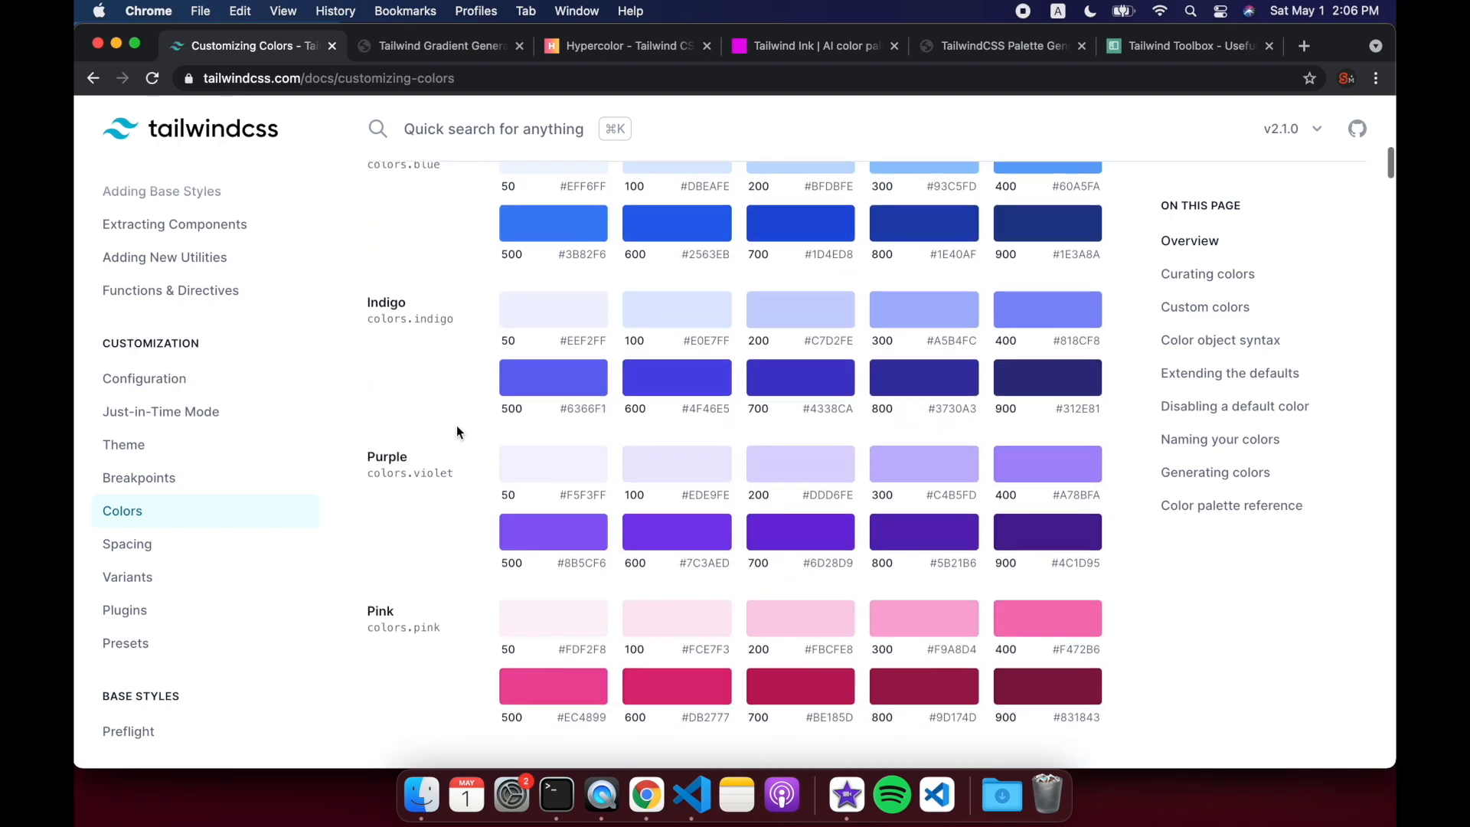
scroll("up", 3)
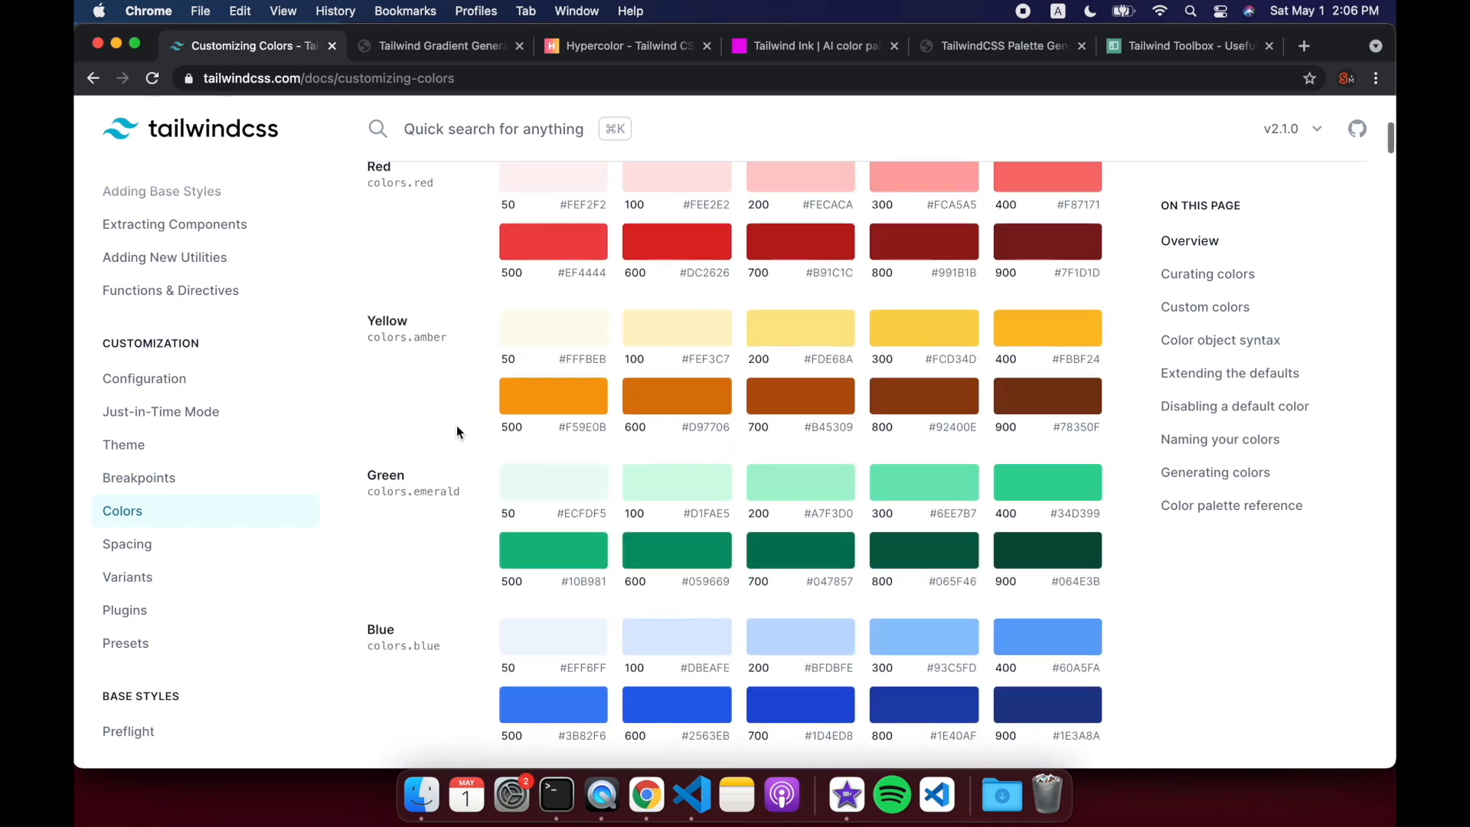
scroll("down", 3)
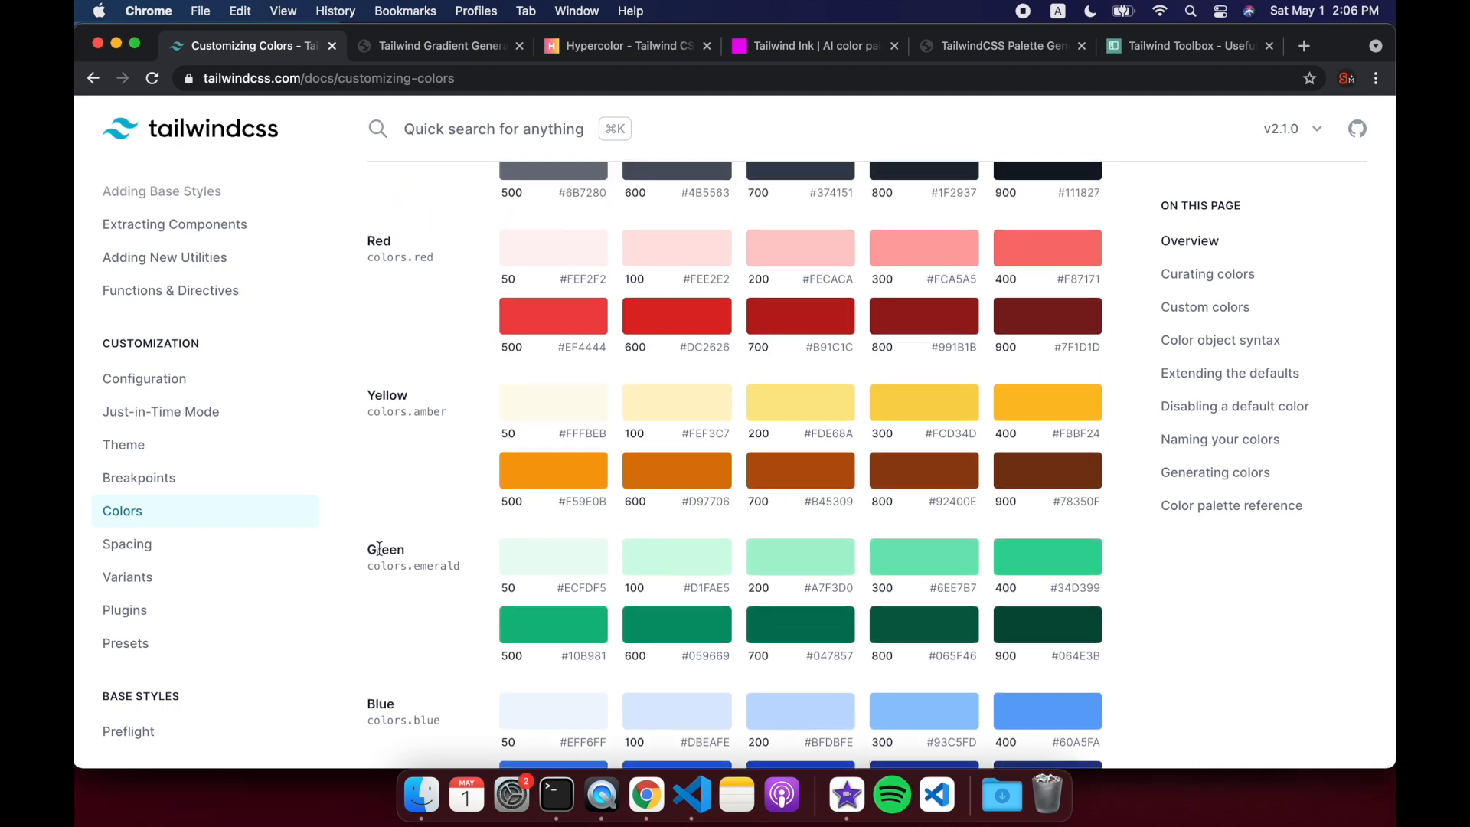
double_click(385, 550)
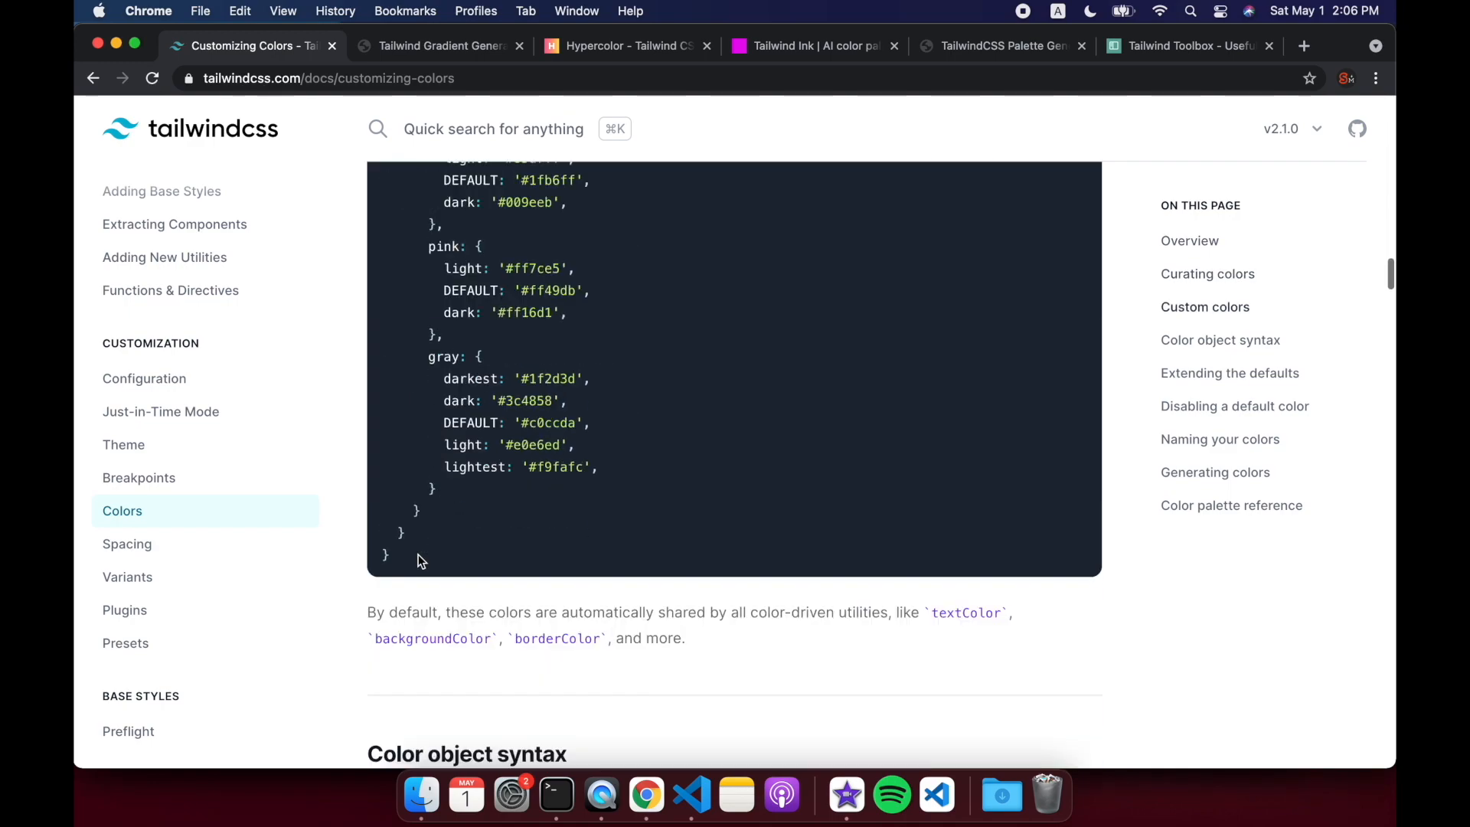
scroll("down", 3)
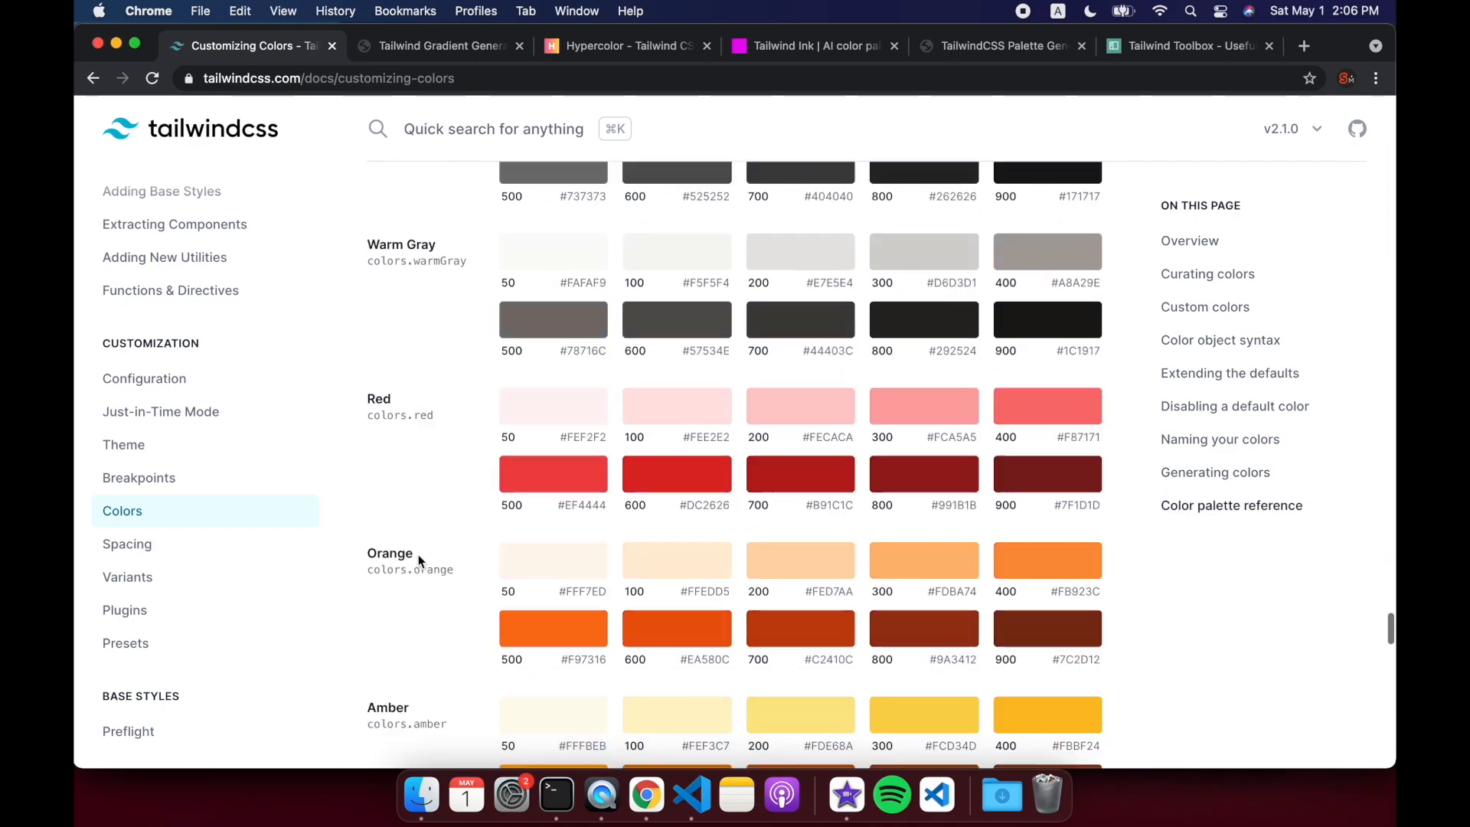
scroll("down", 3)
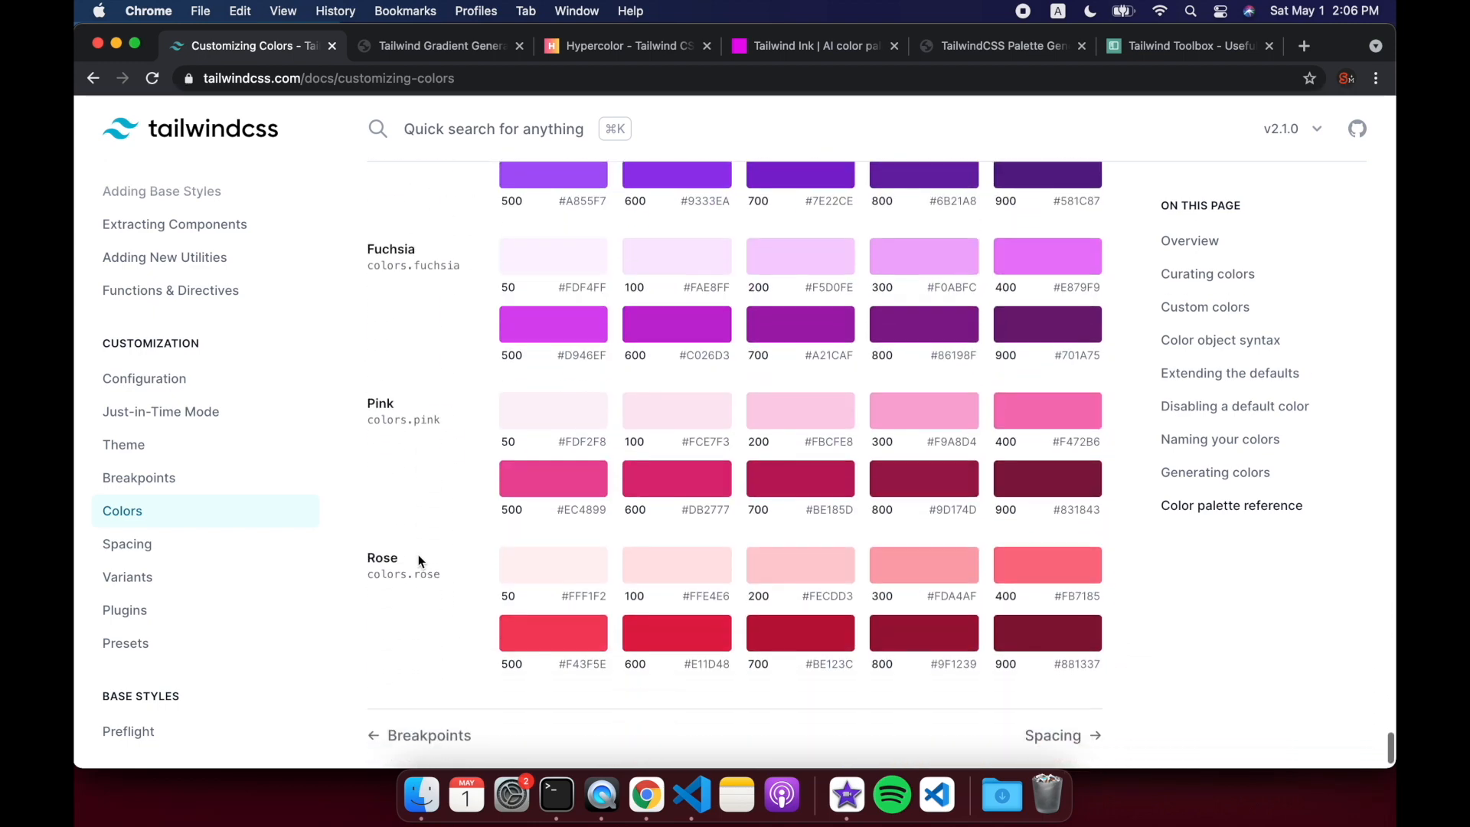
scroll("up", 3)
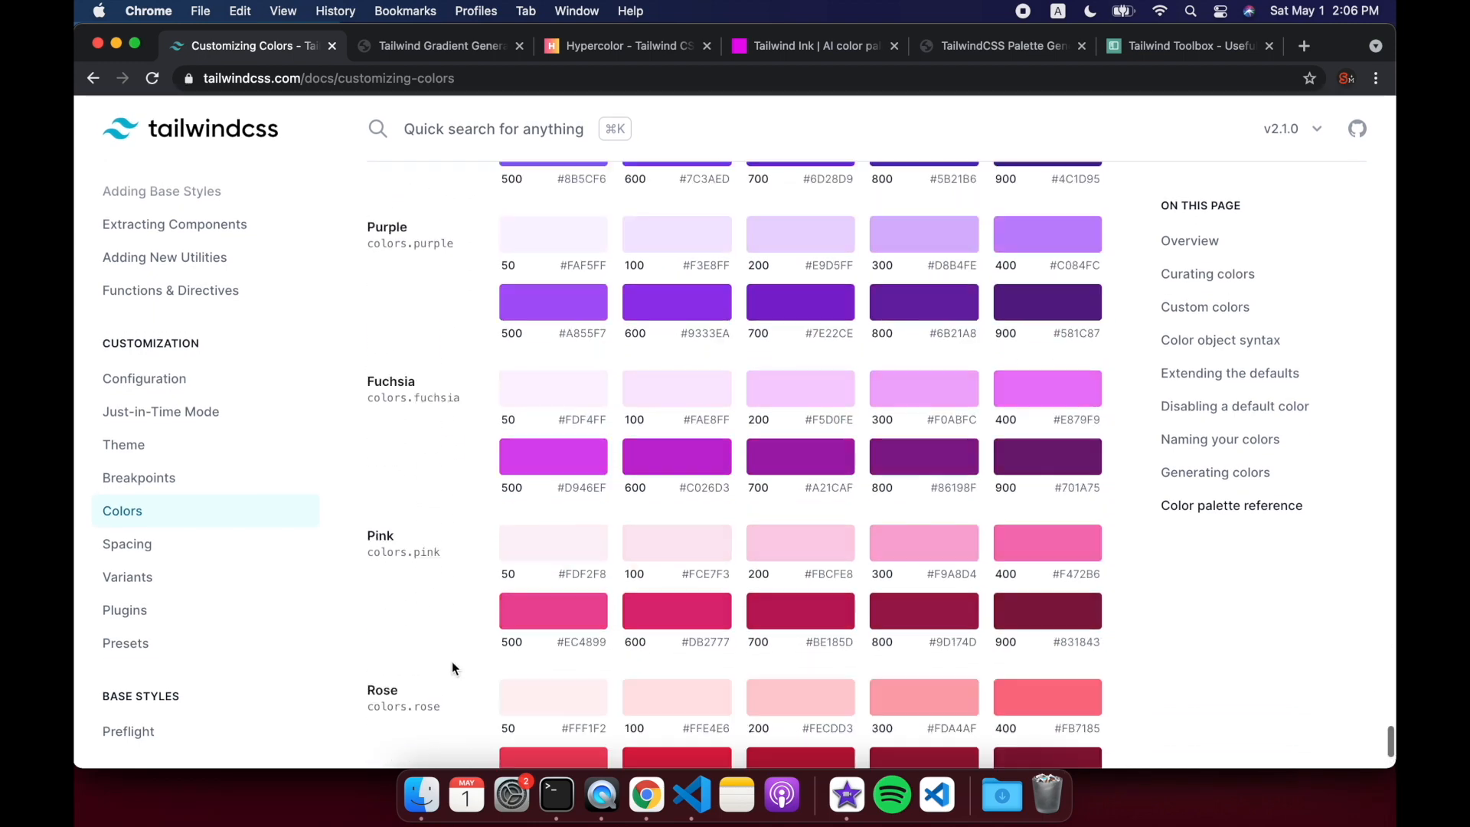
scroll("down", 3)
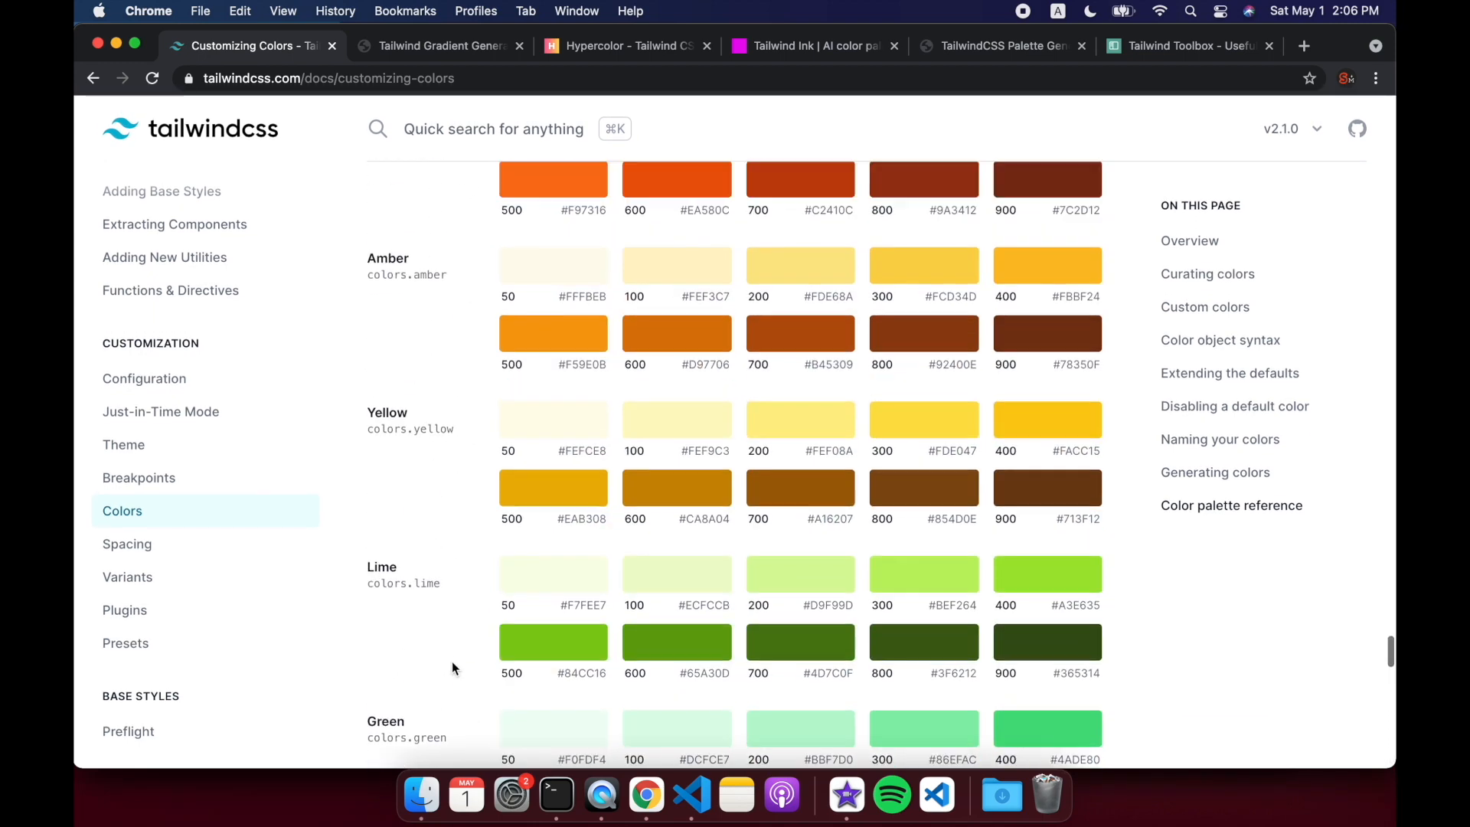
scroll("up", 3)
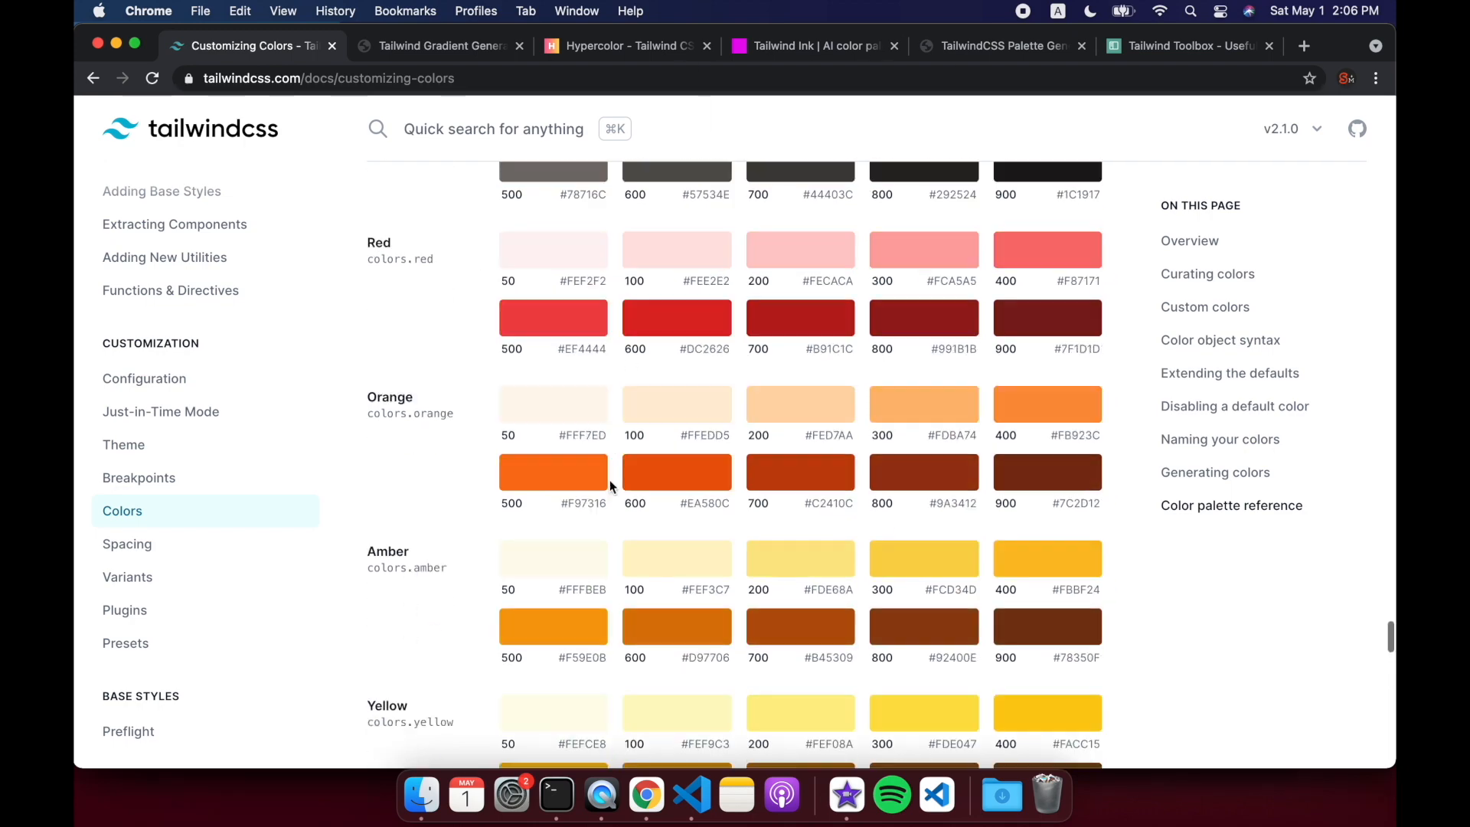
scroll("up", 3)
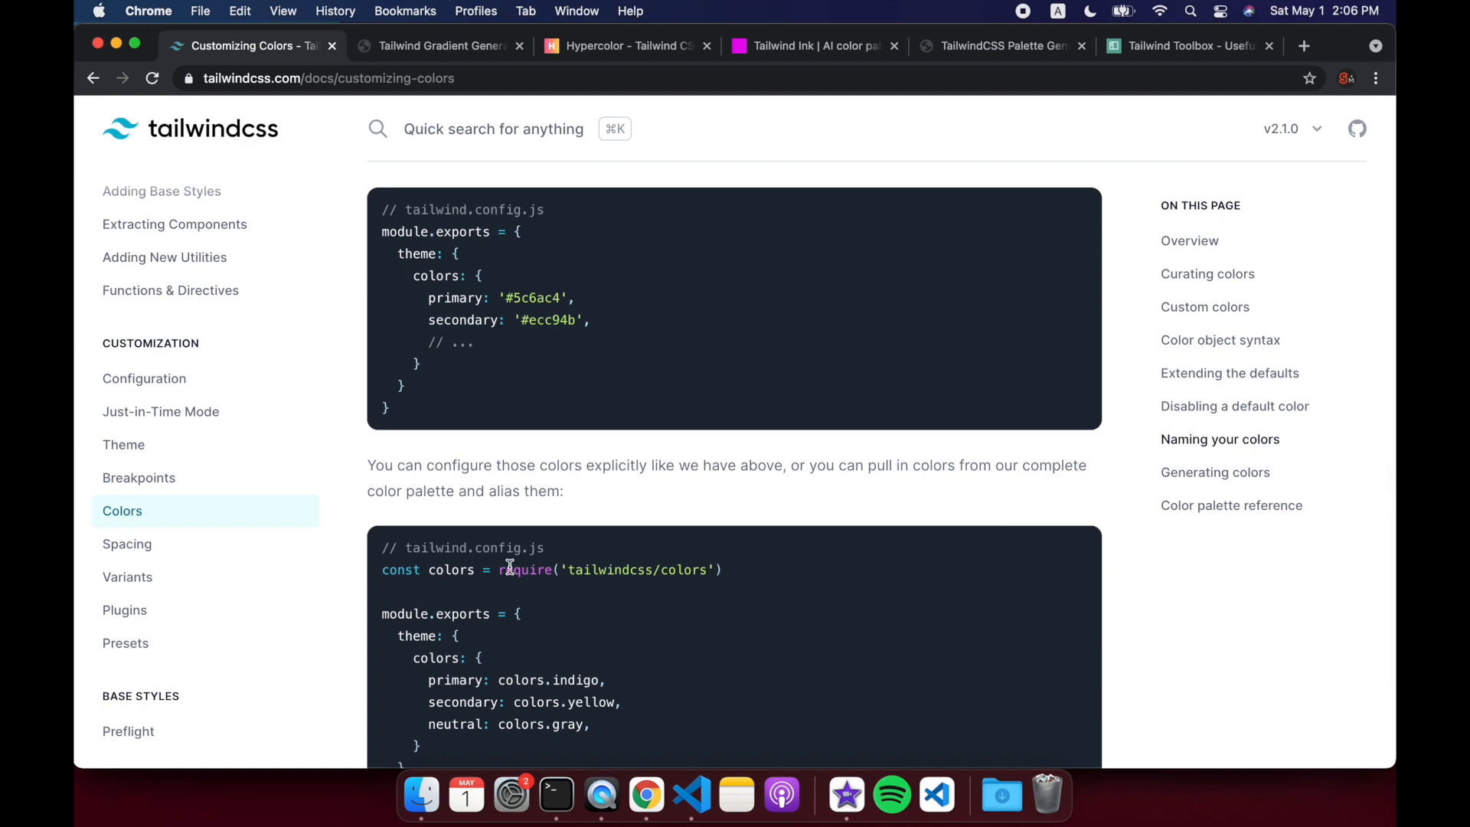
Step: Add const colors = require('tailwindcss/colors') and start a colors entry under theme
triple_click(507, 569)
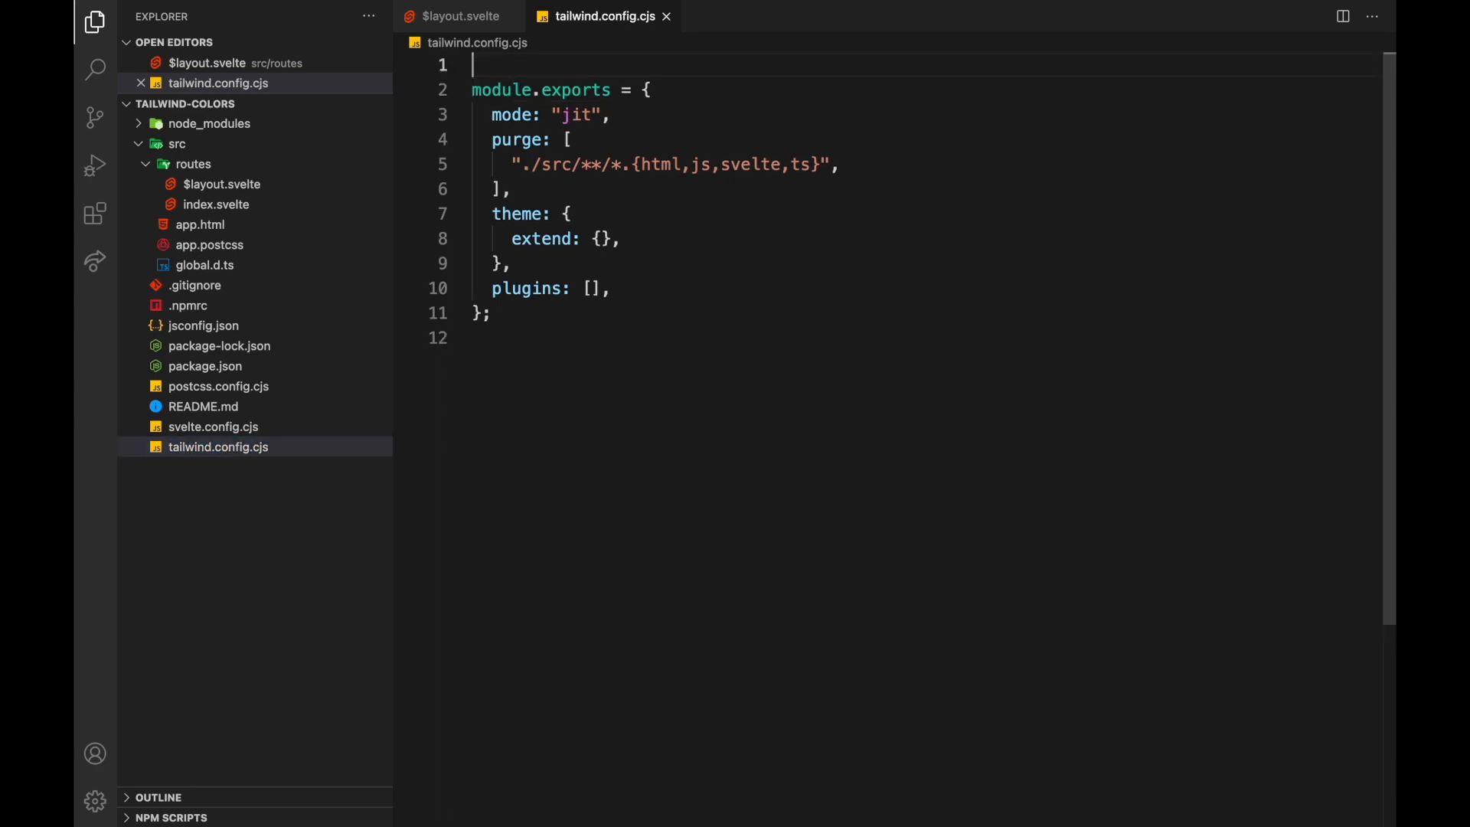
type("const colors = require('tailwindcss/colors')")
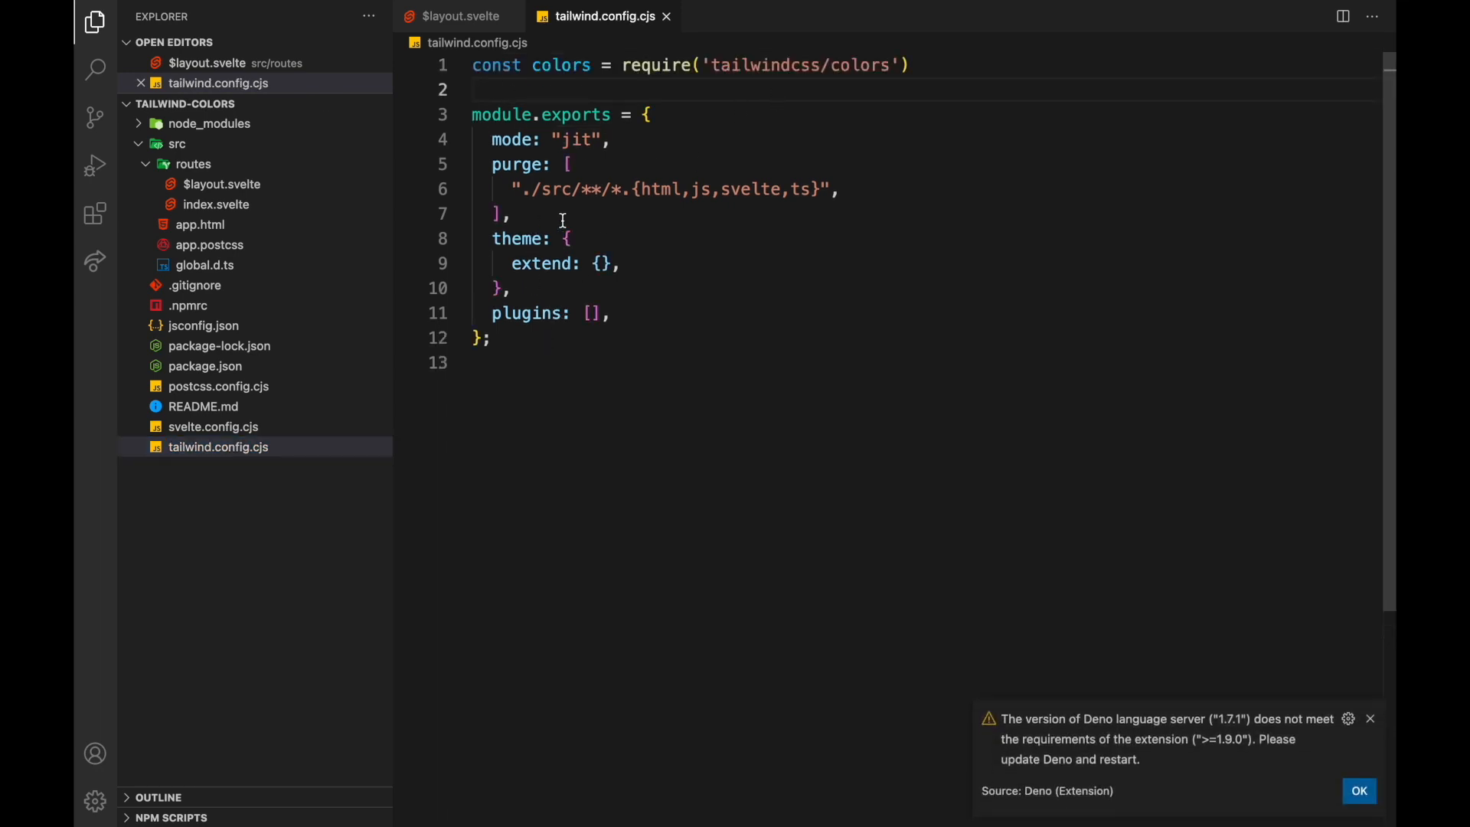
left_click(622, 263)
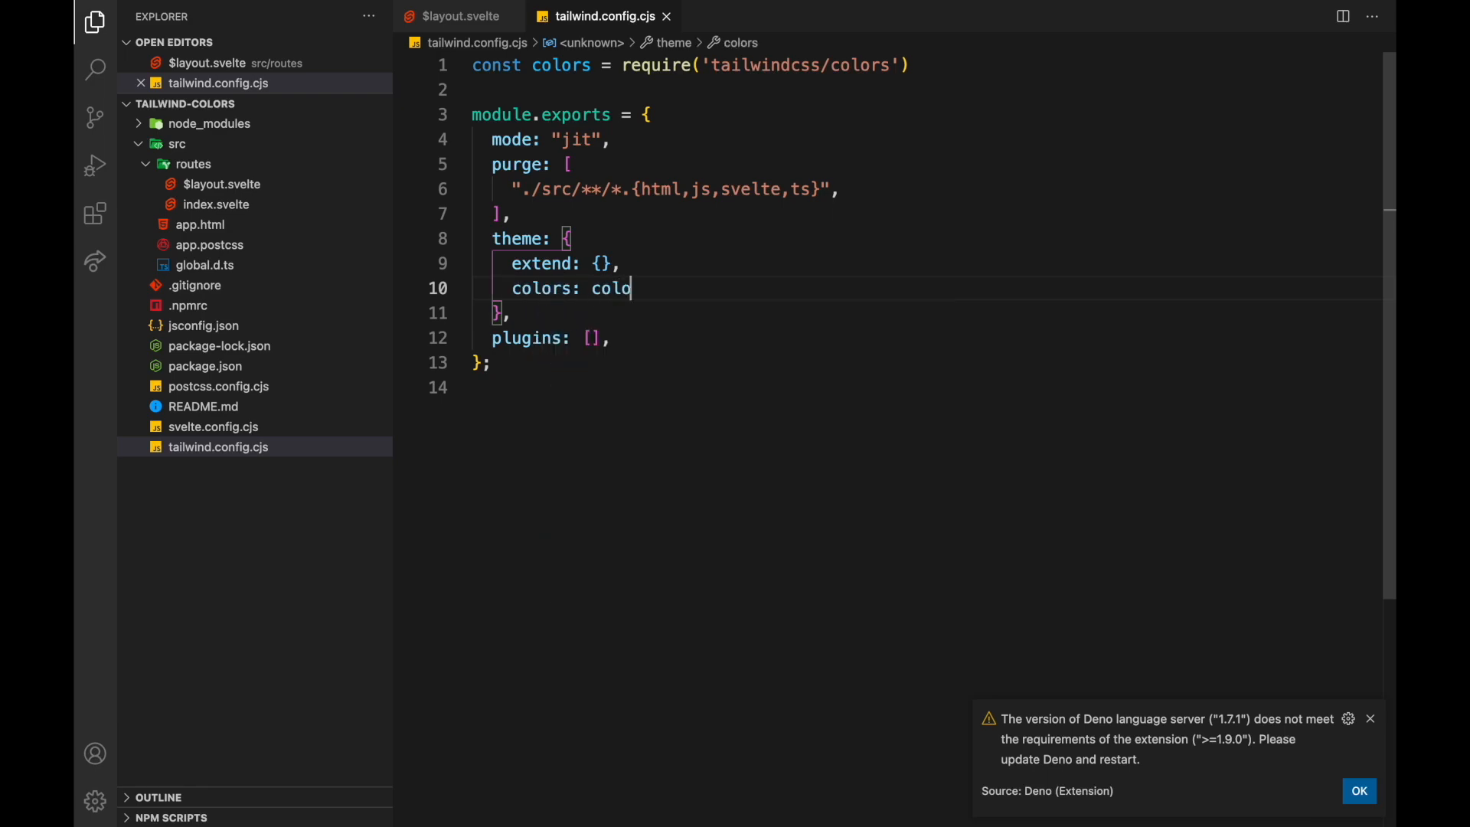
type("rs")
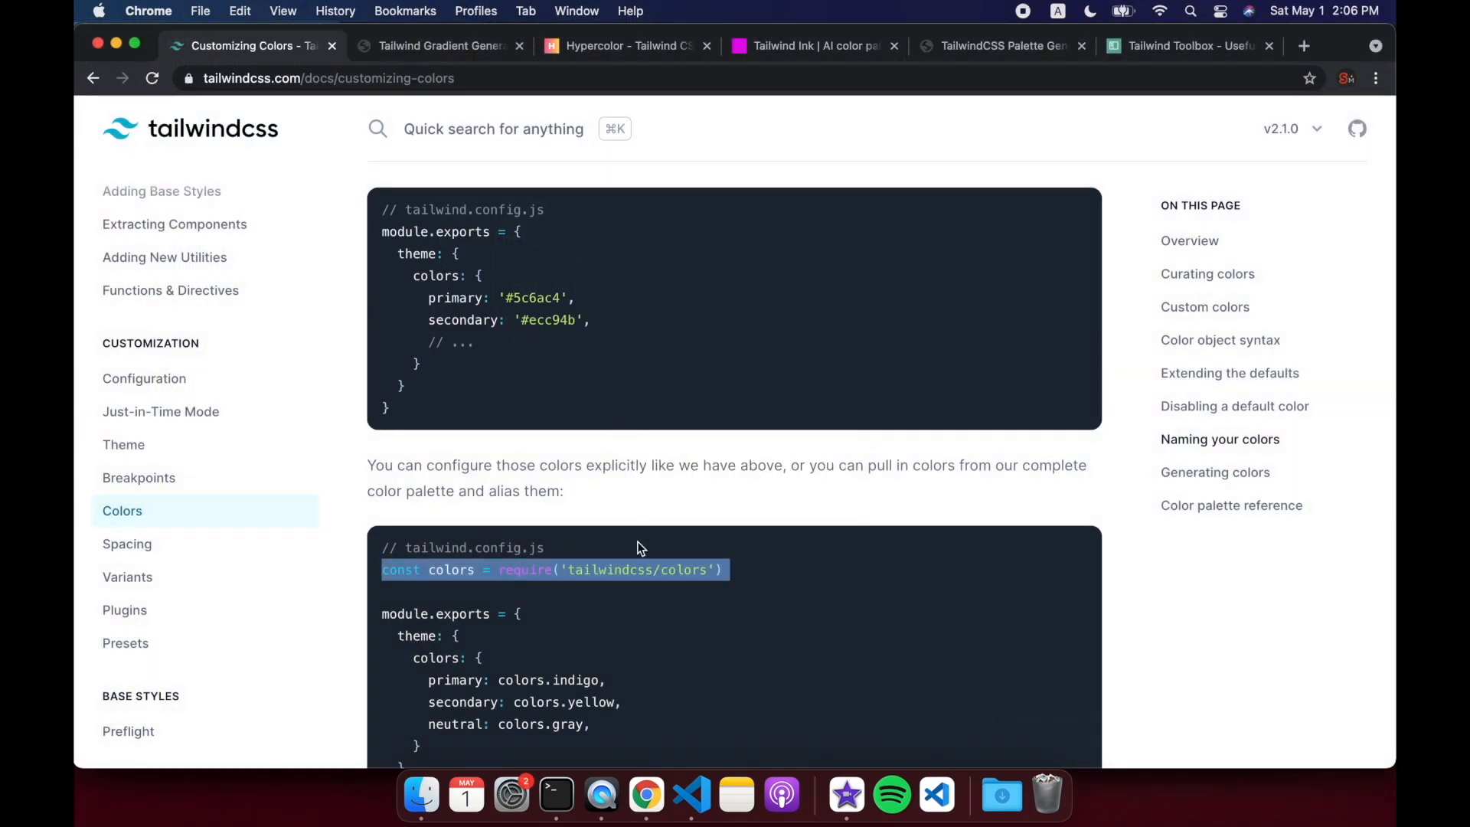
Step: Scroll the default palette reference down to amber under Yellow
scroll("down", 3)
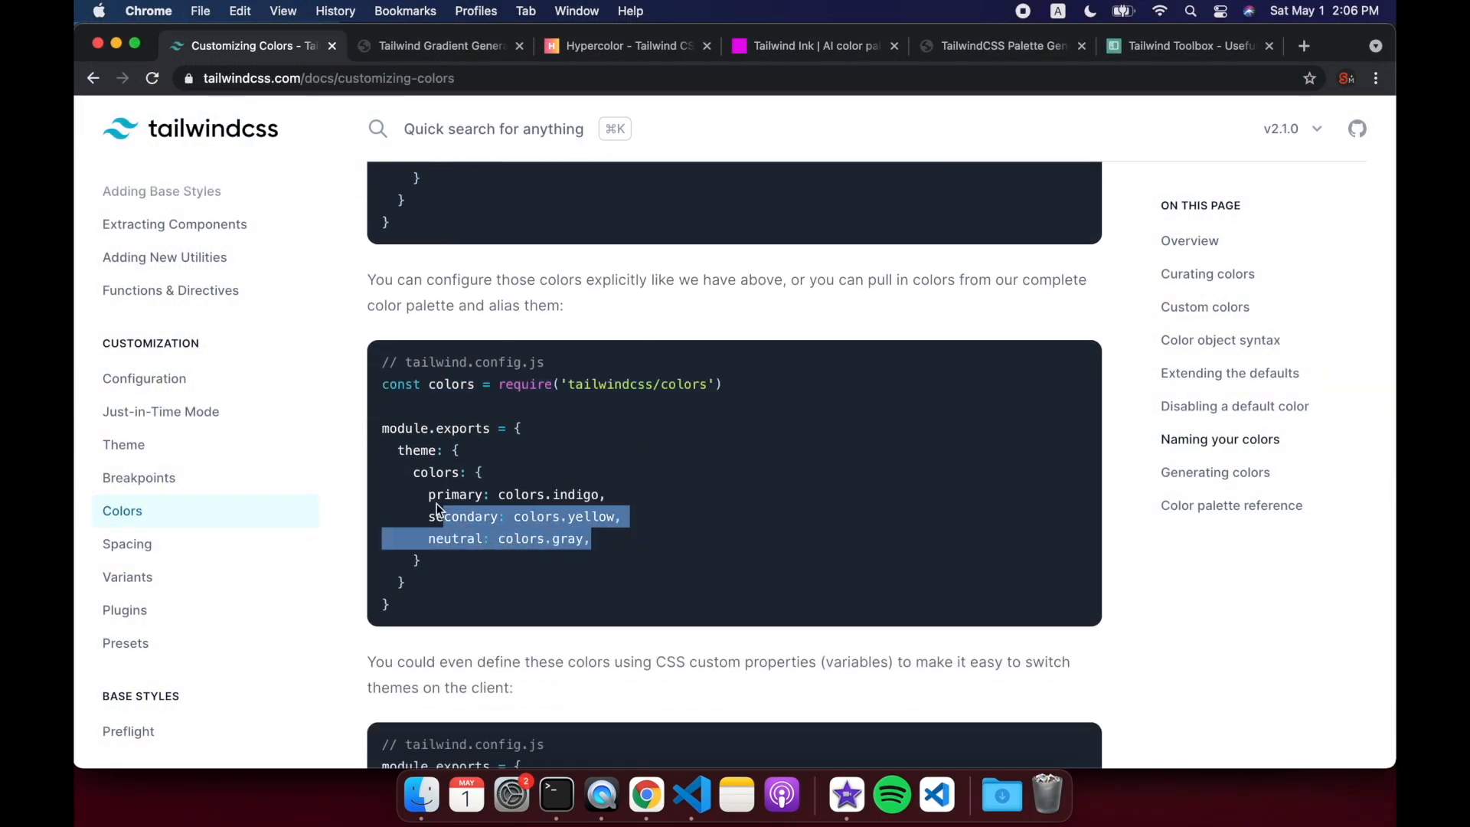
scroll("down", 3)
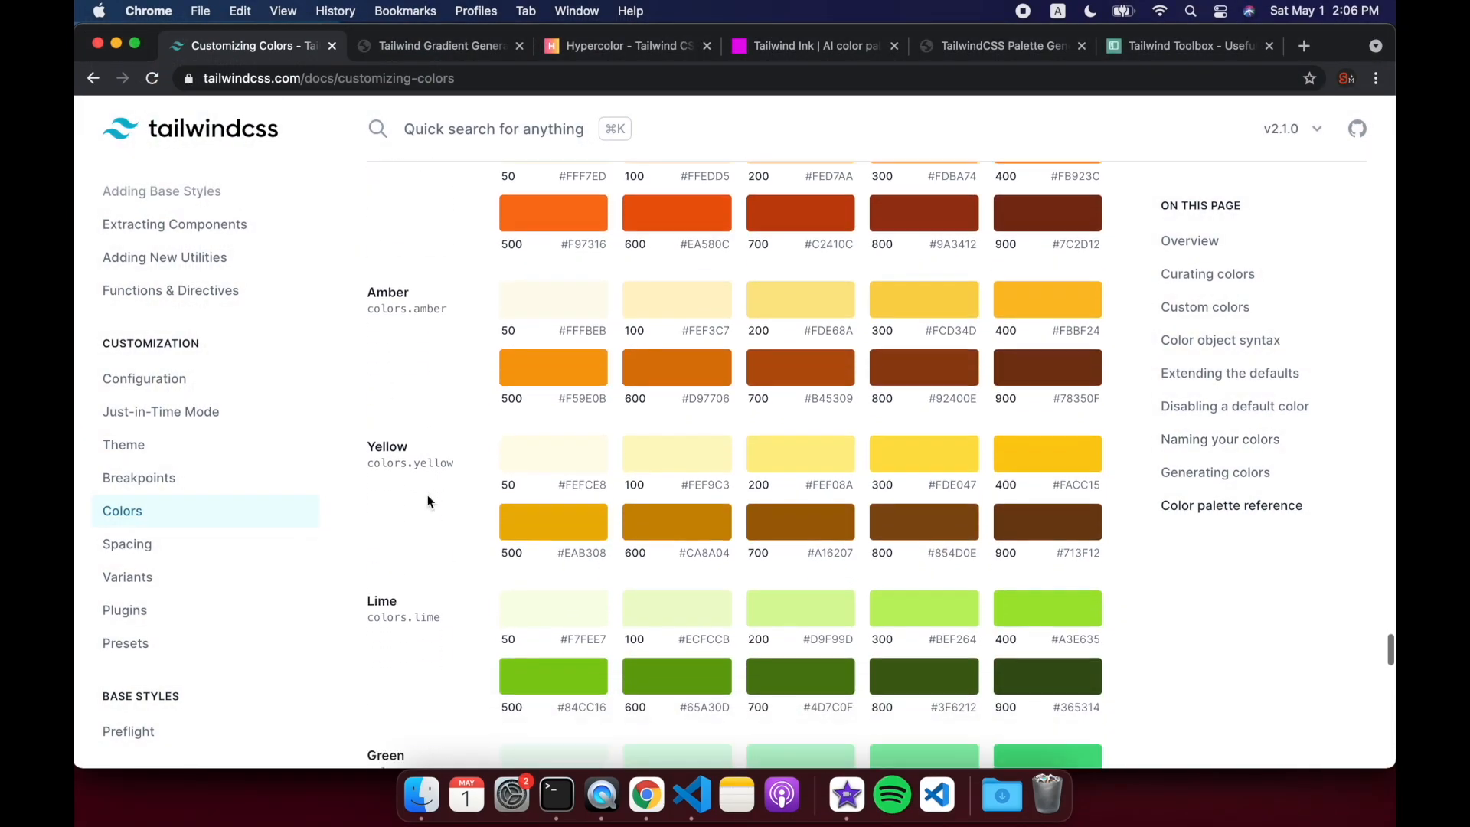
scroll("down", 3)
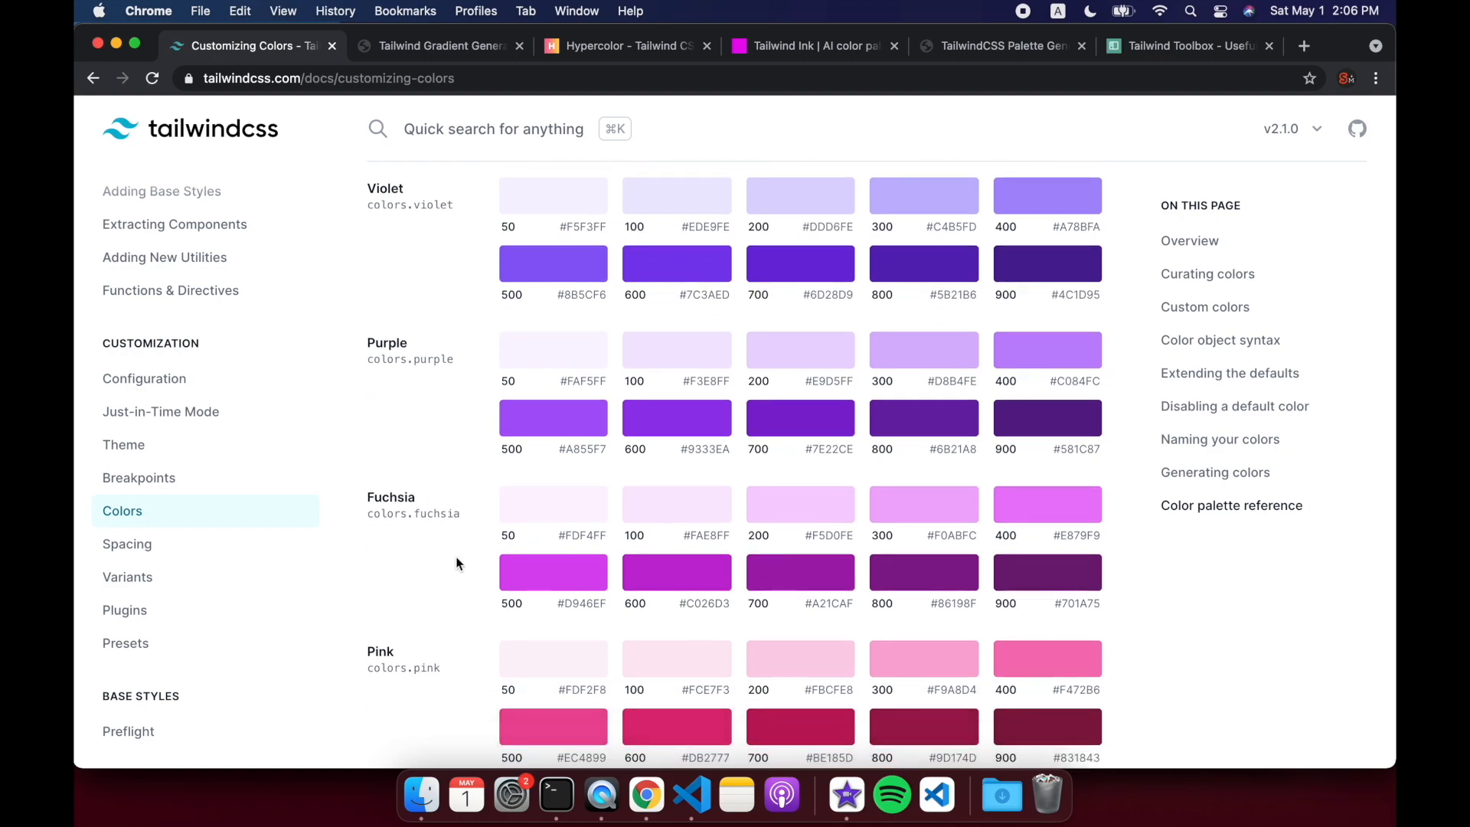
scroll("down", 3)
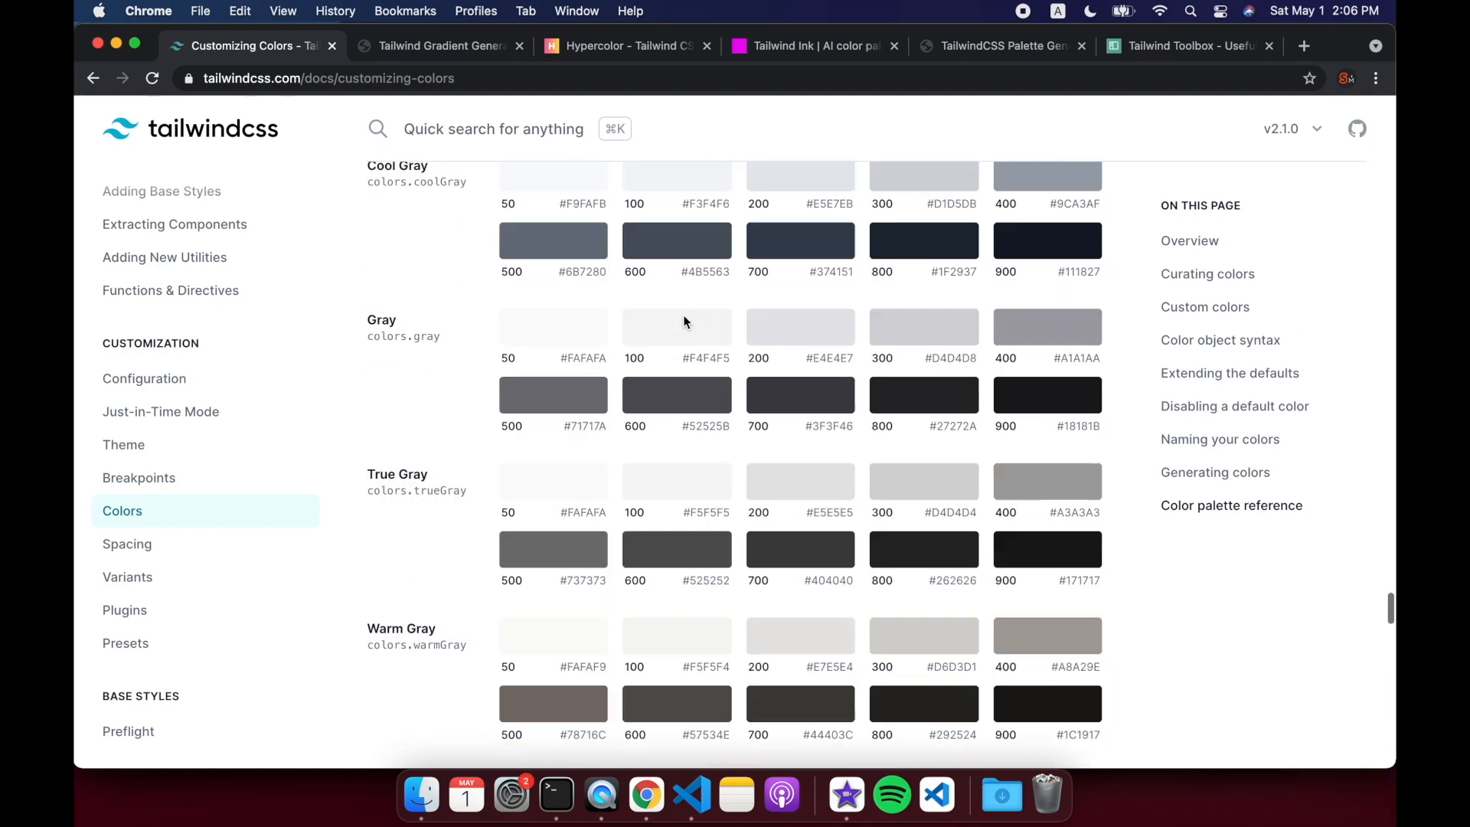
scroll("down", 3)
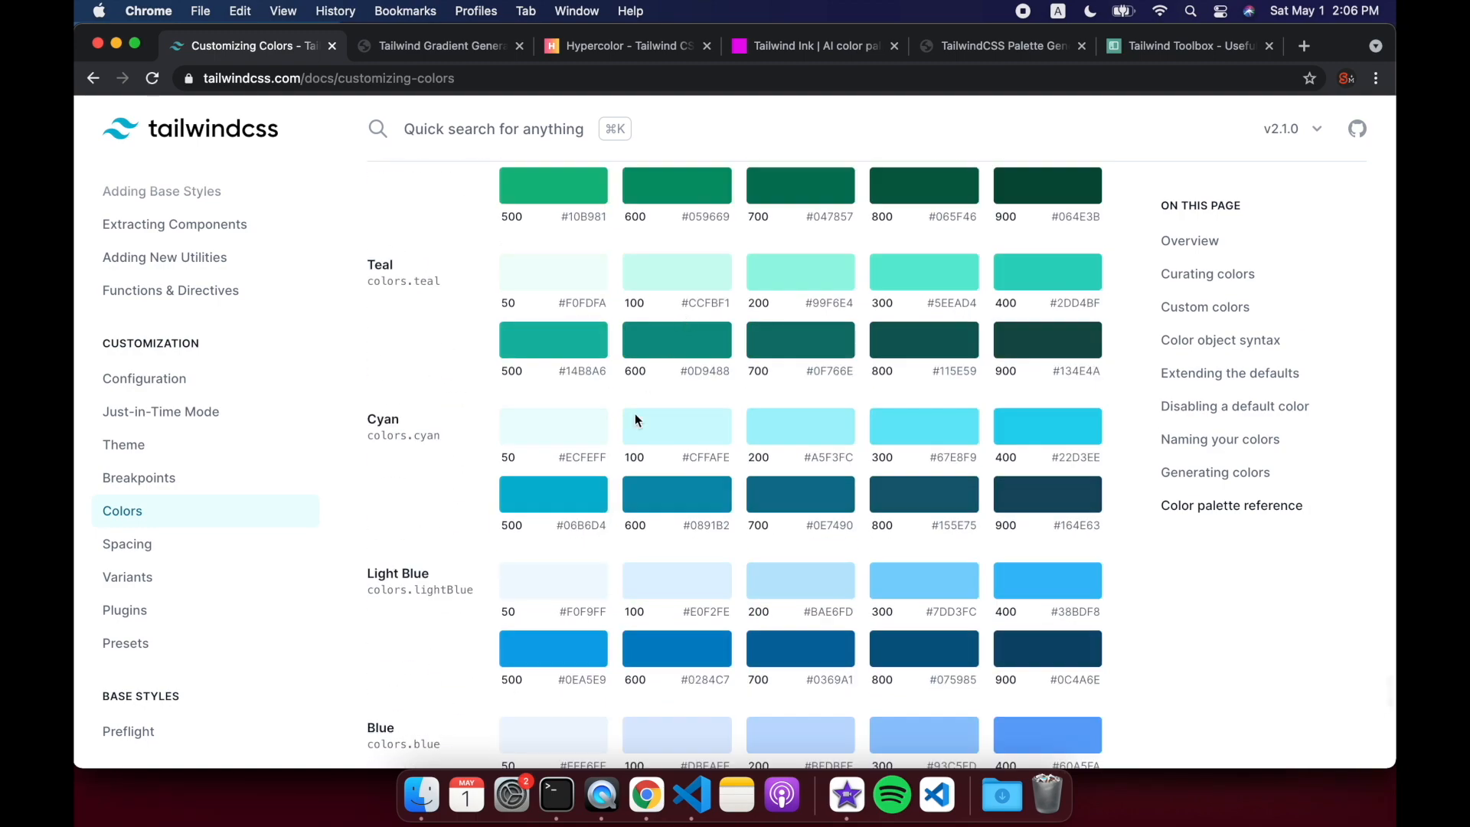
scroll("up", 3)
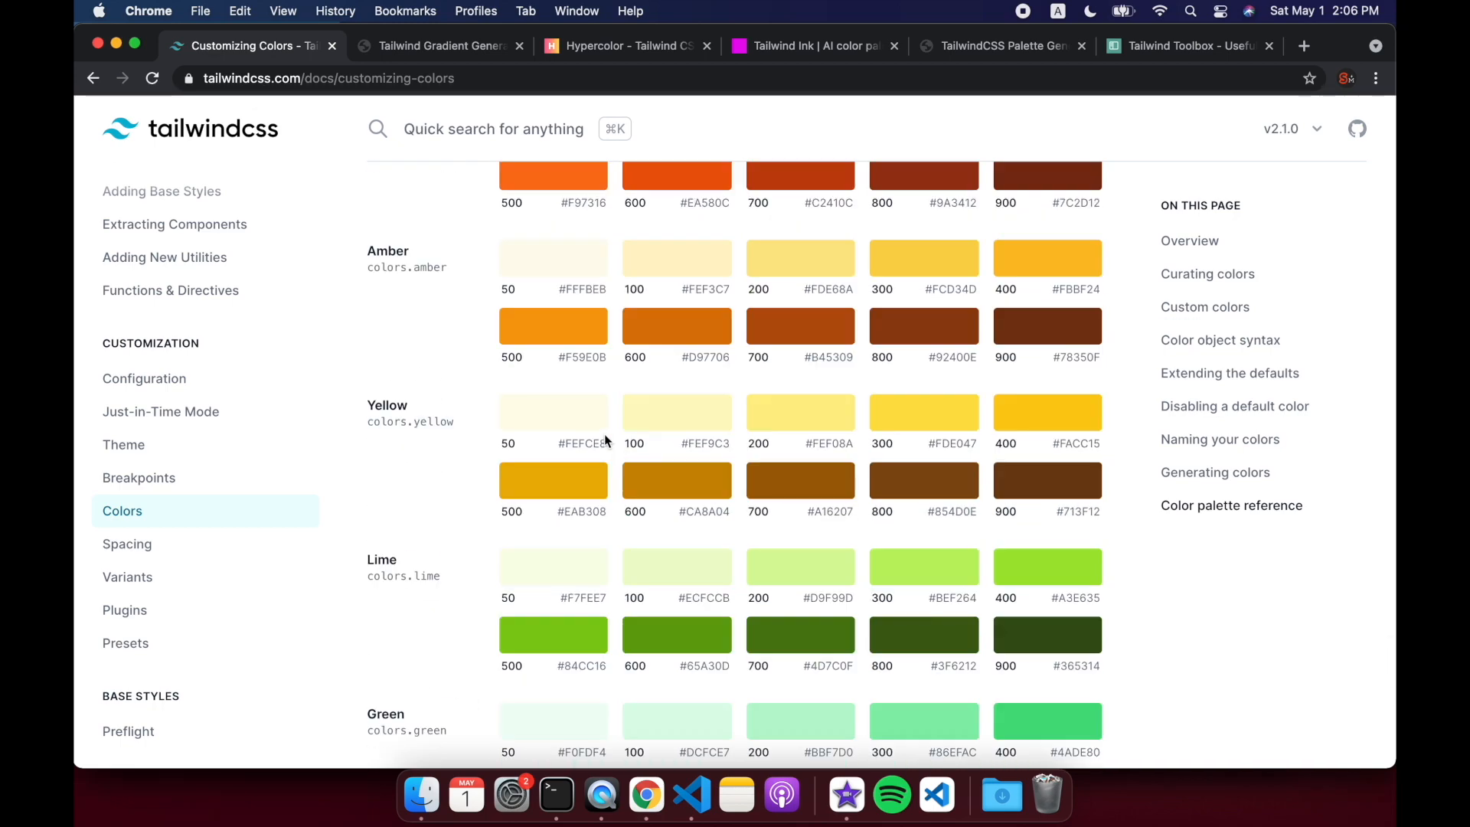
mouse_move(521, 229)
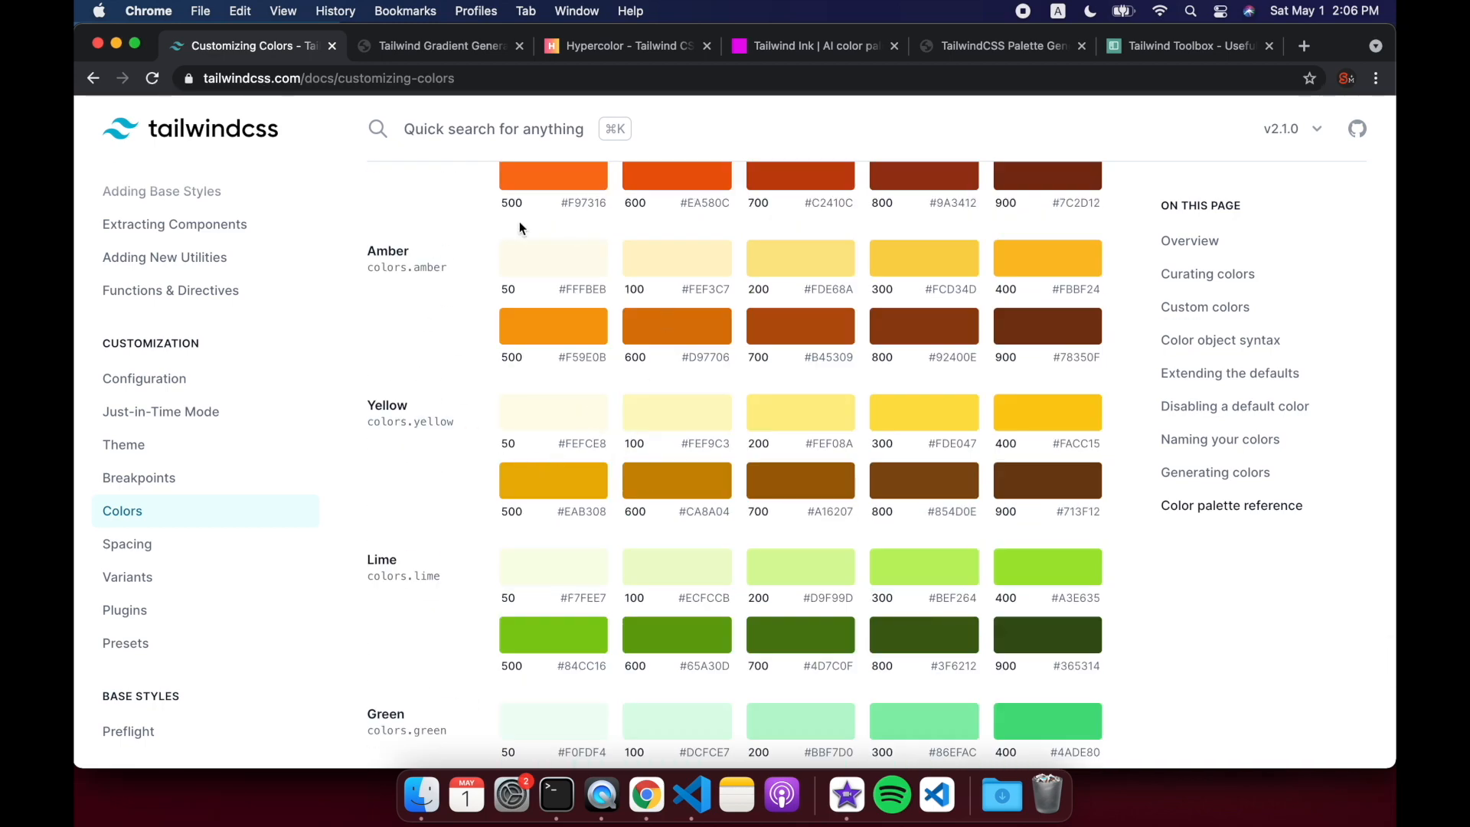
scroll("down", 3)
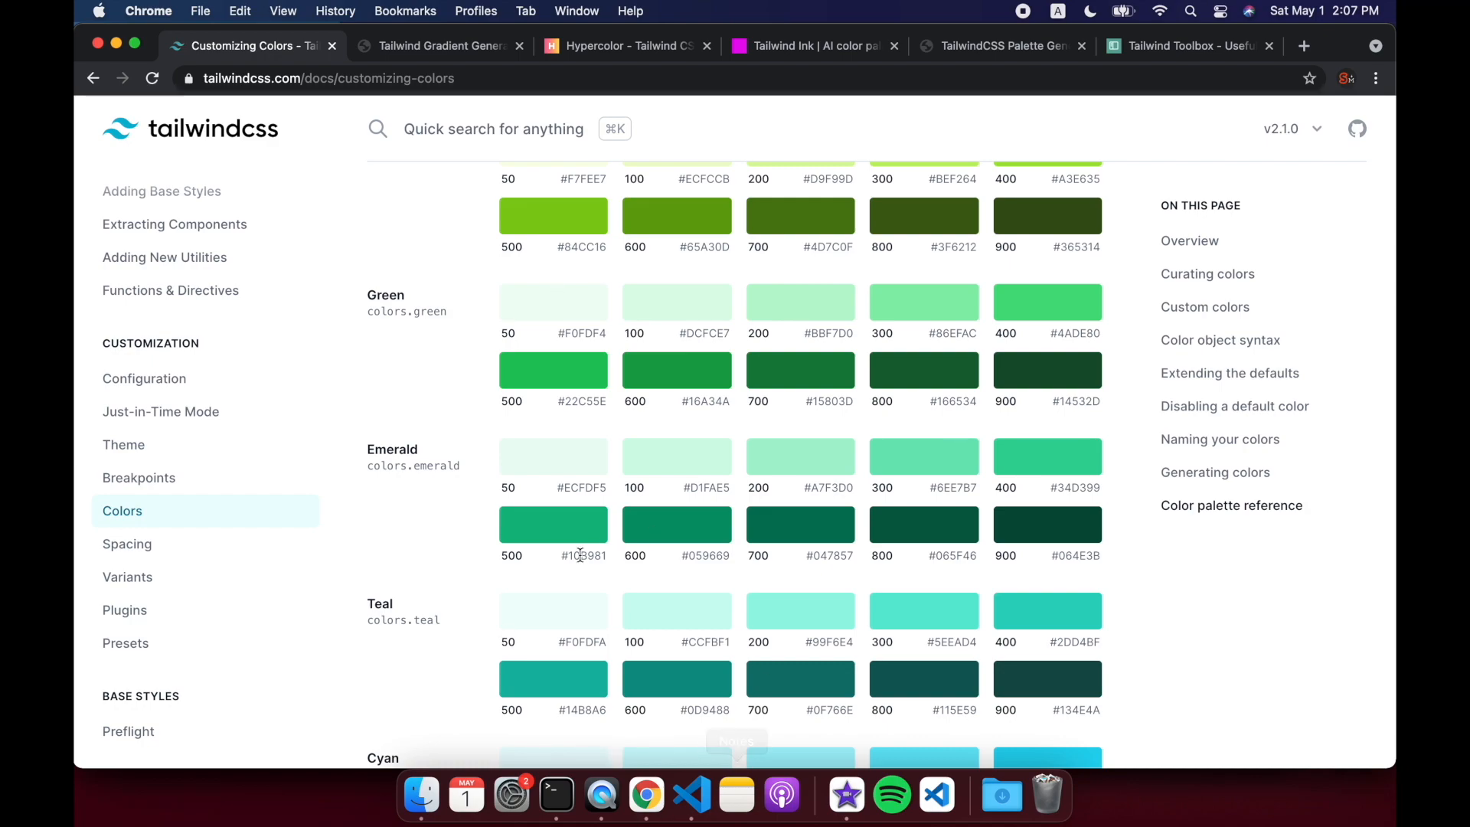
scroll("down", 3)
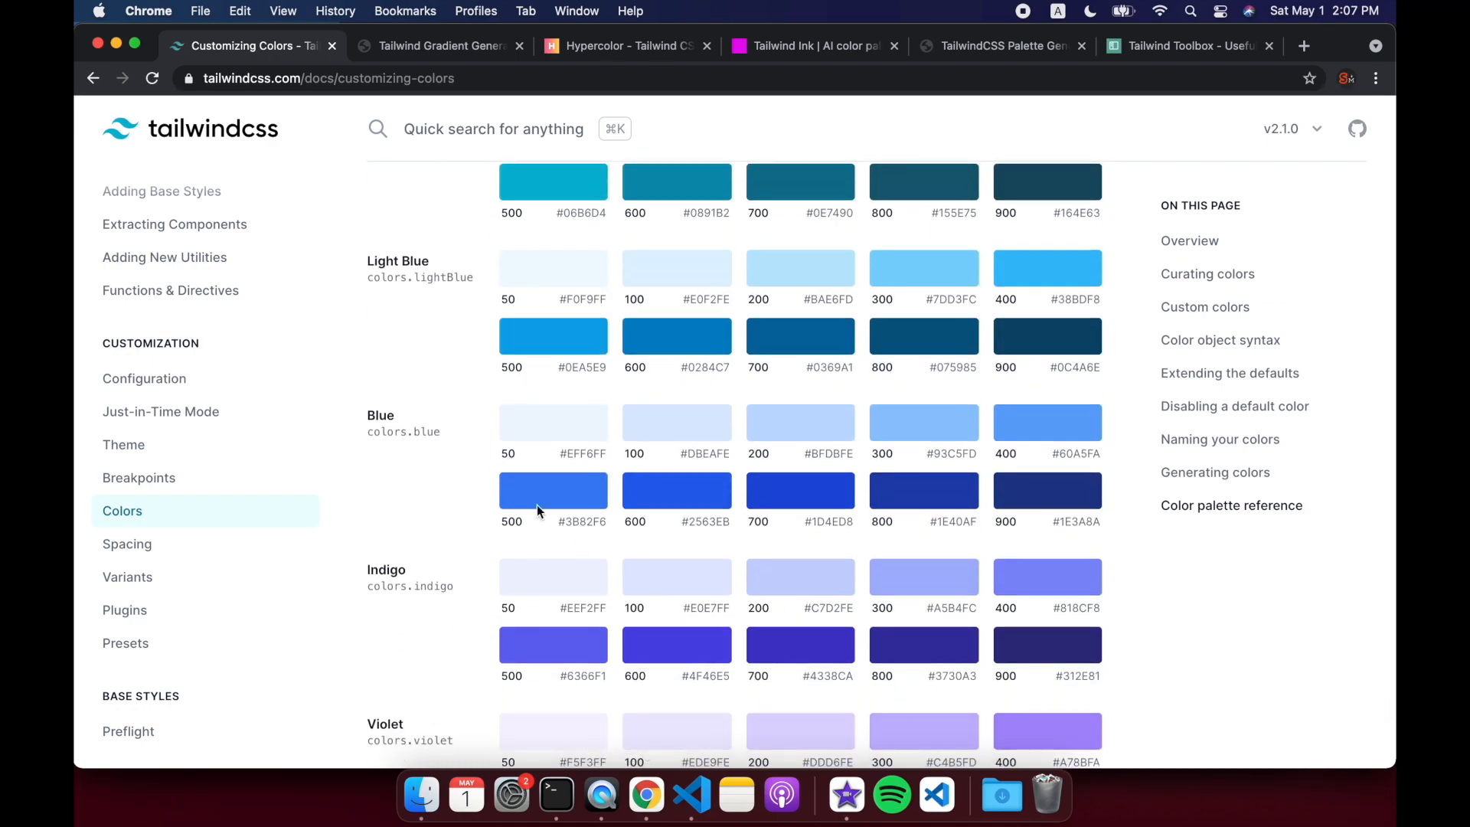
scroll("down", 3)
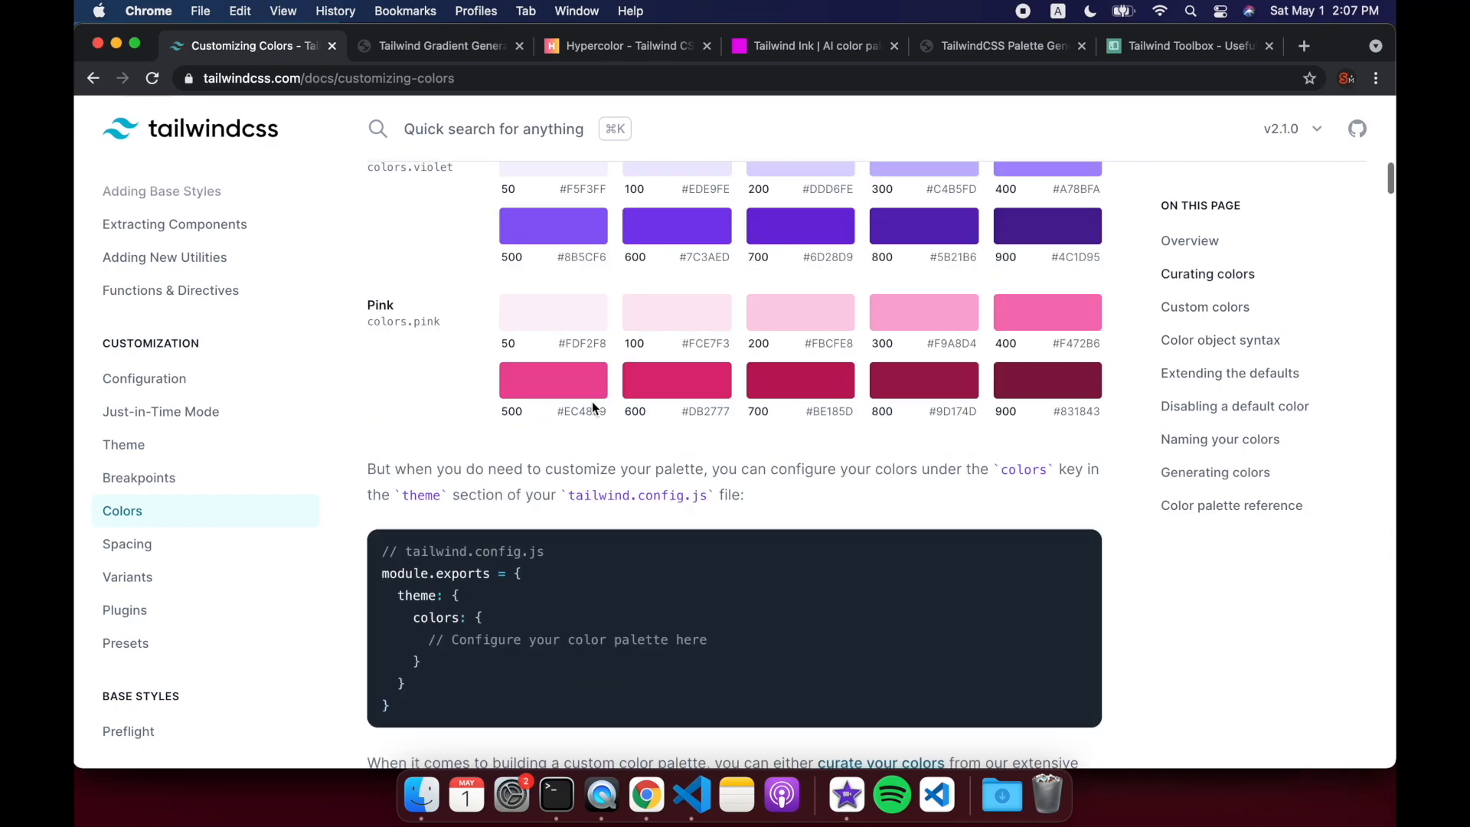
scroll("down", 3)
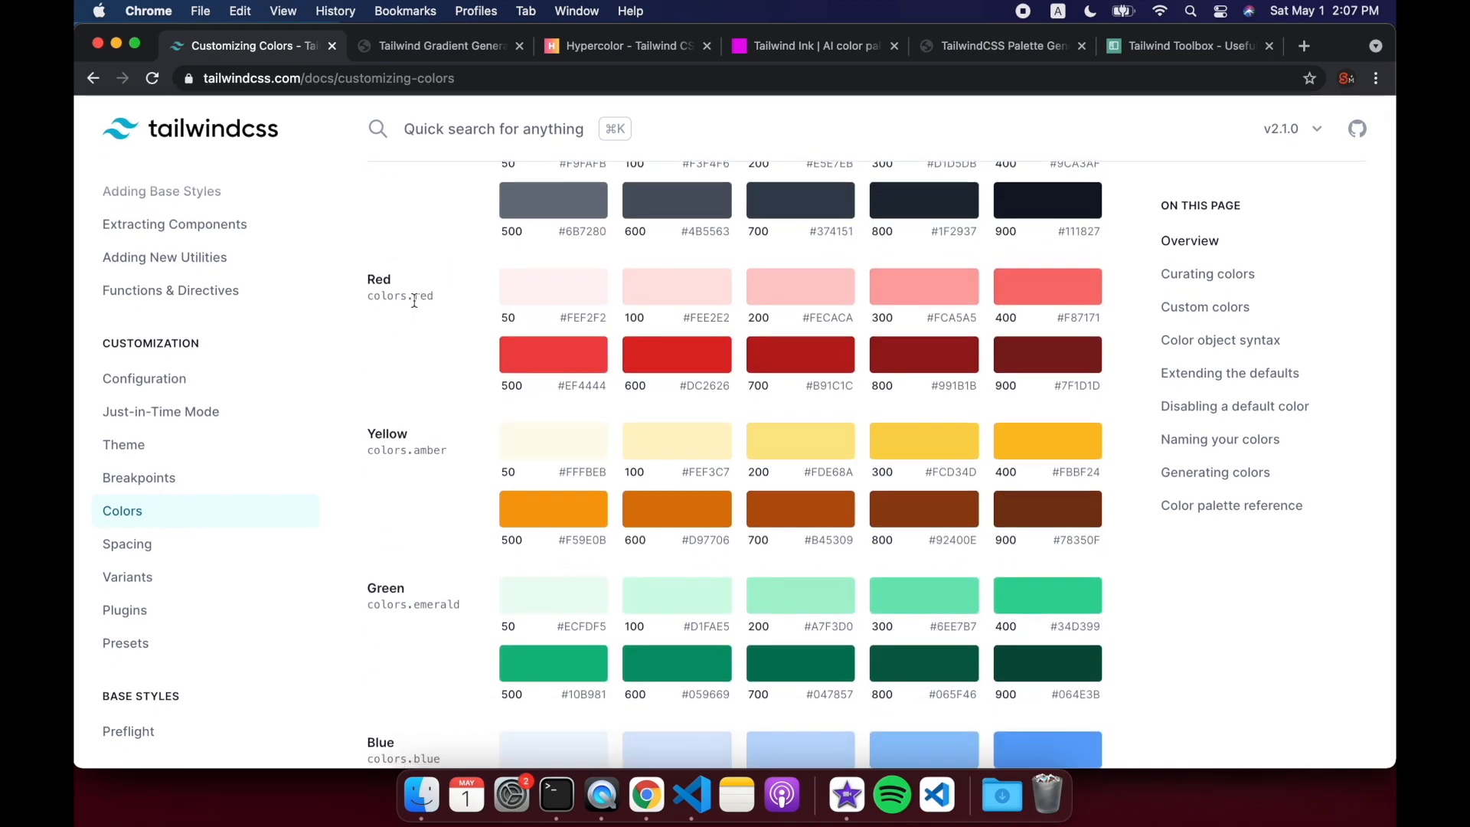
double_click(427, 451)
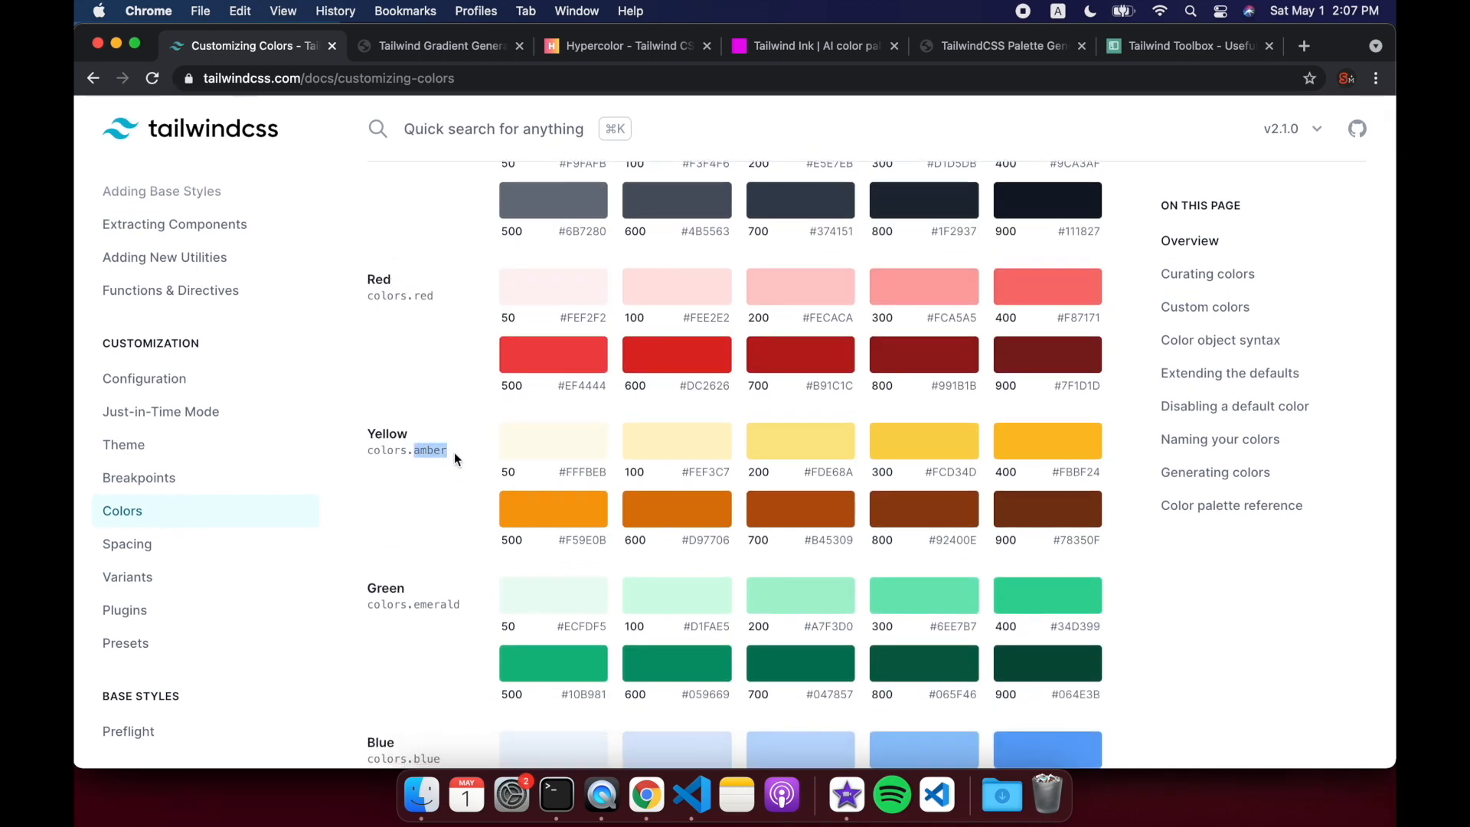
Step: Review the remaining palette shades, then return to $layout.svelte in the editor
scroll("down", 3)
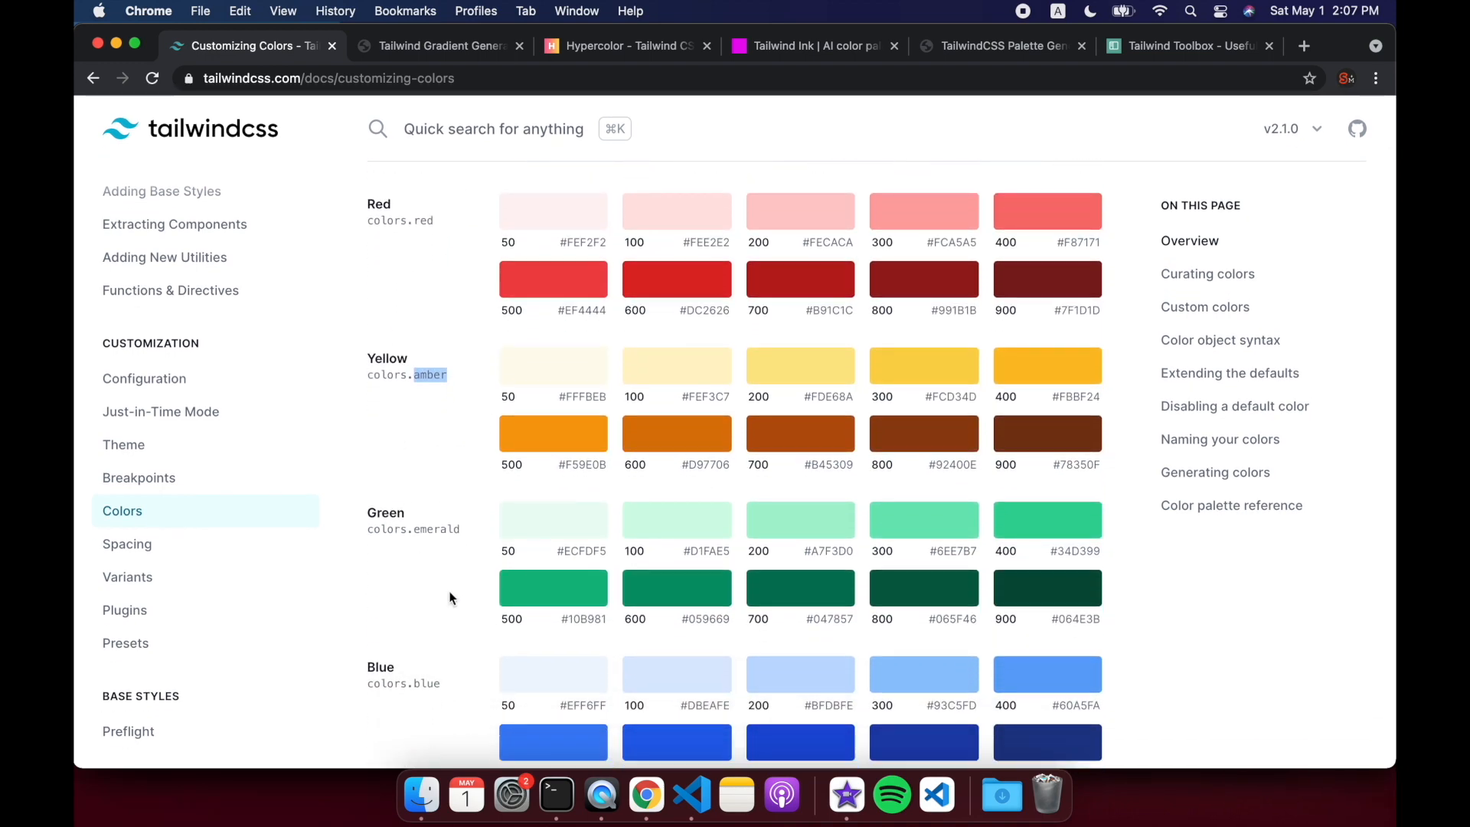
scroll("down", 3)
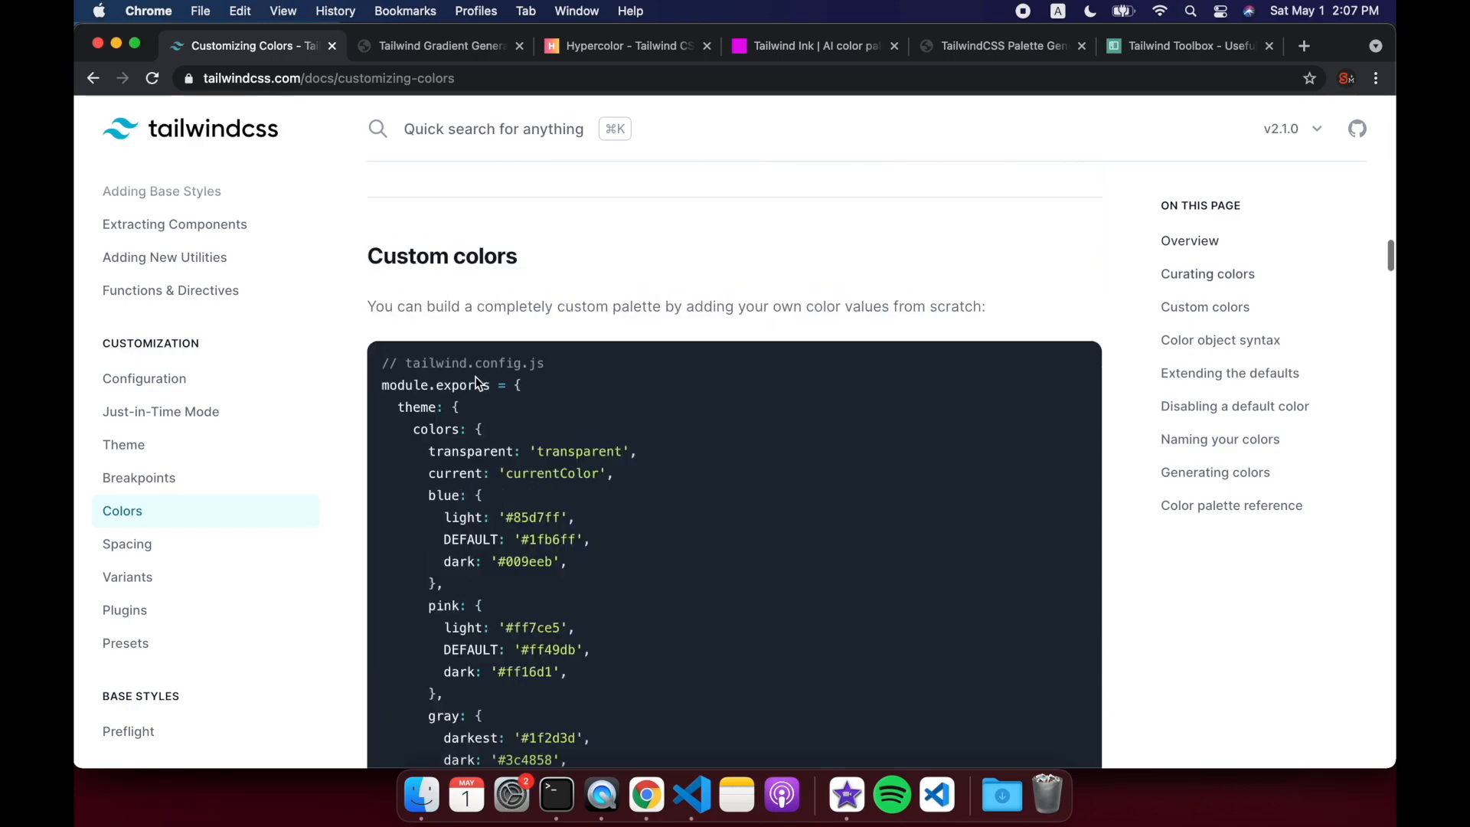
scroll("down", 3)
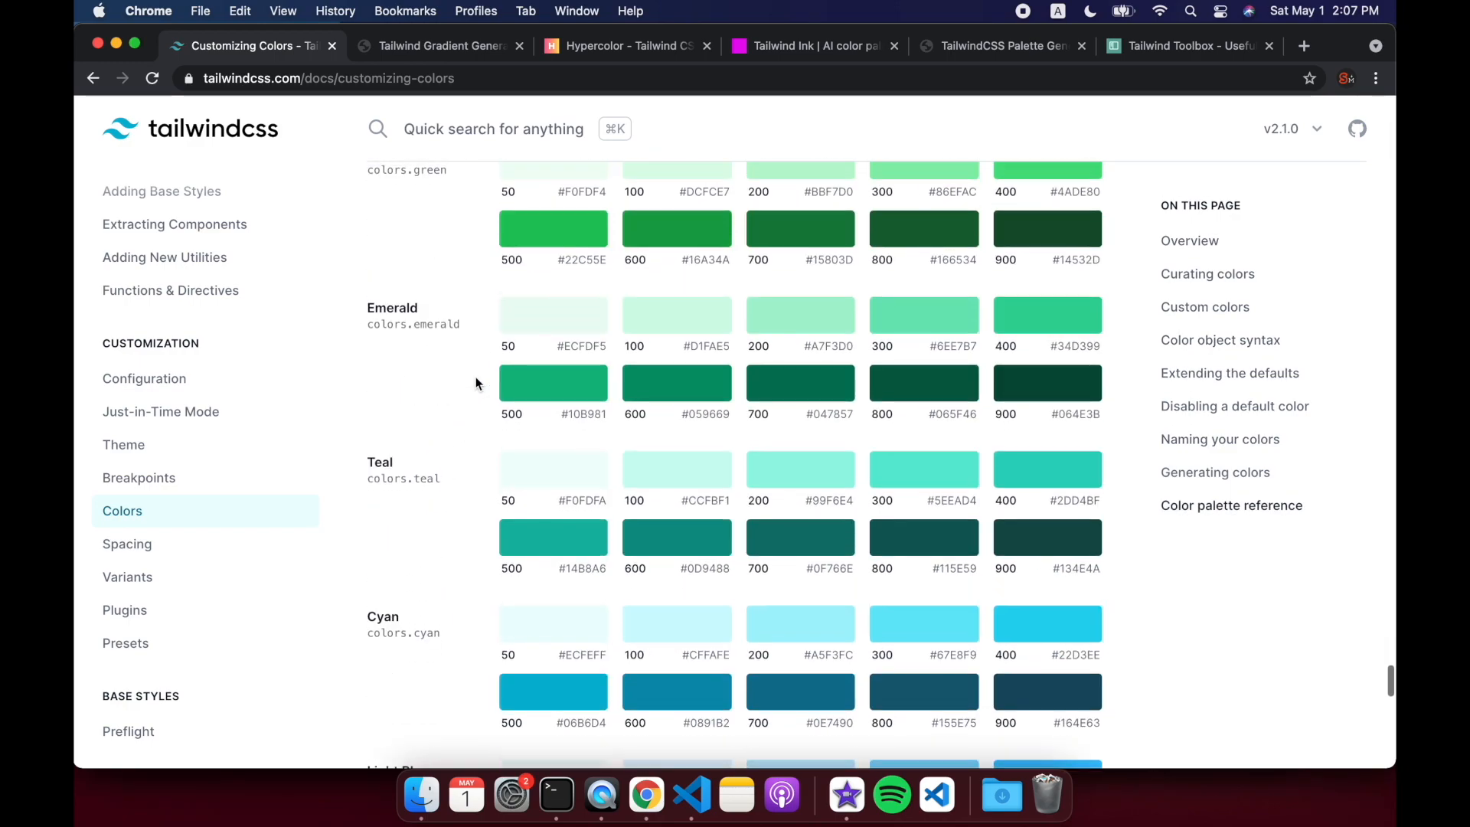
scroll("up", 3)
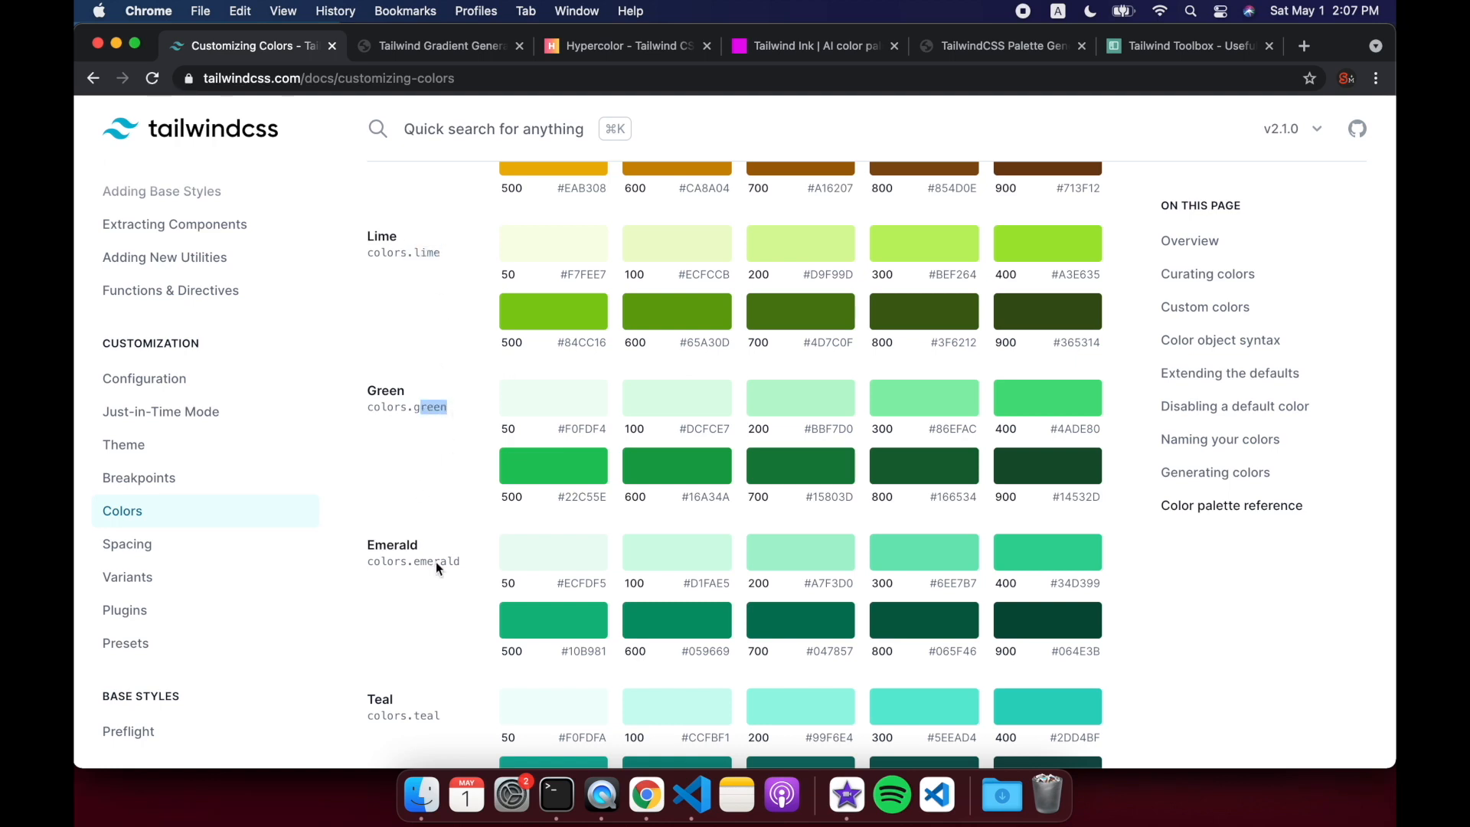
scroll("down", 3)
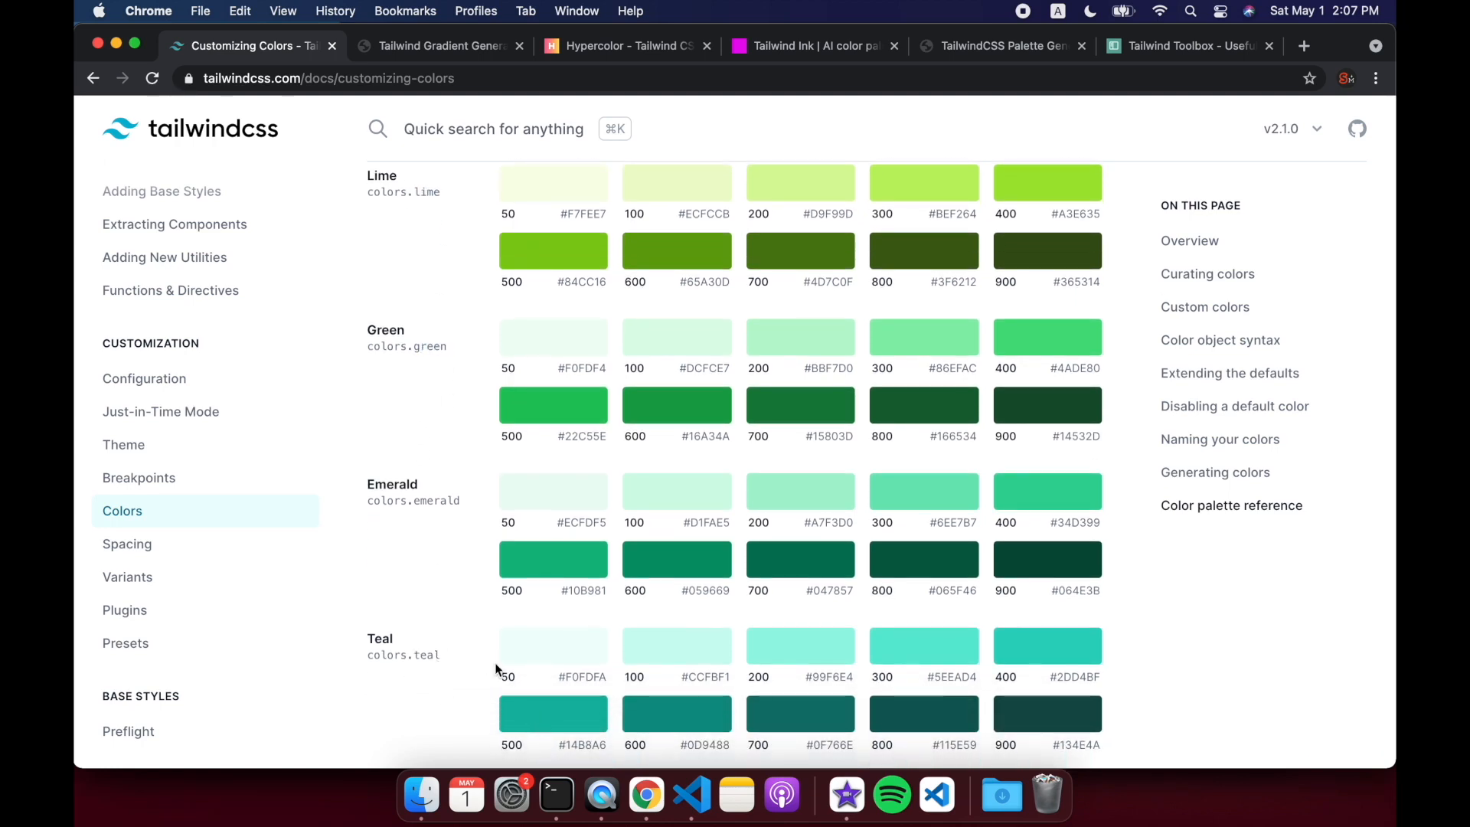
left_click(690, 797)
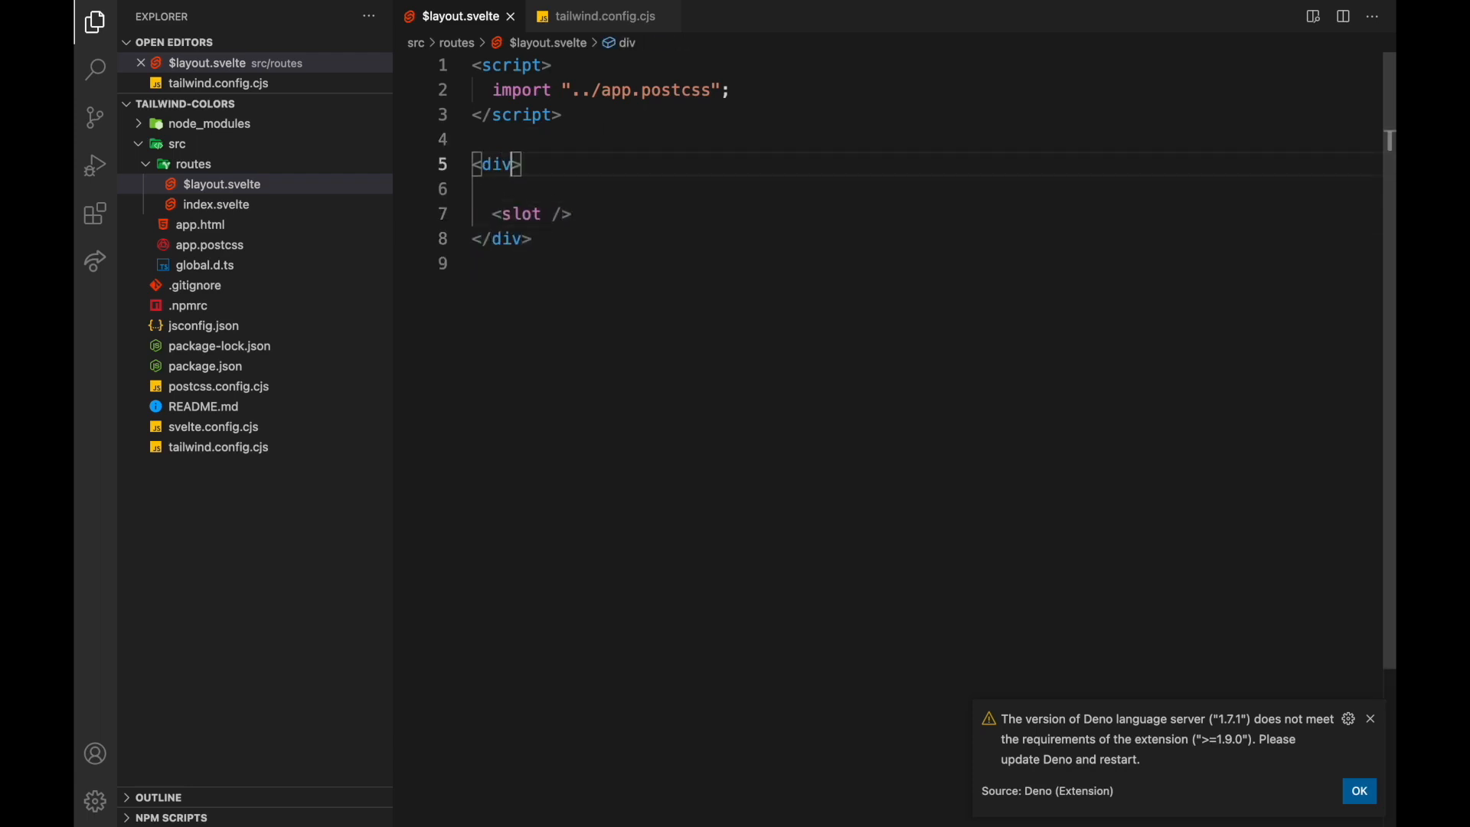
Step: Give the layout div class="bg-teal-400 h-screen" via autocomplete
type("class=\"bg-")
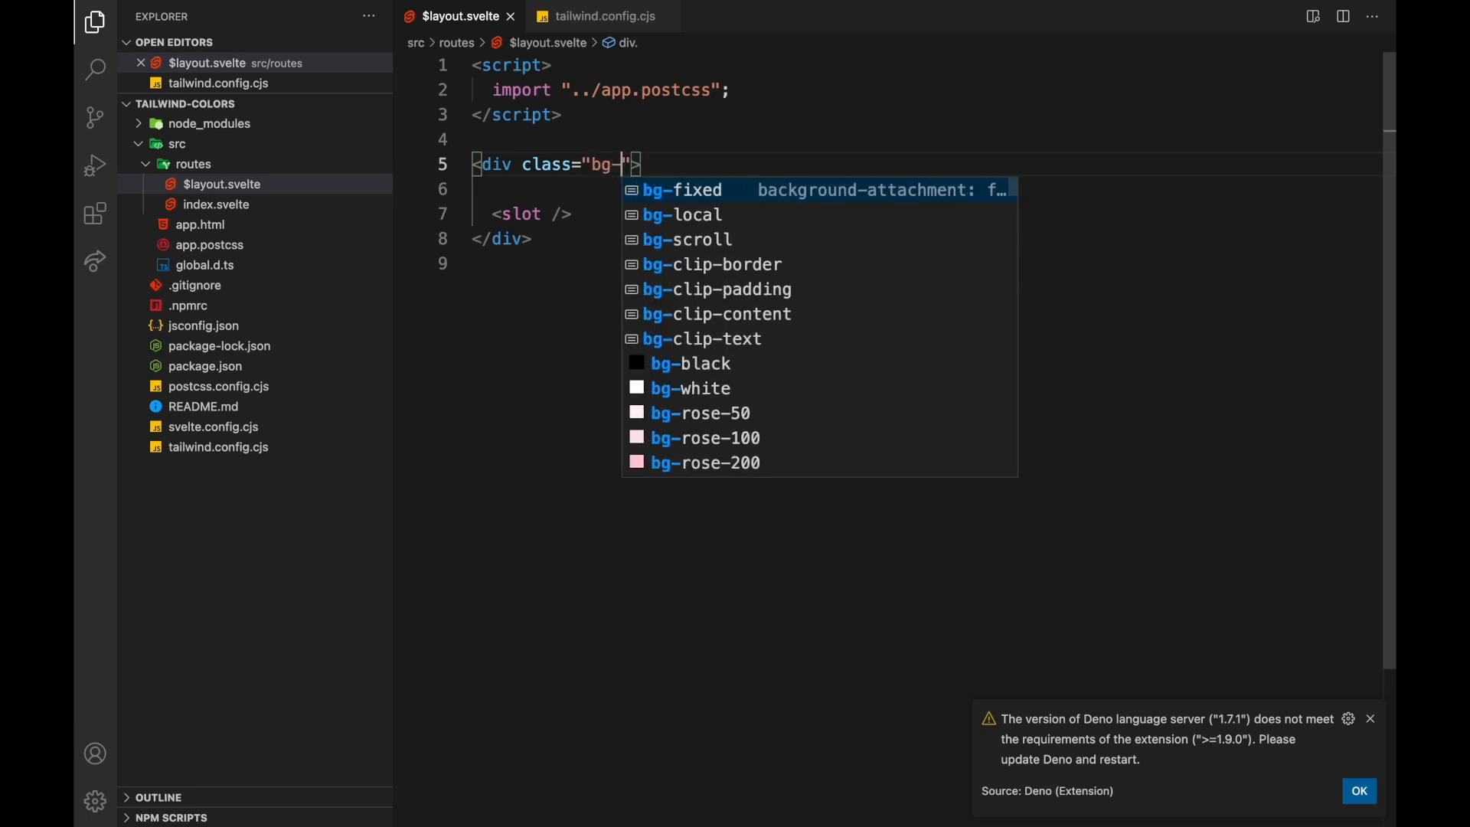
type("teal")
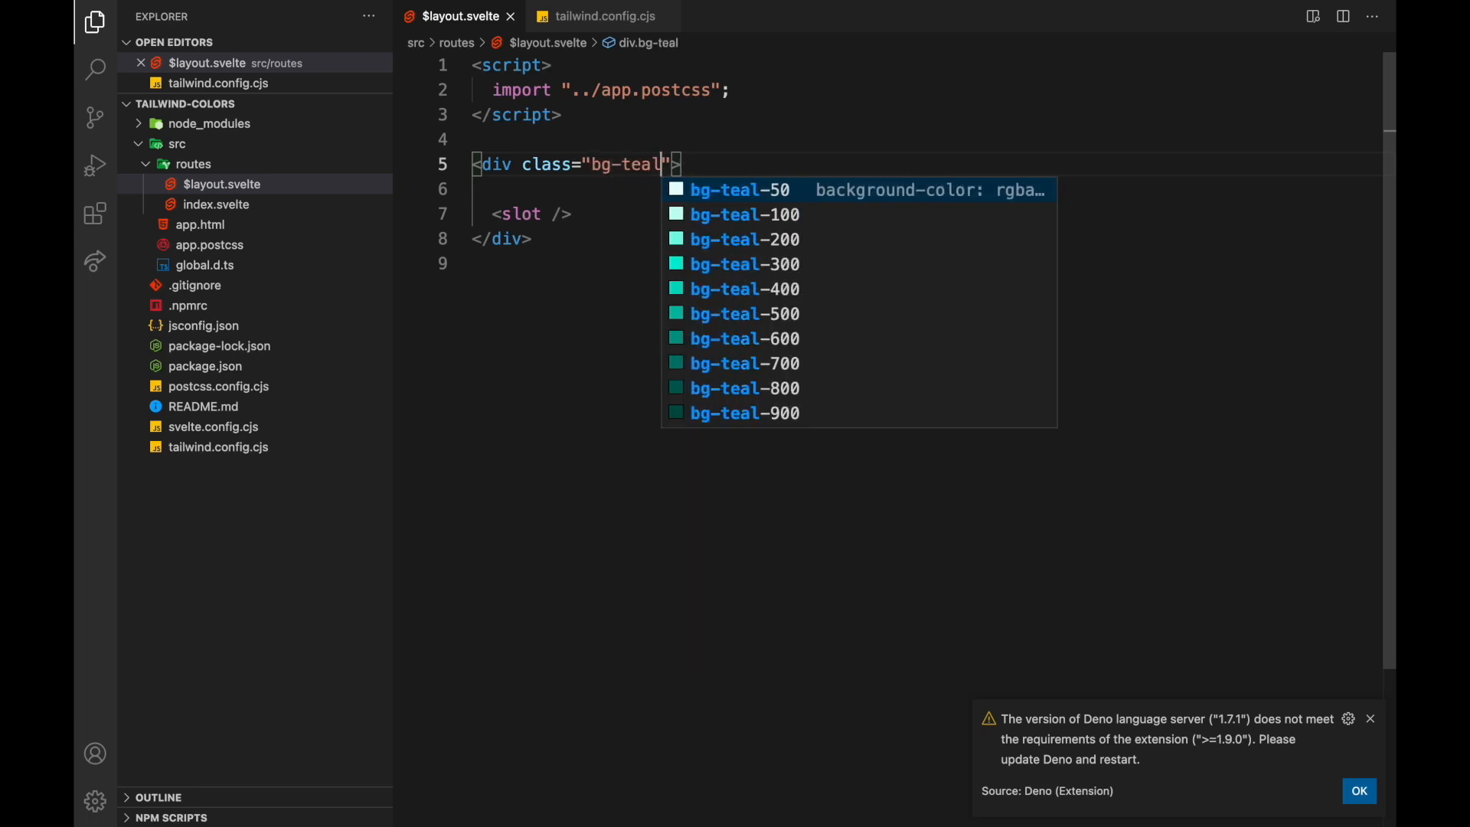
key("Down")
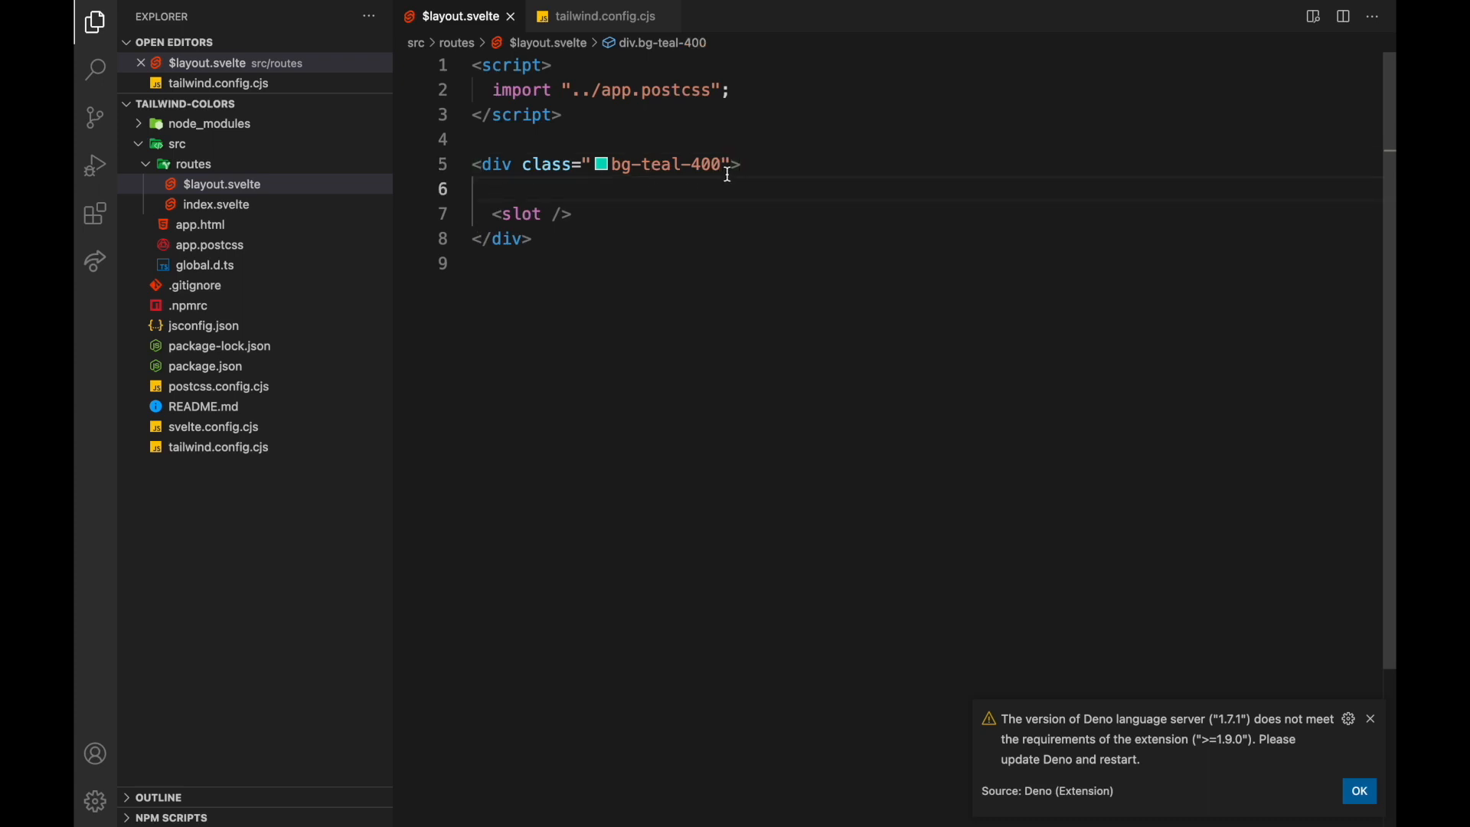
type("h-")
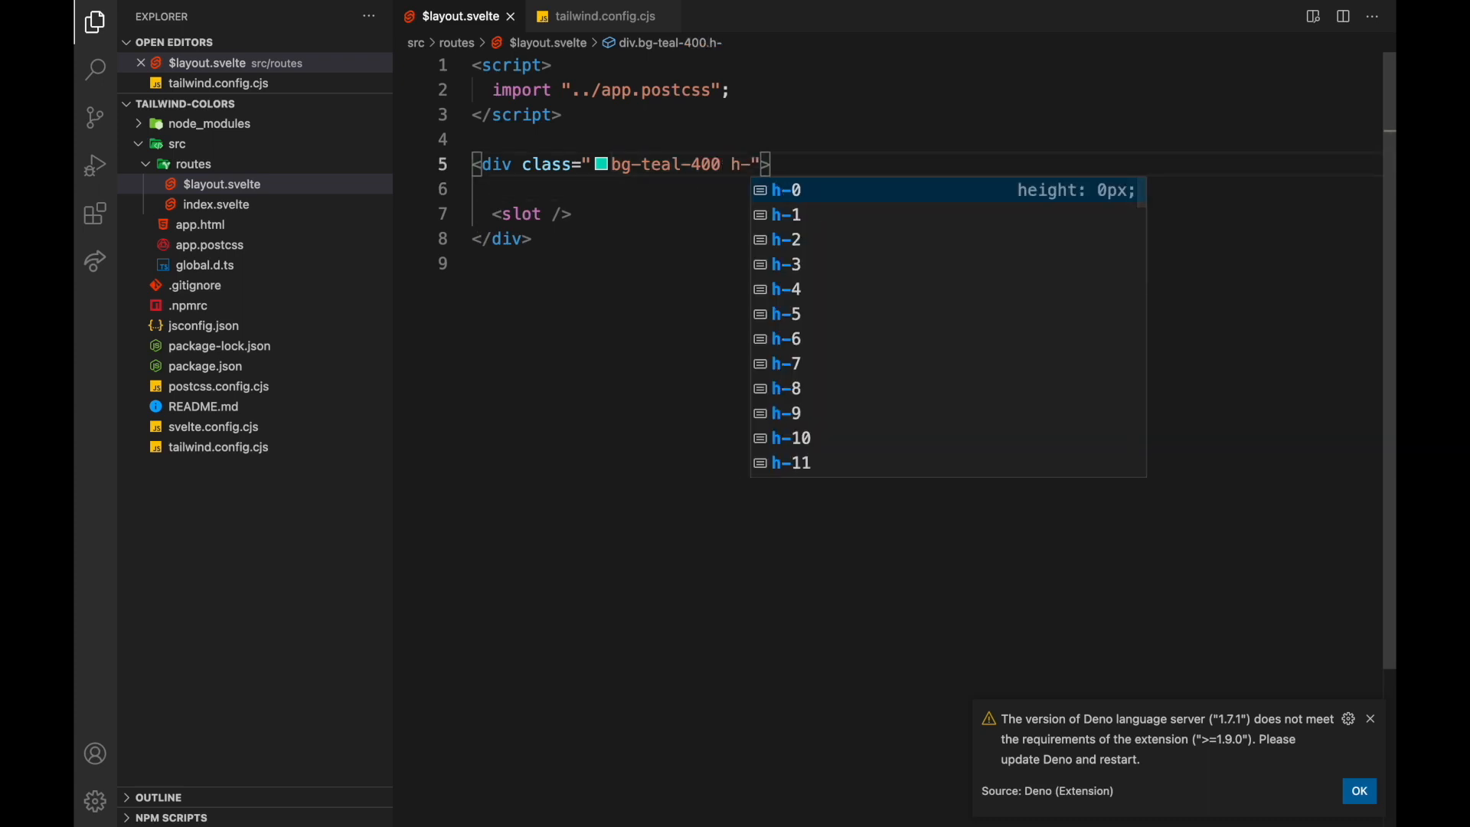
type("screen")
type("npm run dev")
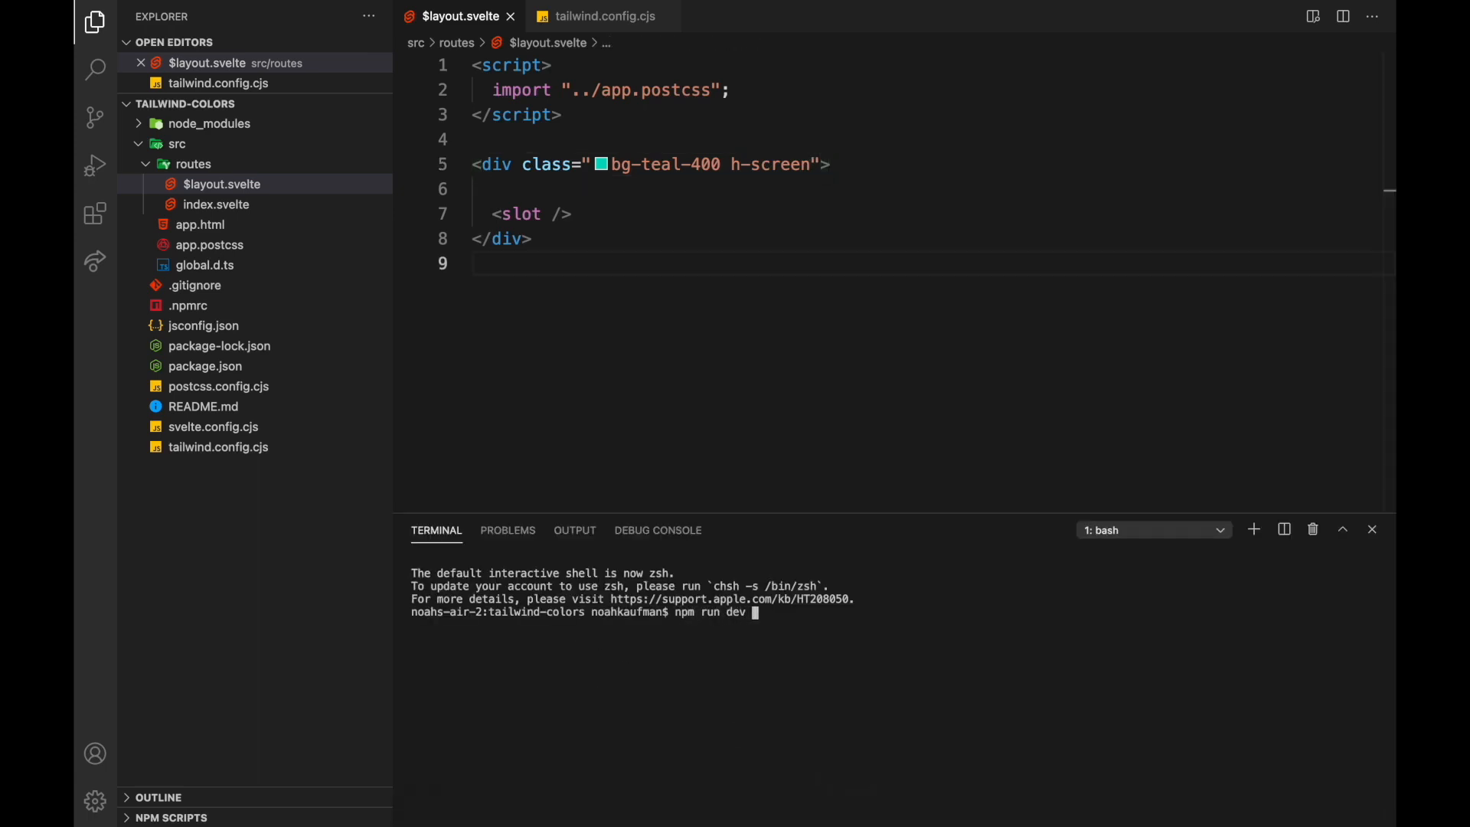
Step: Enter the dev-server command npm run dev -- --open in the terminal
type("0")
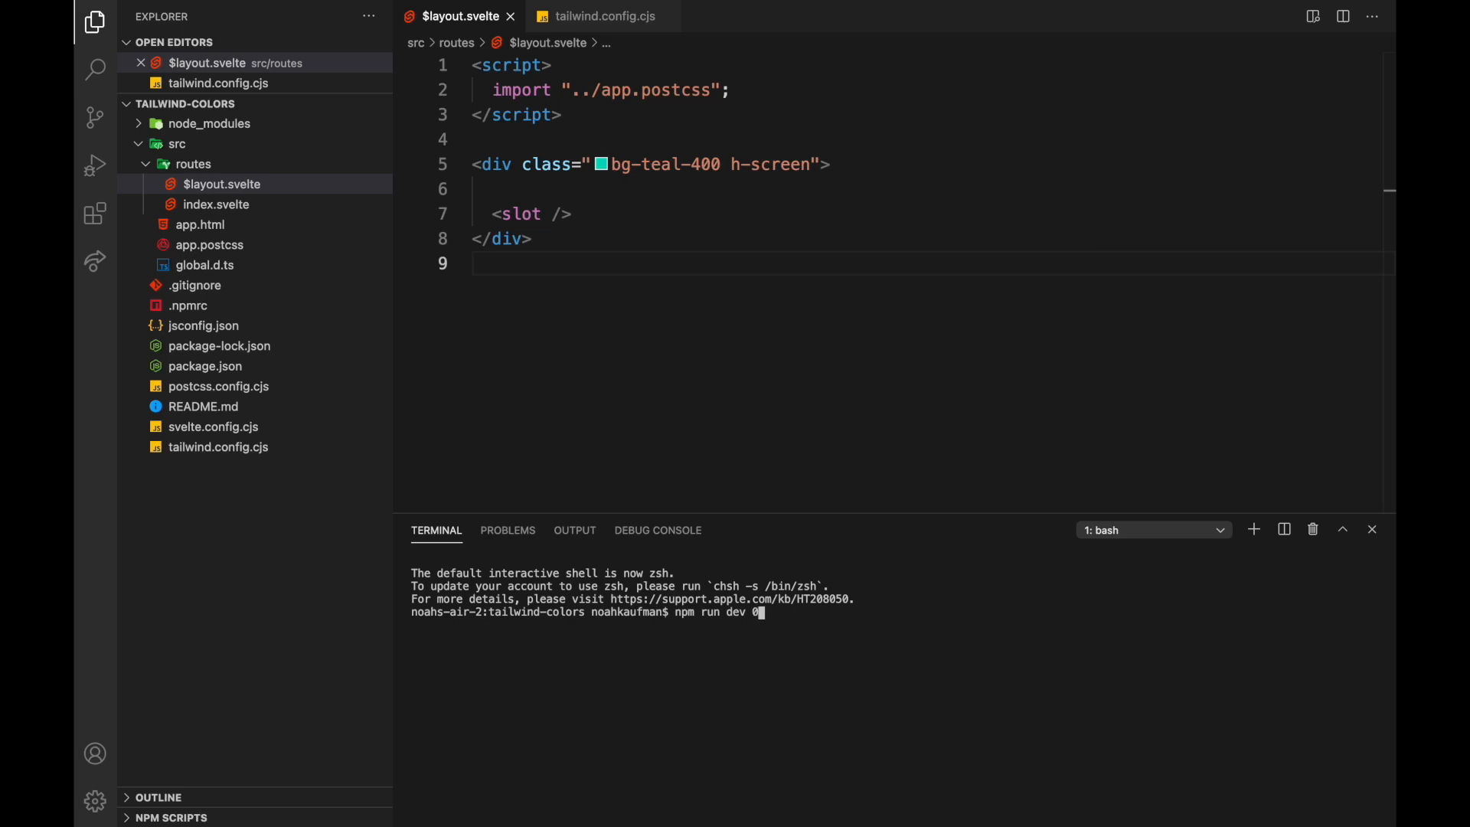
type("-- --open")
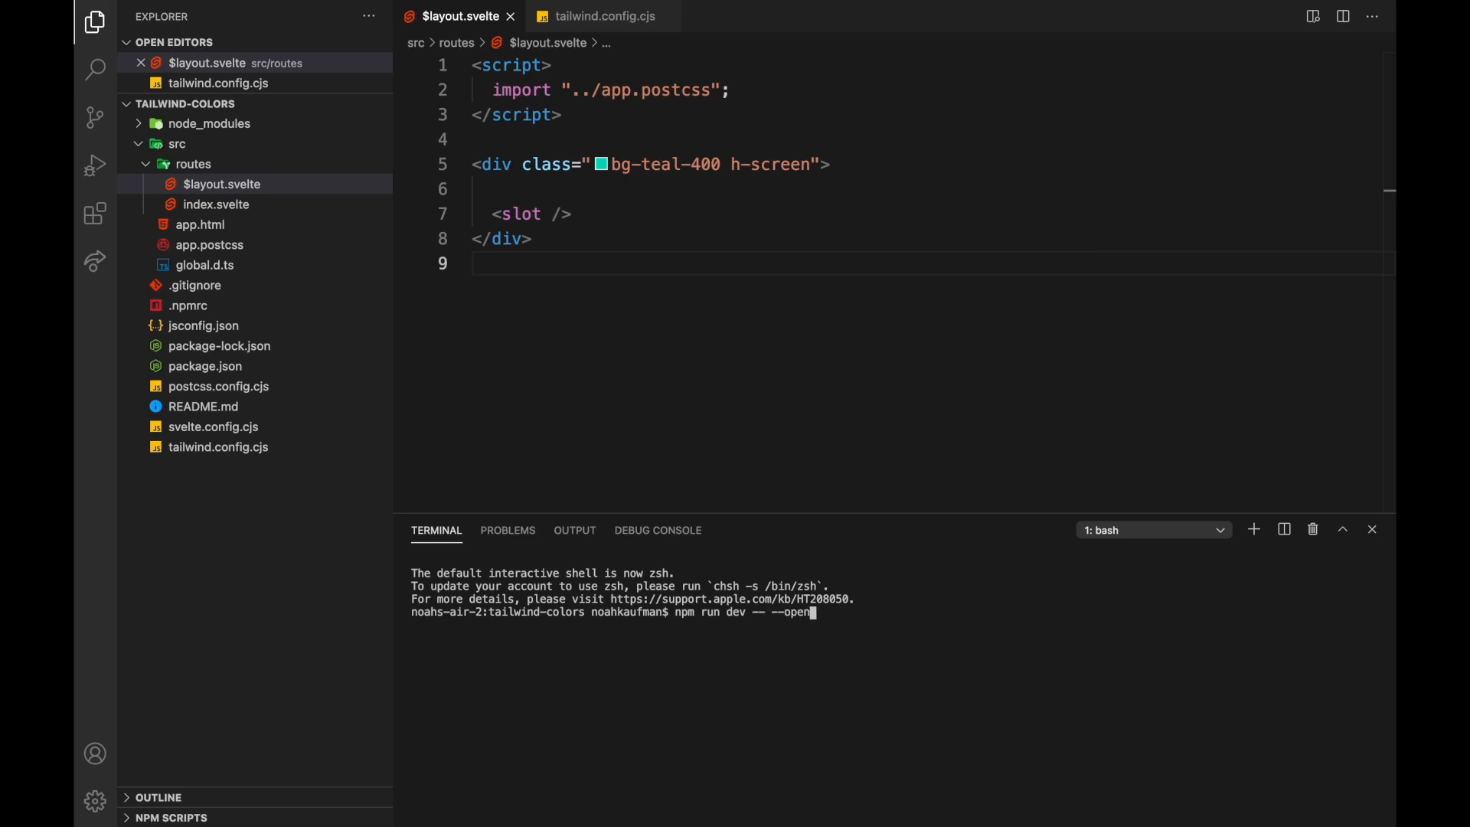
Step: Run the recalled command in Terminal to reopen the project in the editor
left_click(556, 795)
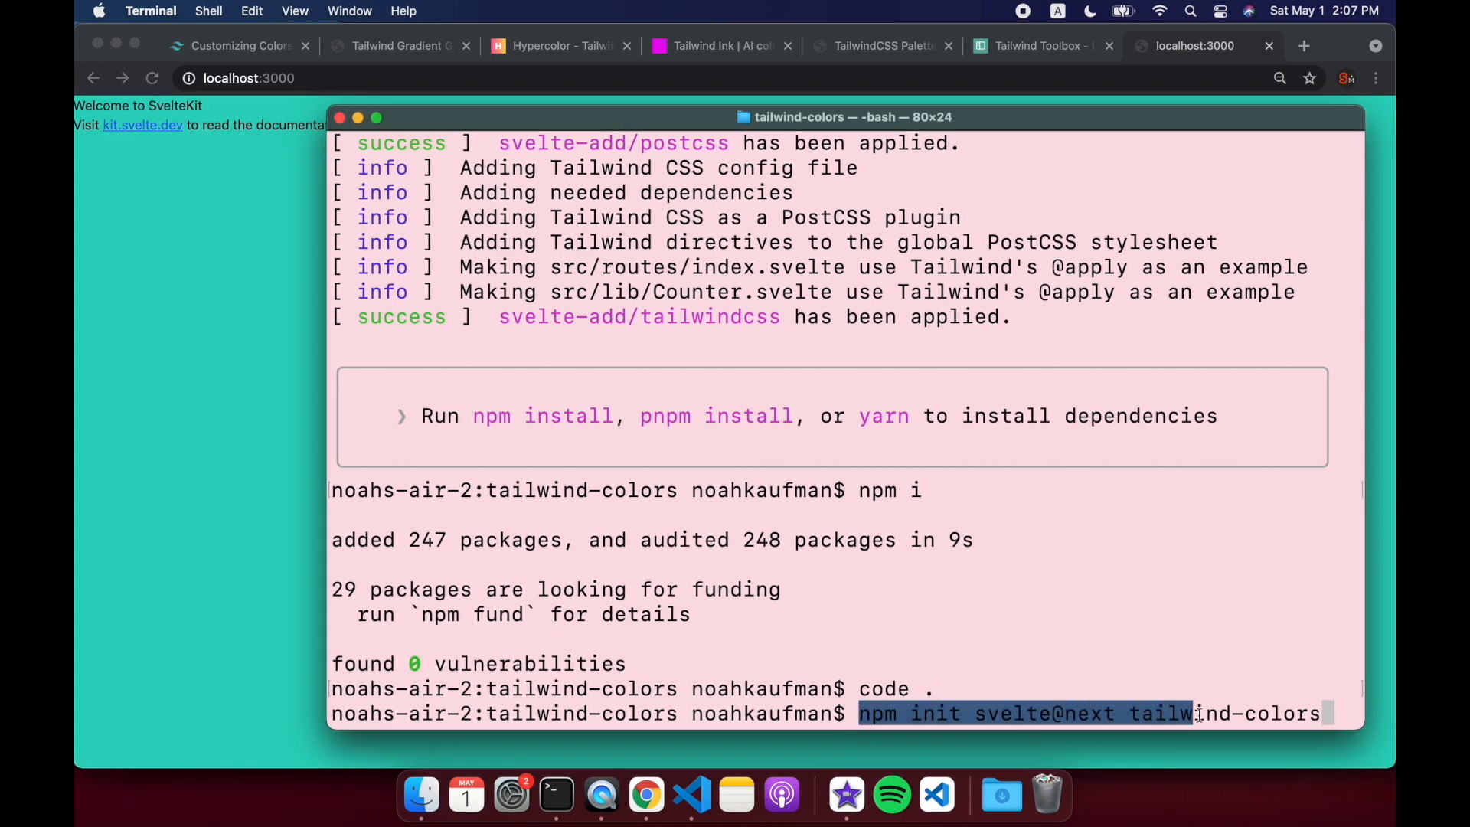
type("npx svelte-add tailwindcss --jit")
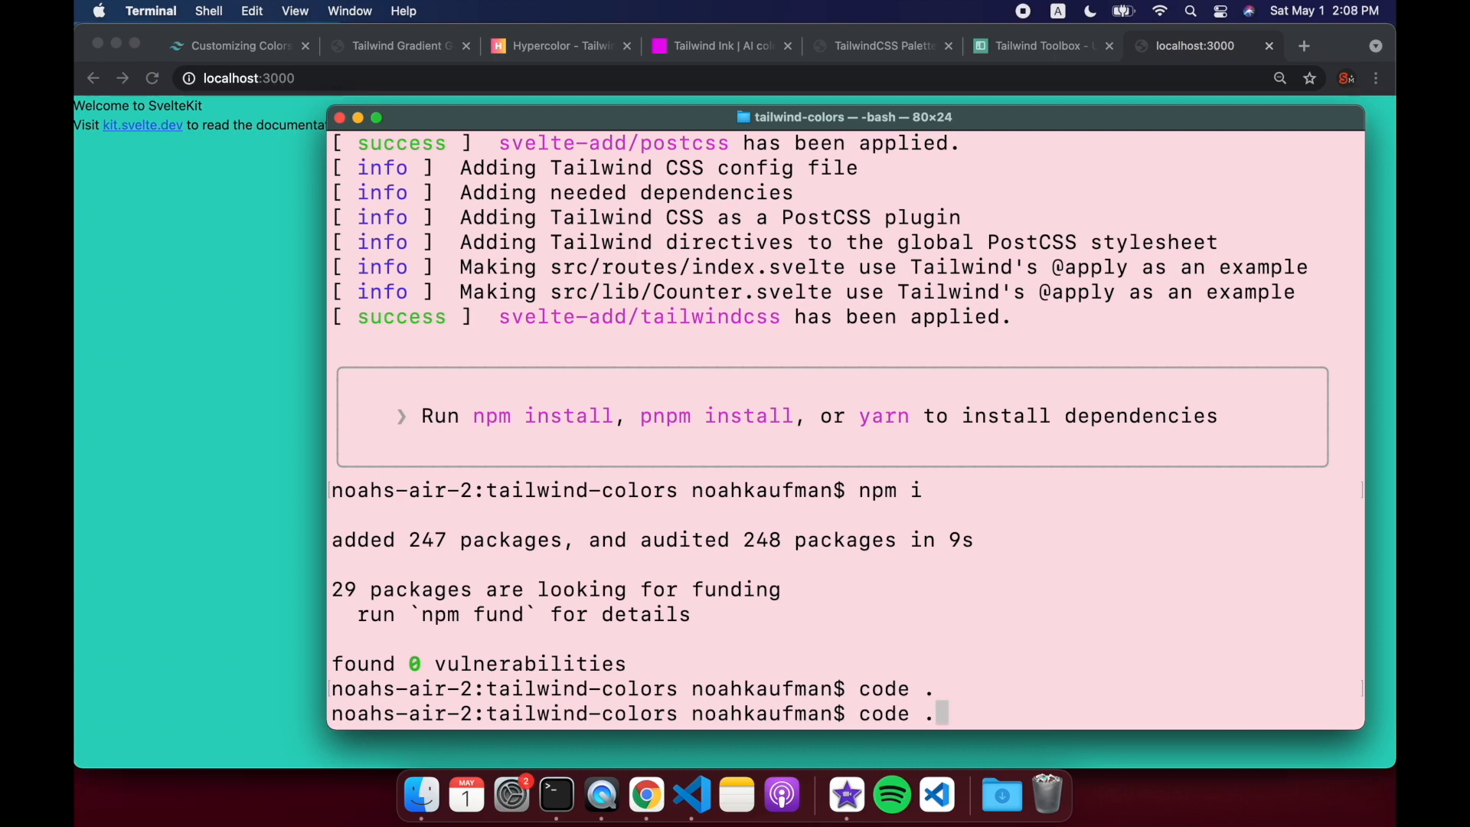
key("Return")
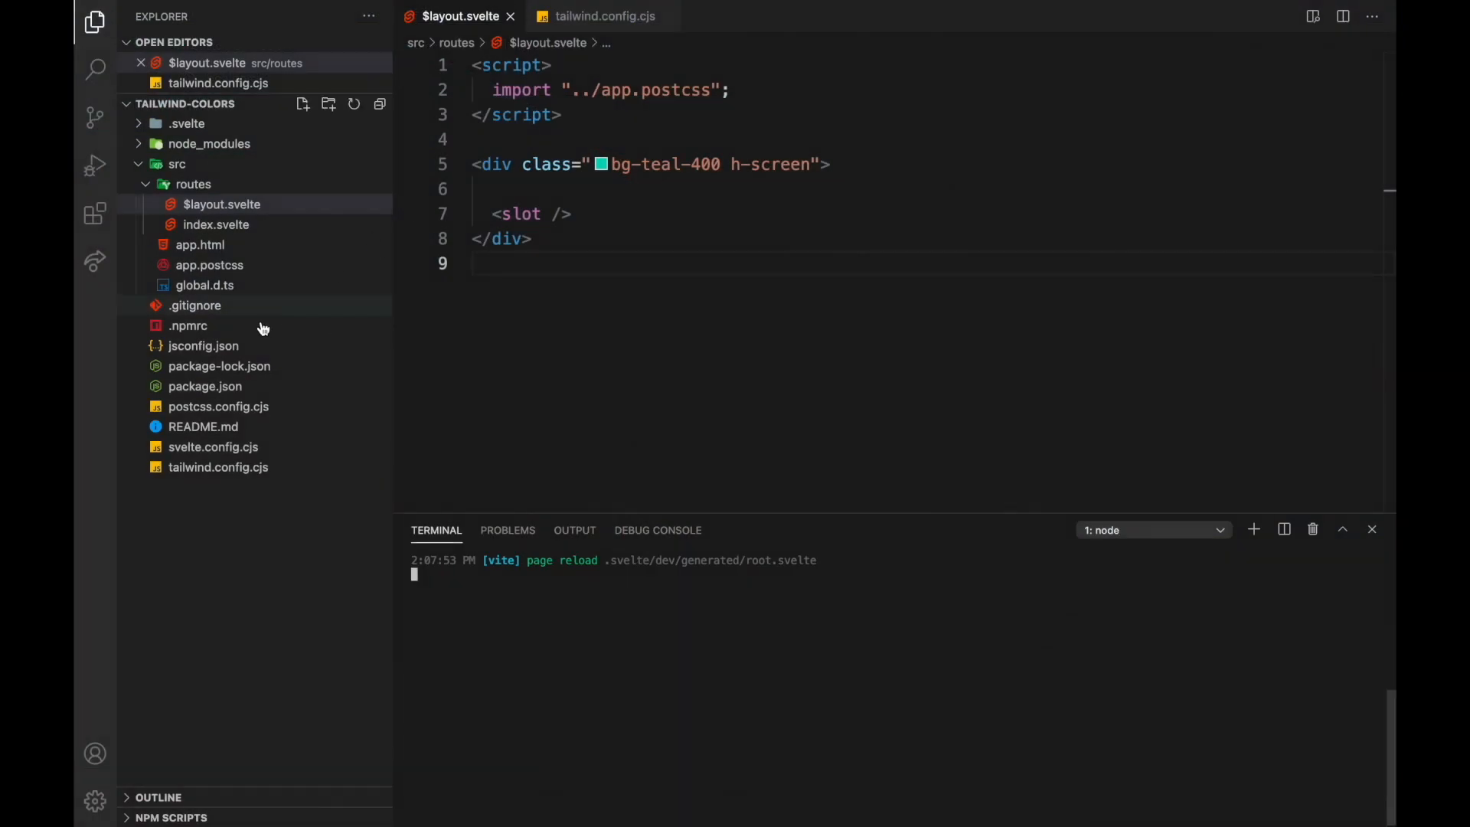
Step: Set theme colors from require('tailwindcss/colors') and change the div background to bg-fuchsia-400
left_click(217, 467)
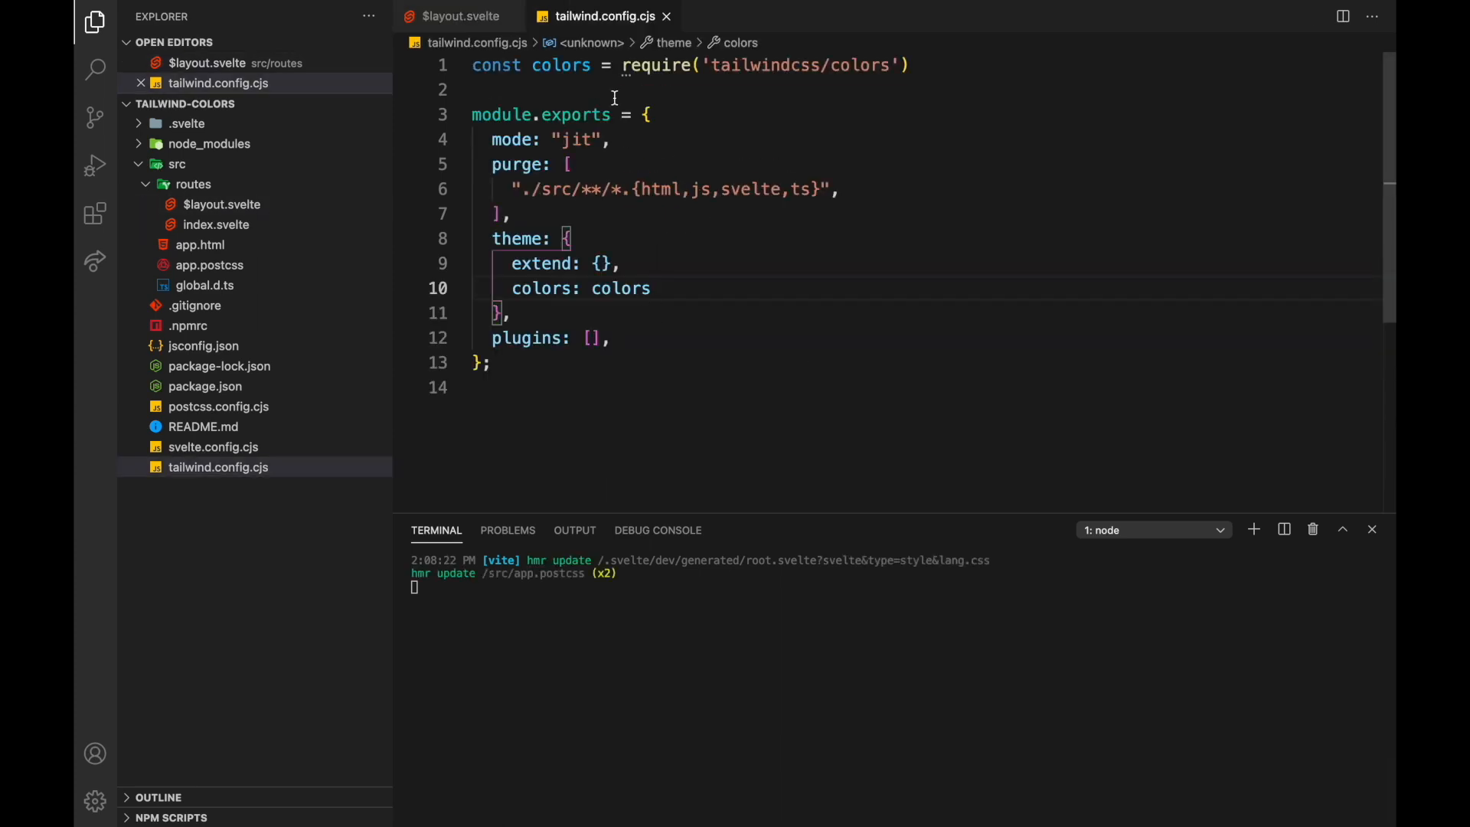
left_click(458, 15)
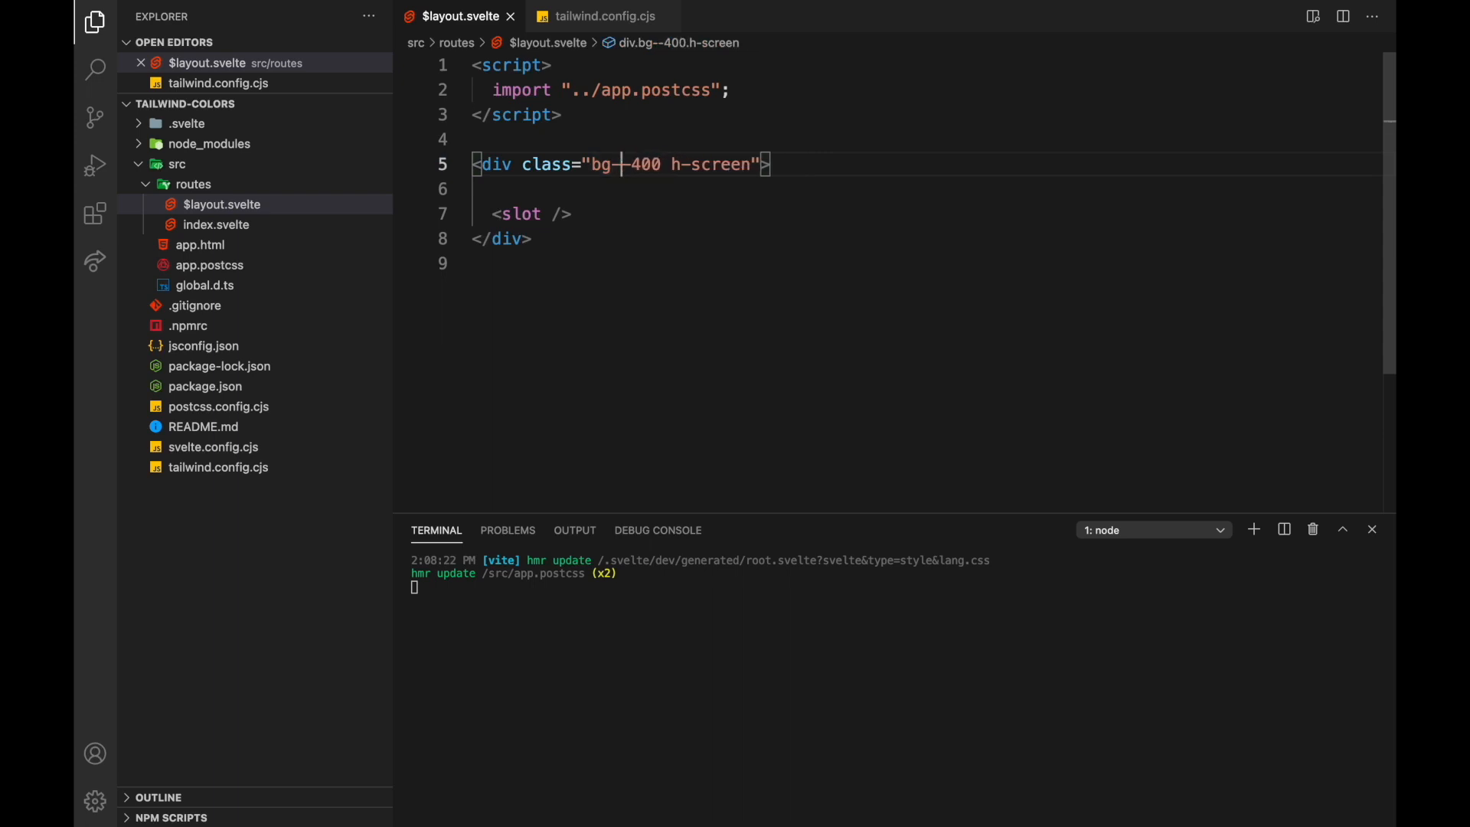
type("uchsia")
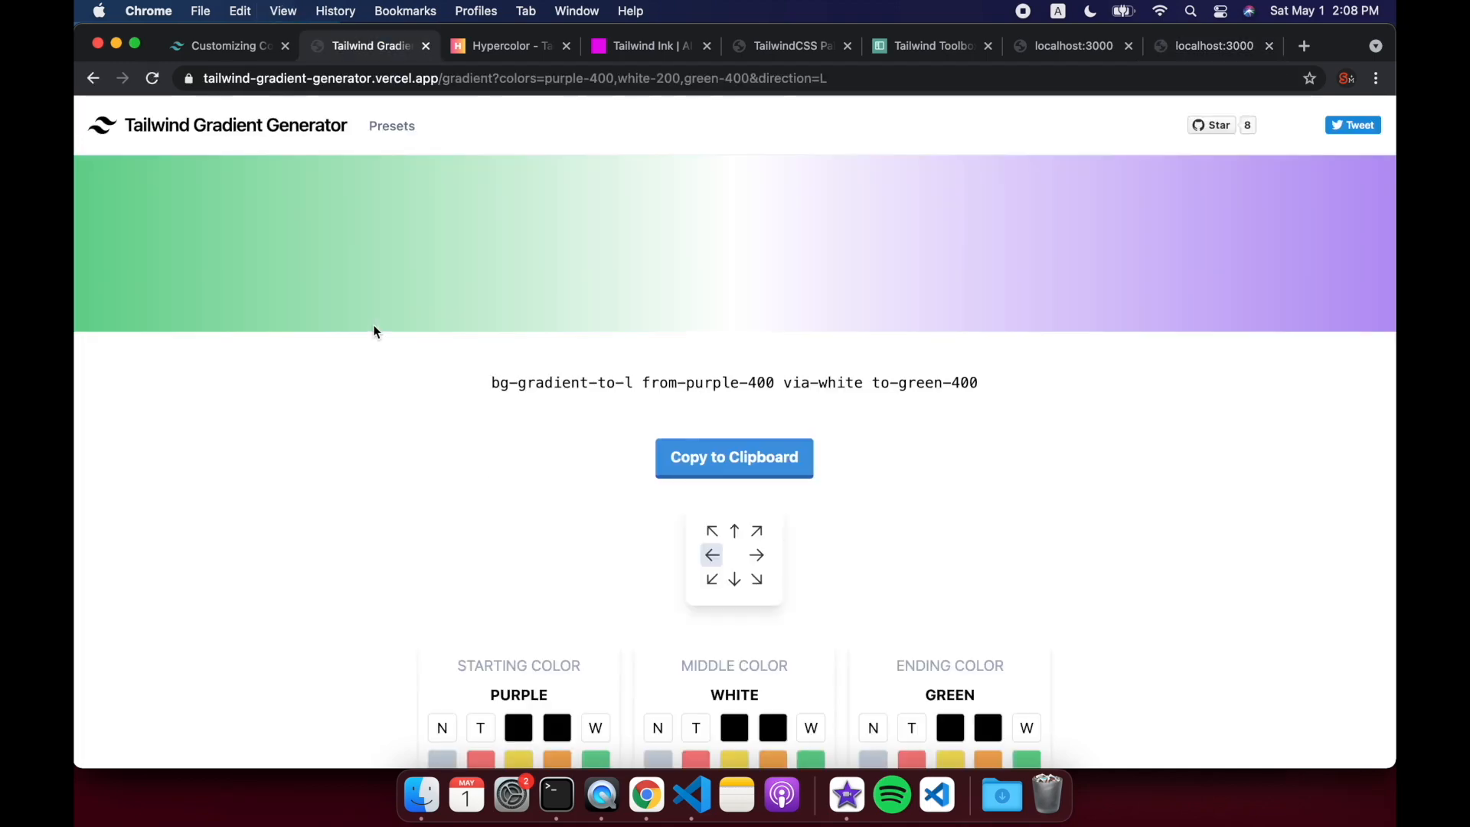
Step: Scroll the docs palette, check the localhost:3000 page, then switch to Tailwind Ink
left_click(693, 797)
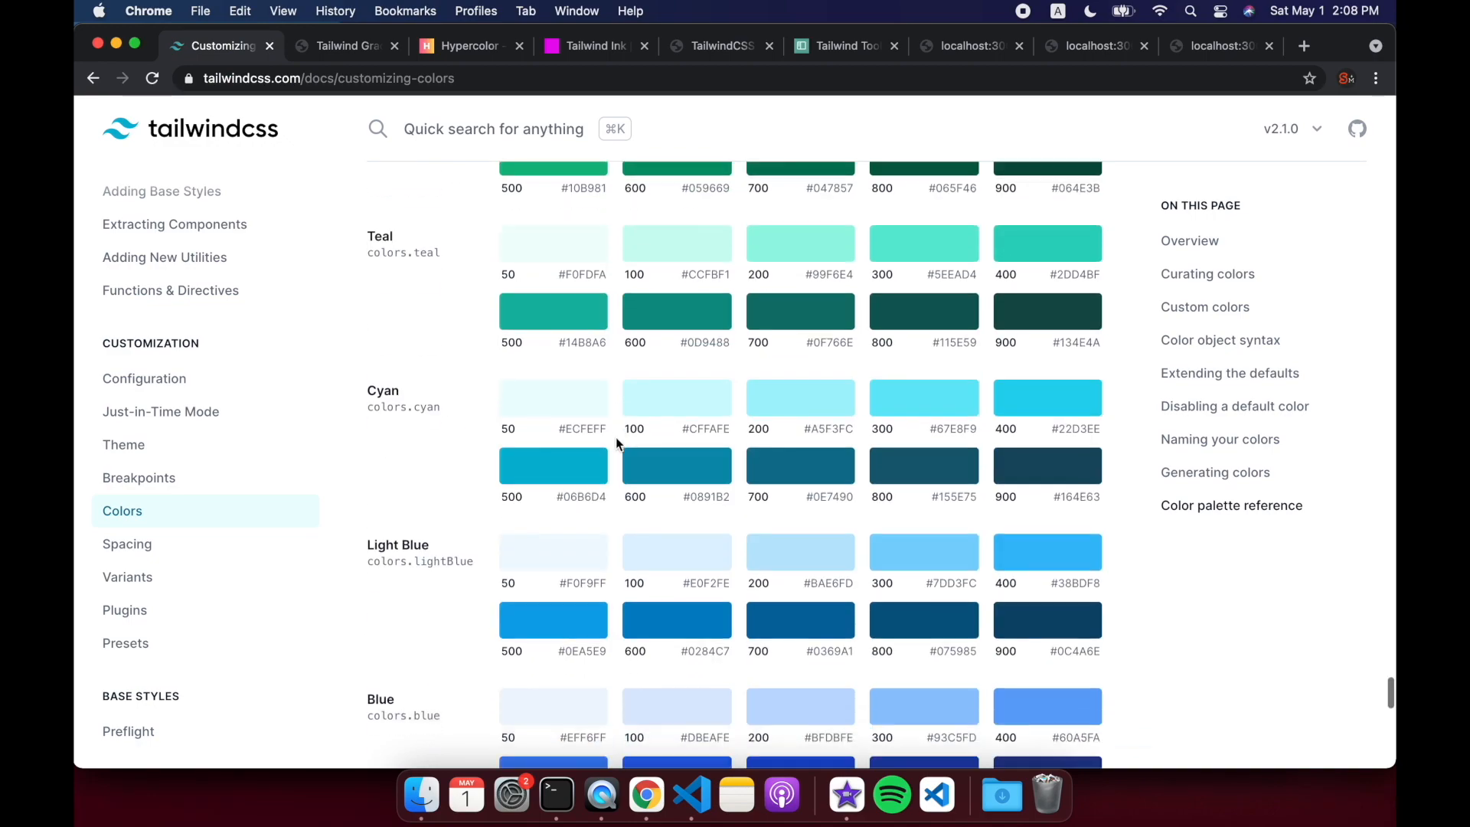
scroll("down", 3)
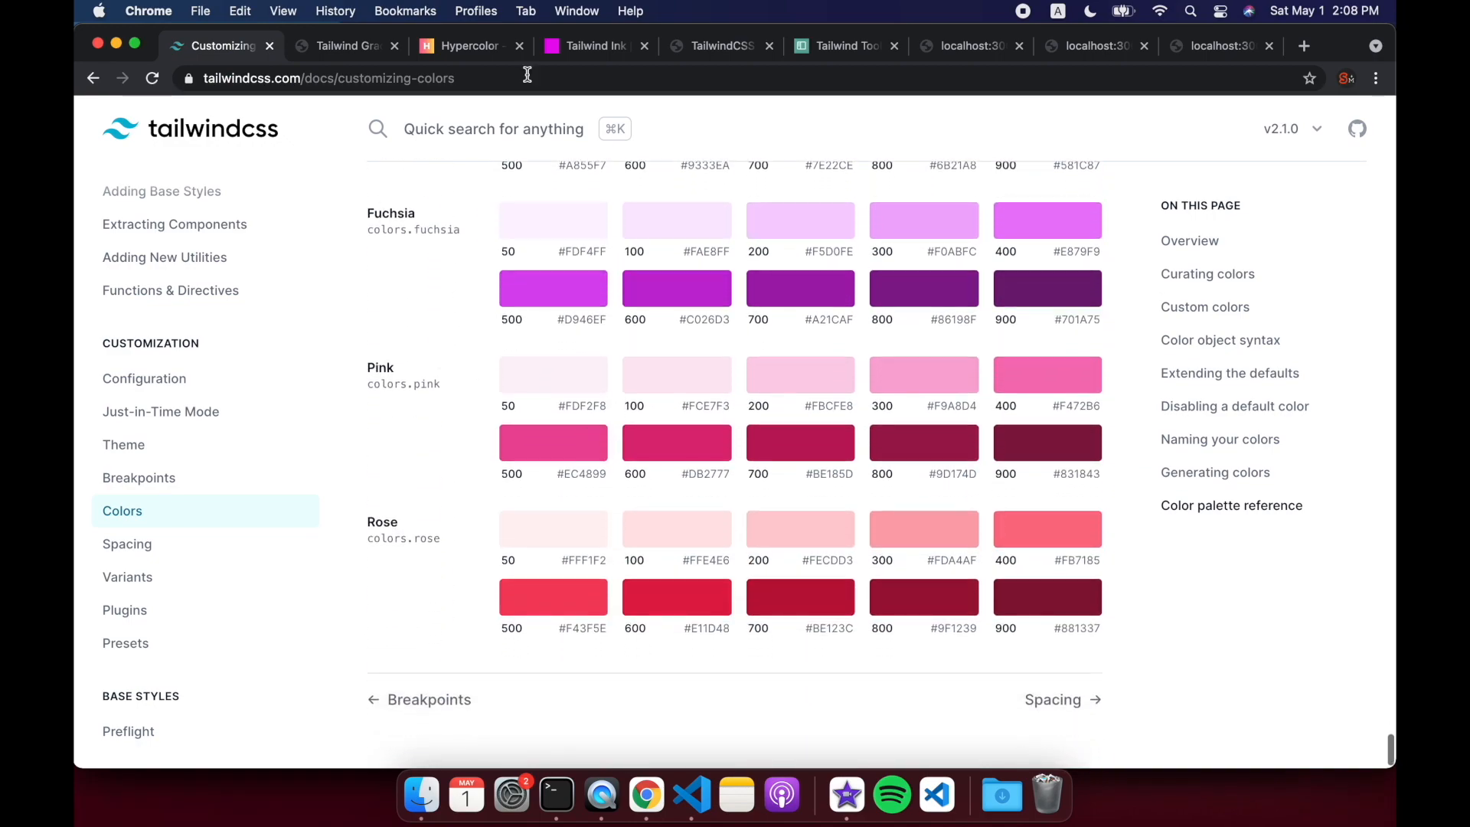
scroll("up", 3)
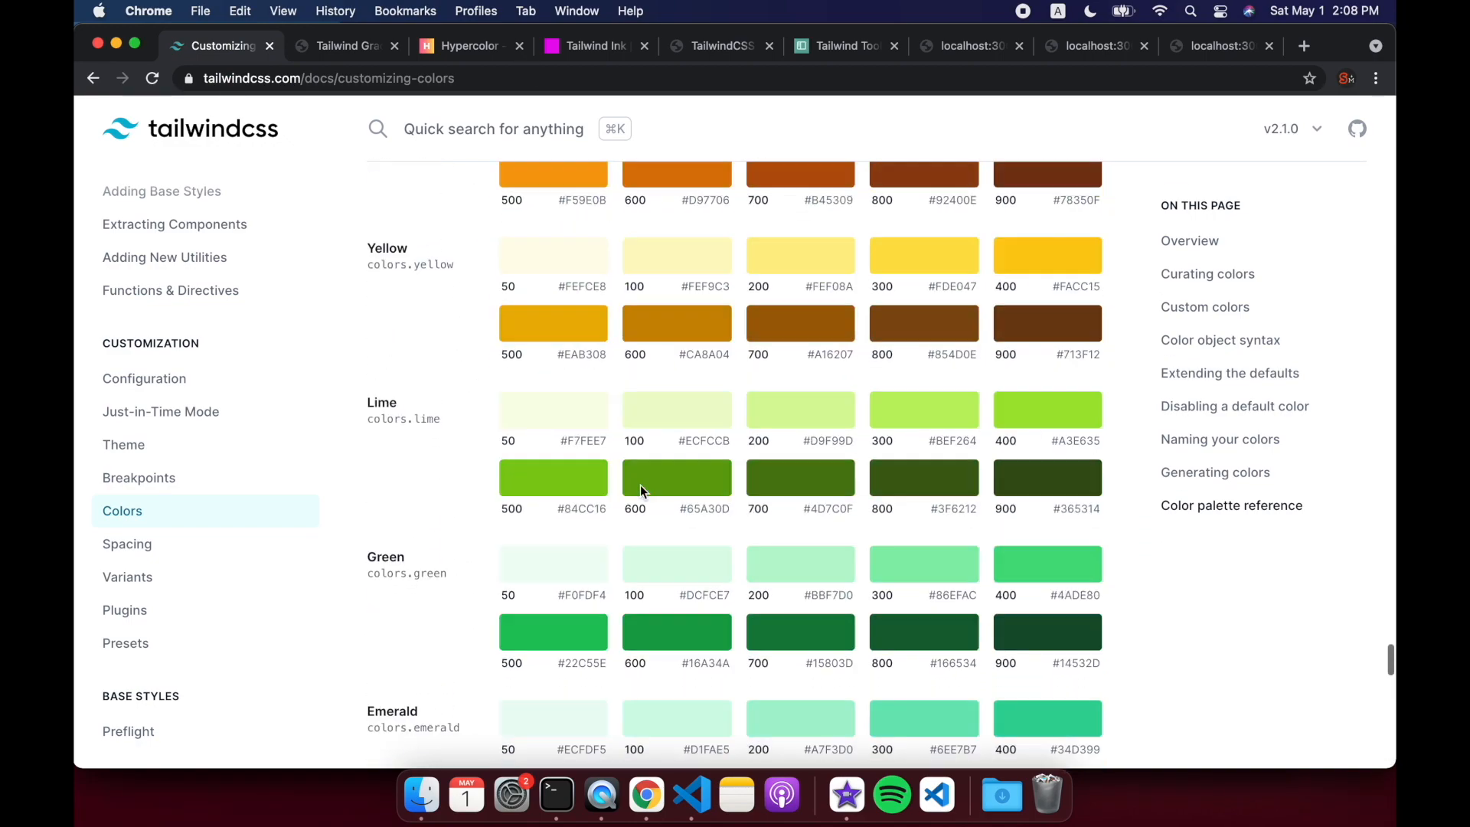
scroll("down", 3)
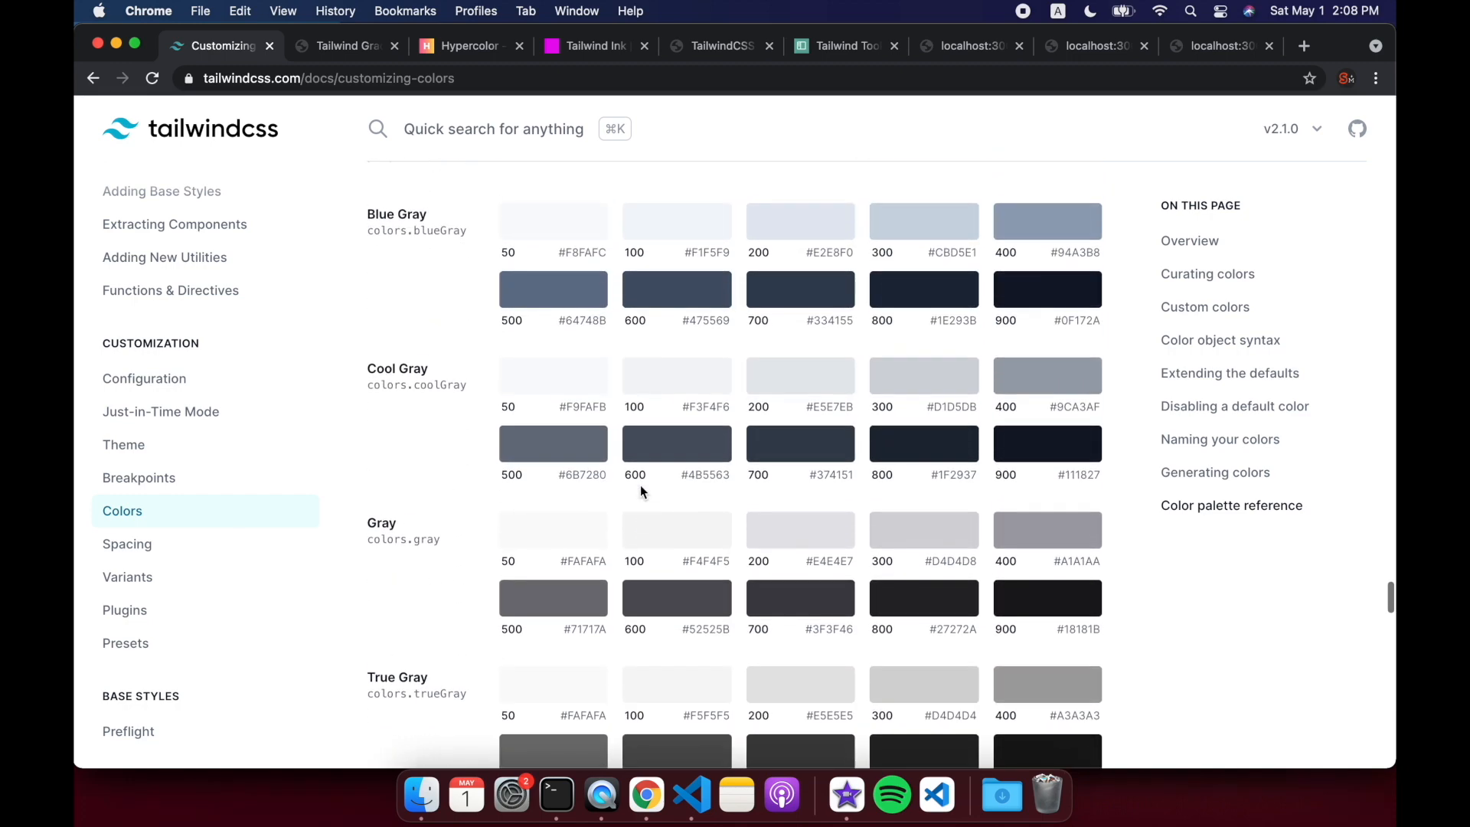
left_click(971, 45)
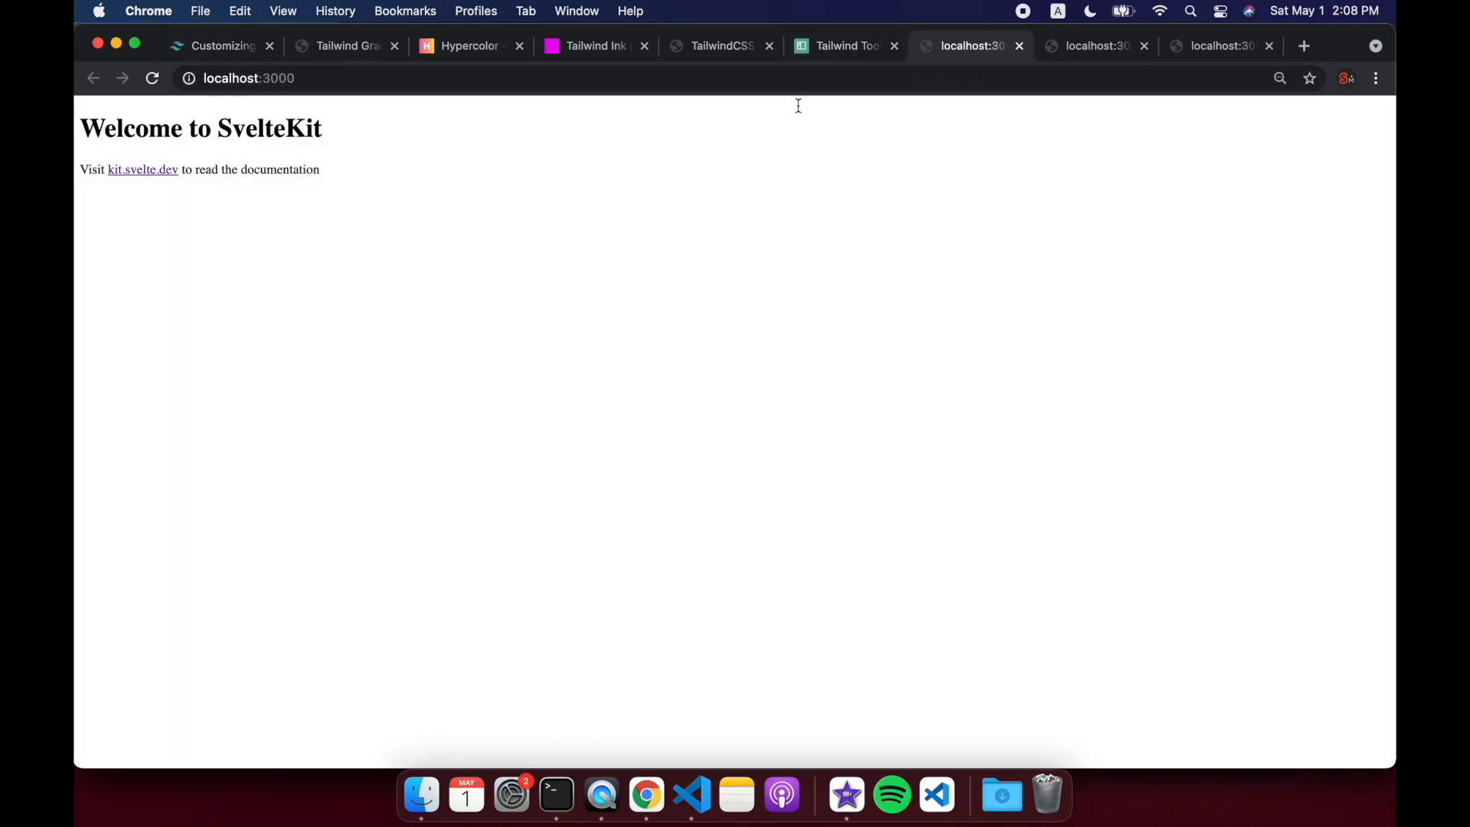
left_click(594, 45)
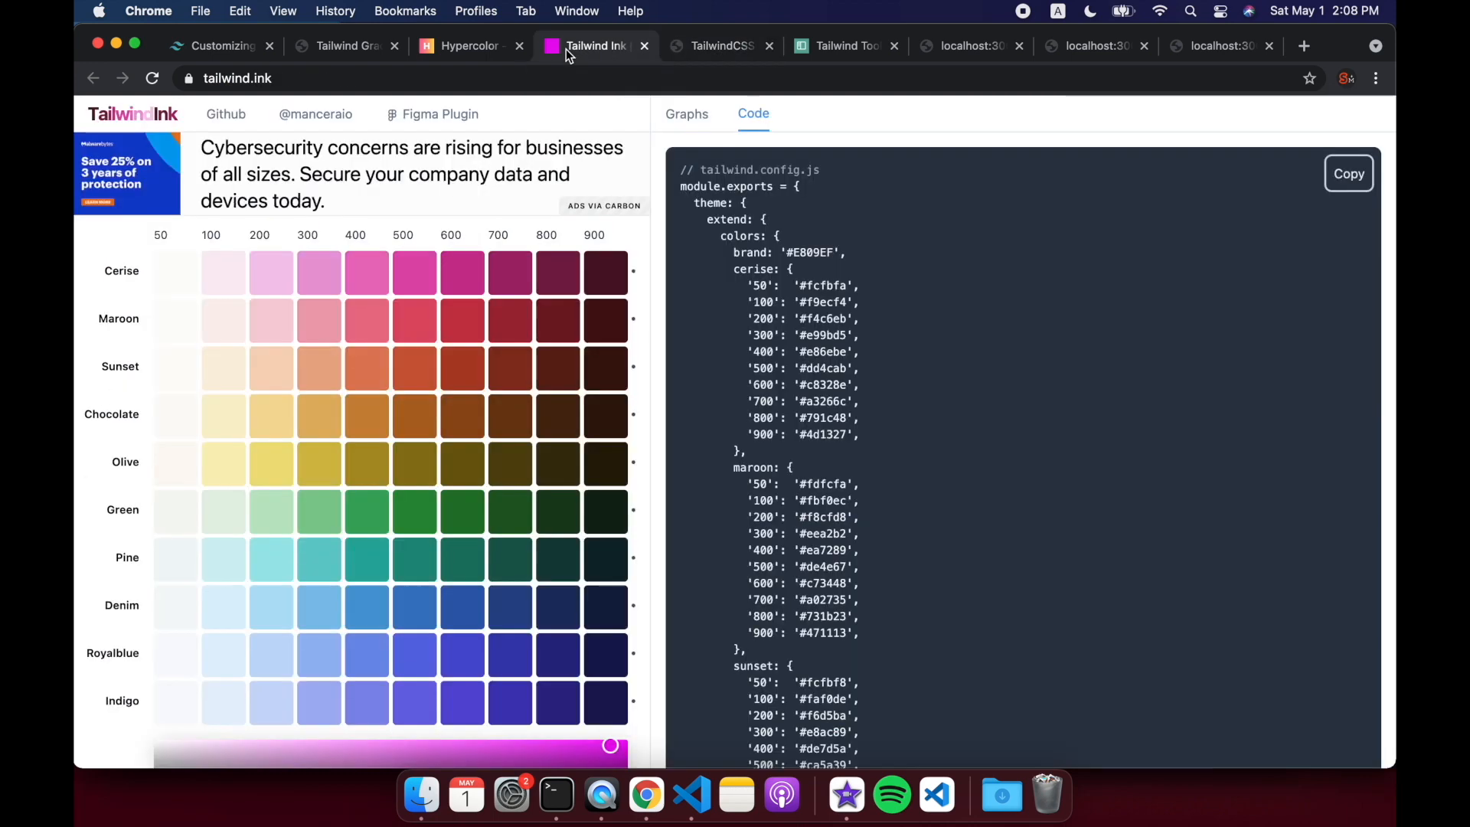
mouse_move(784, 136)
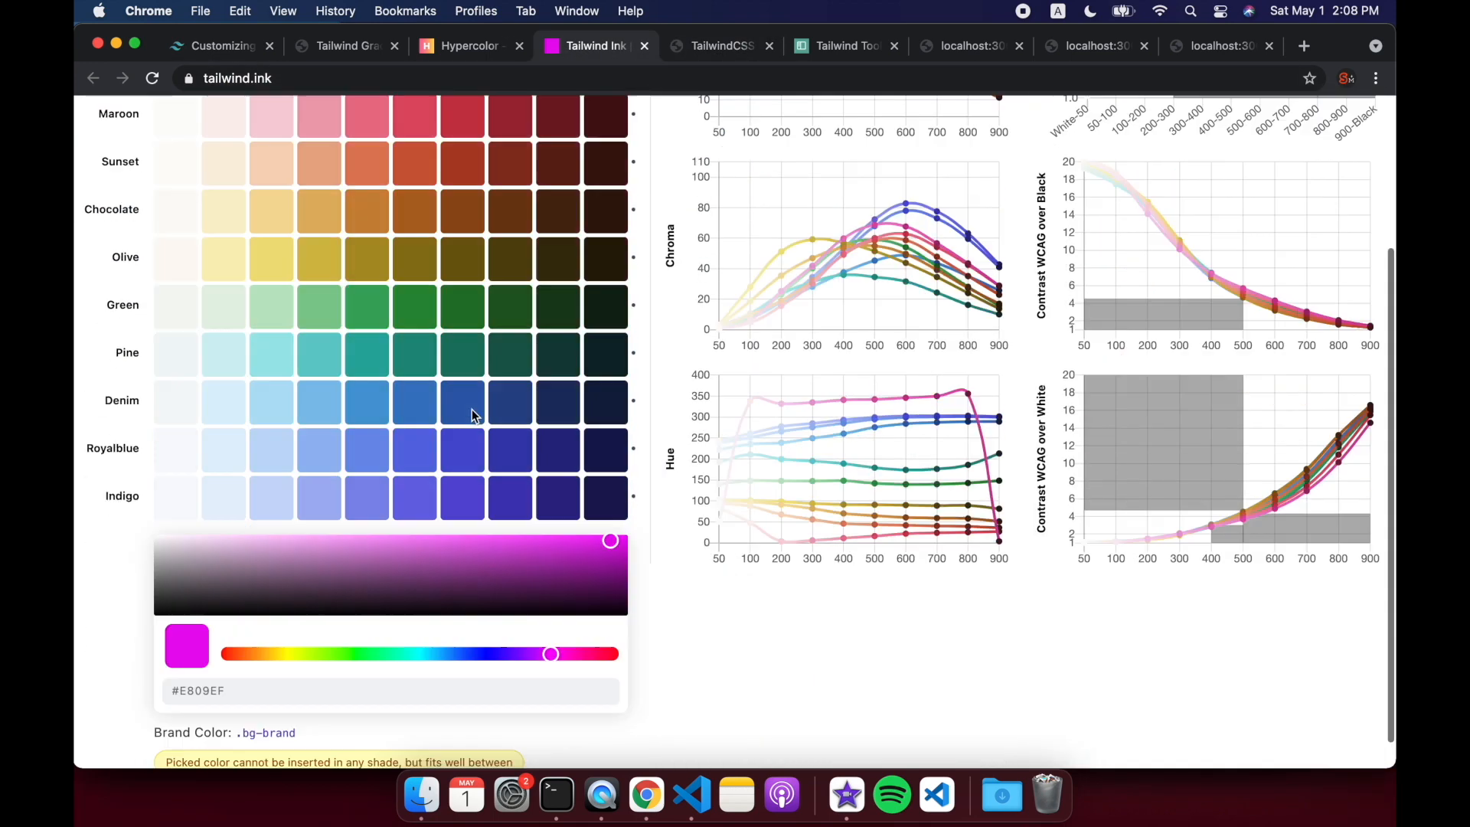
Step: View the Tailwind Ink palette as config code and return to the code editor
scroll("down", 3)
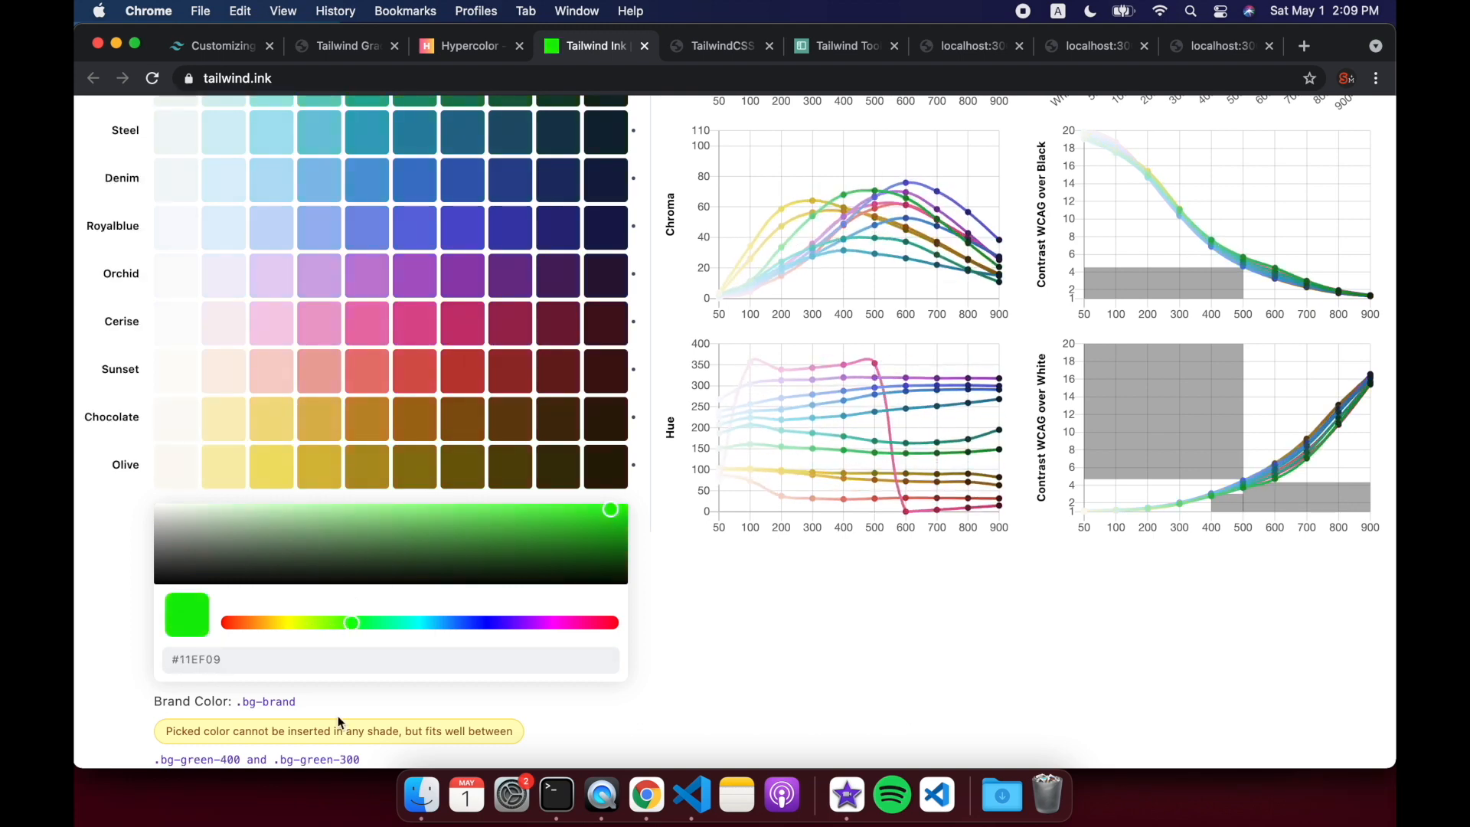
scroll("up", 3)
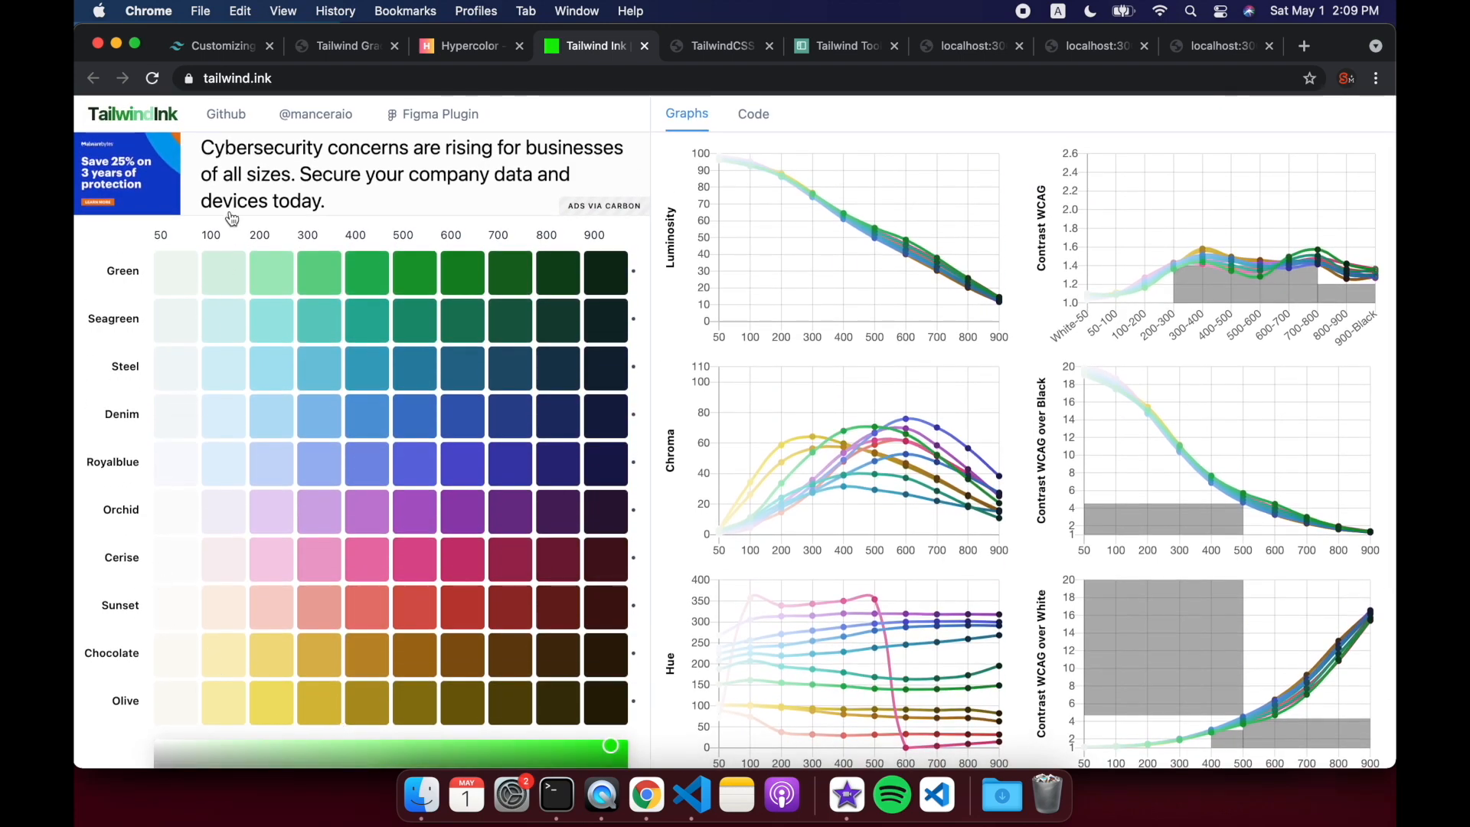
mouse_move(319, 481)
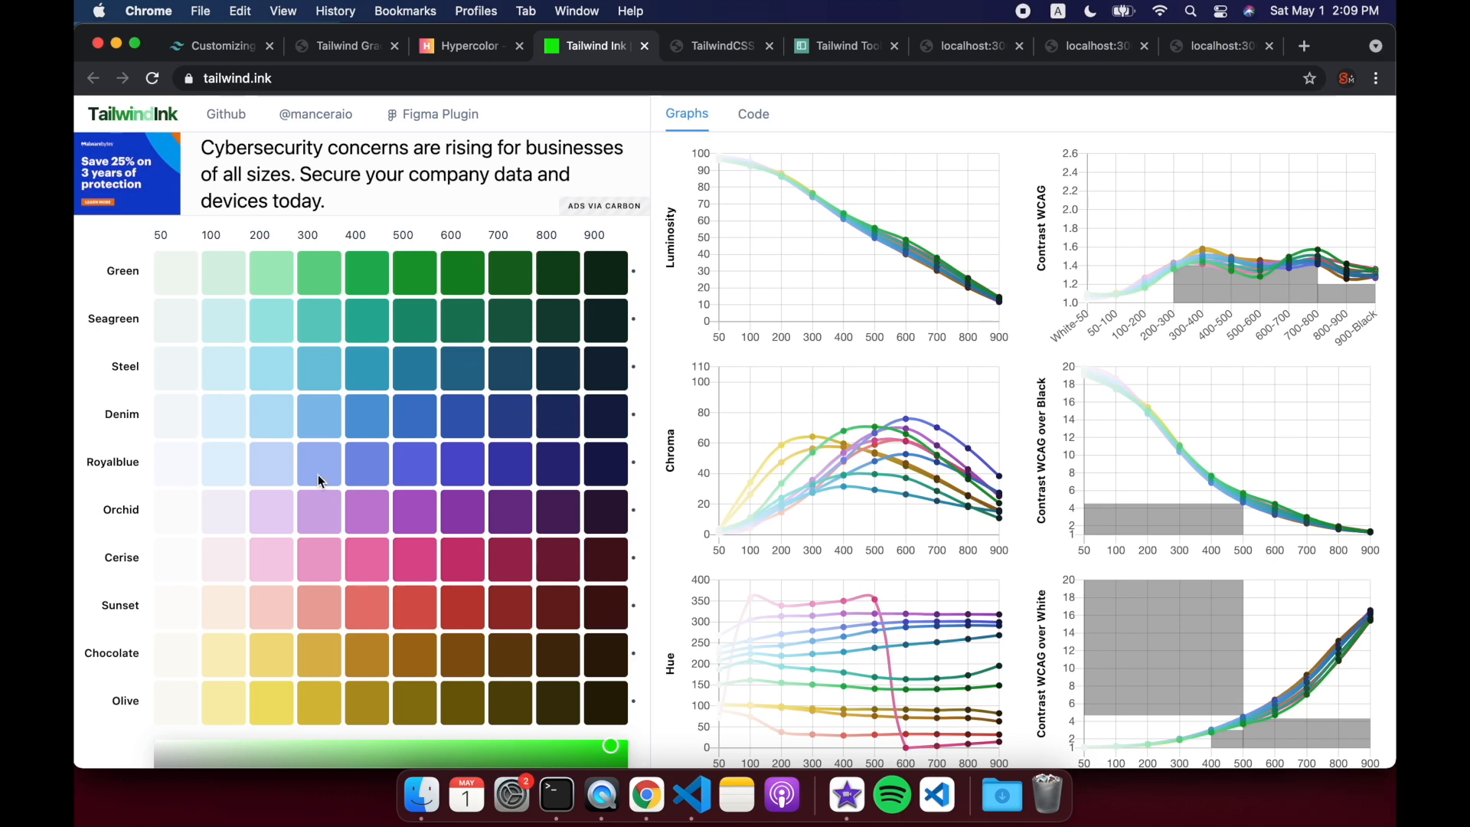
mouse_move(529, 663)
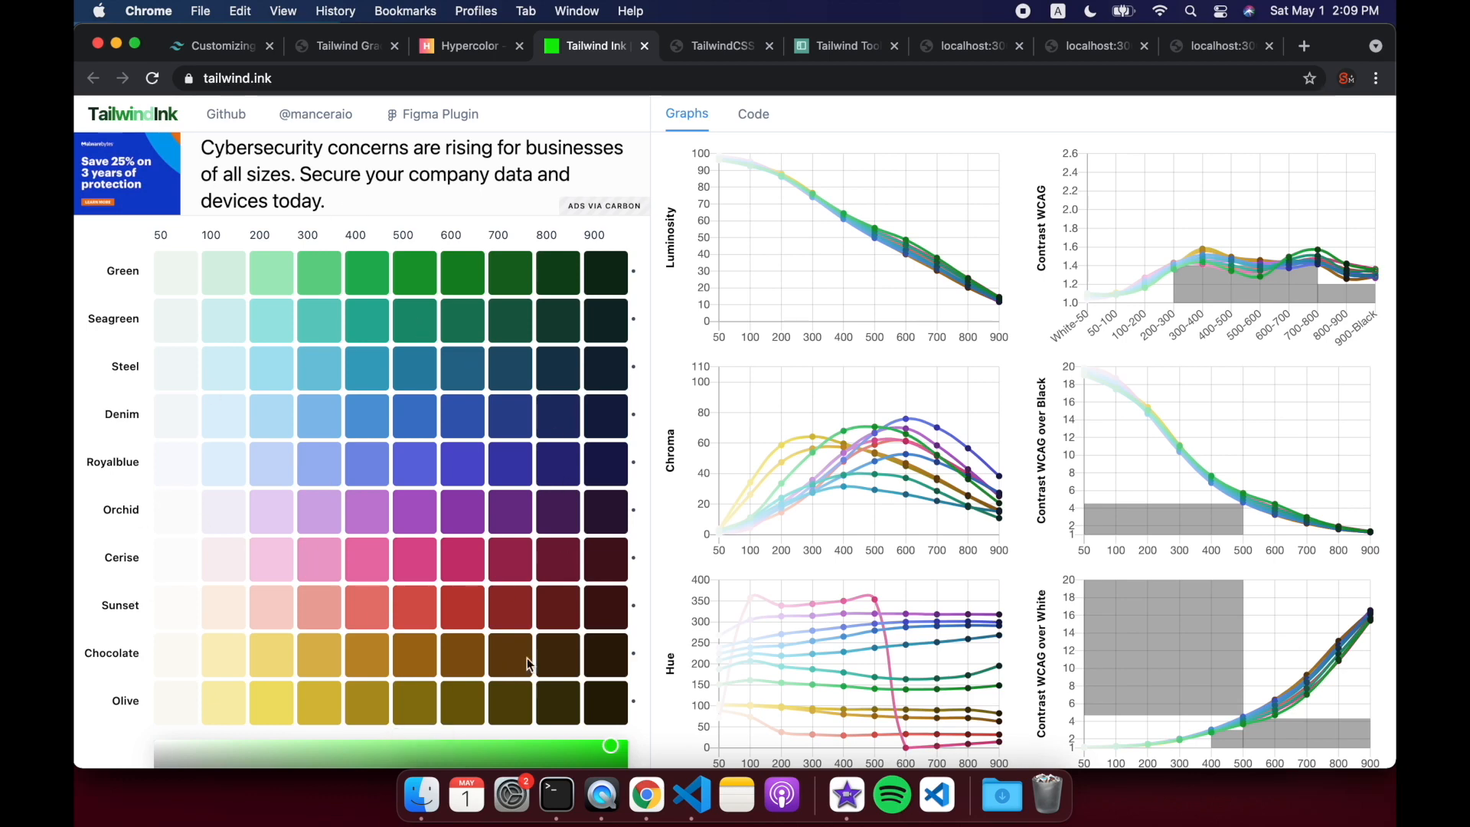
mouse_move(407, 565)
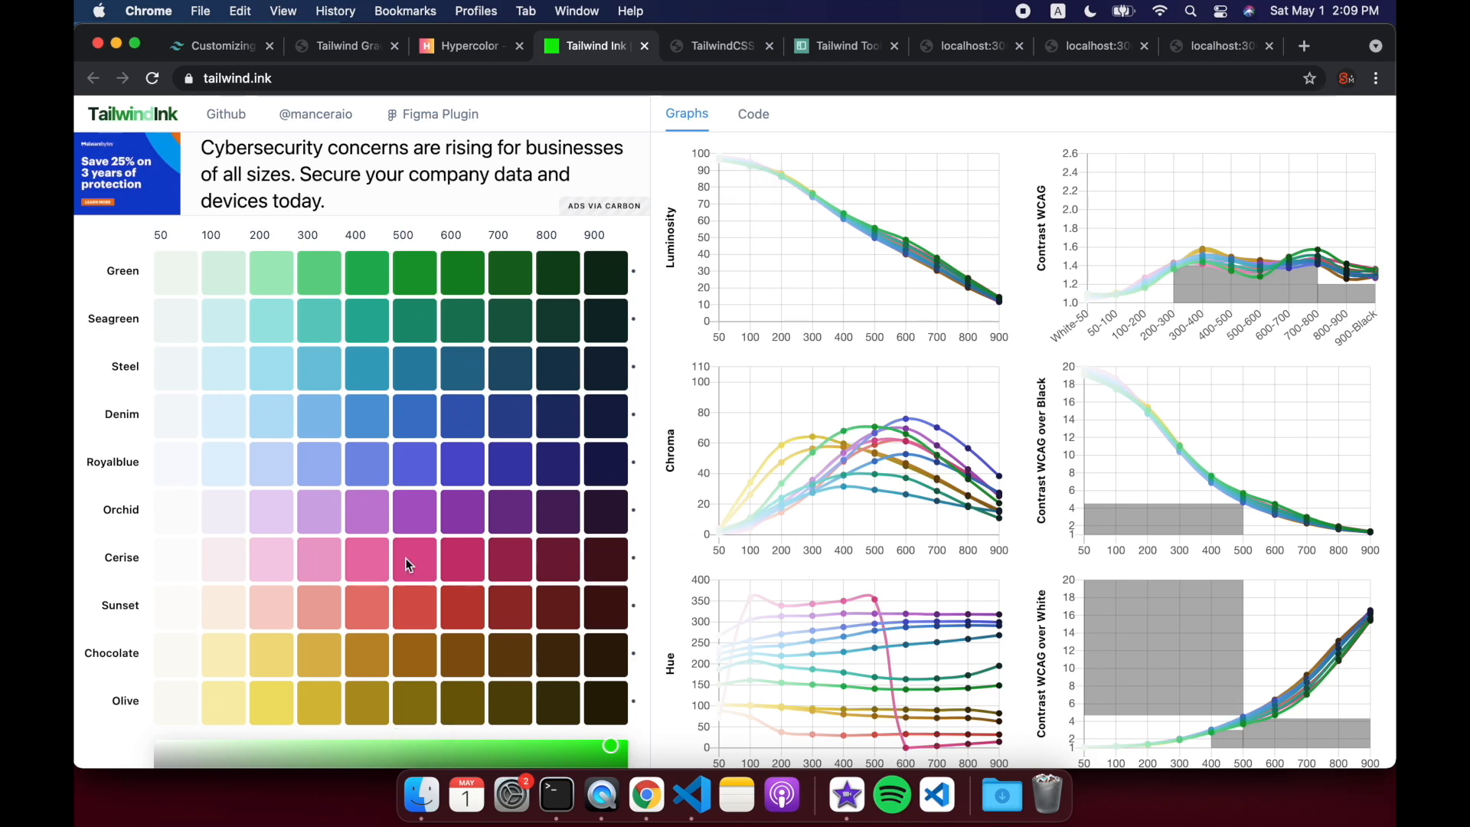
left_click(754, 113)
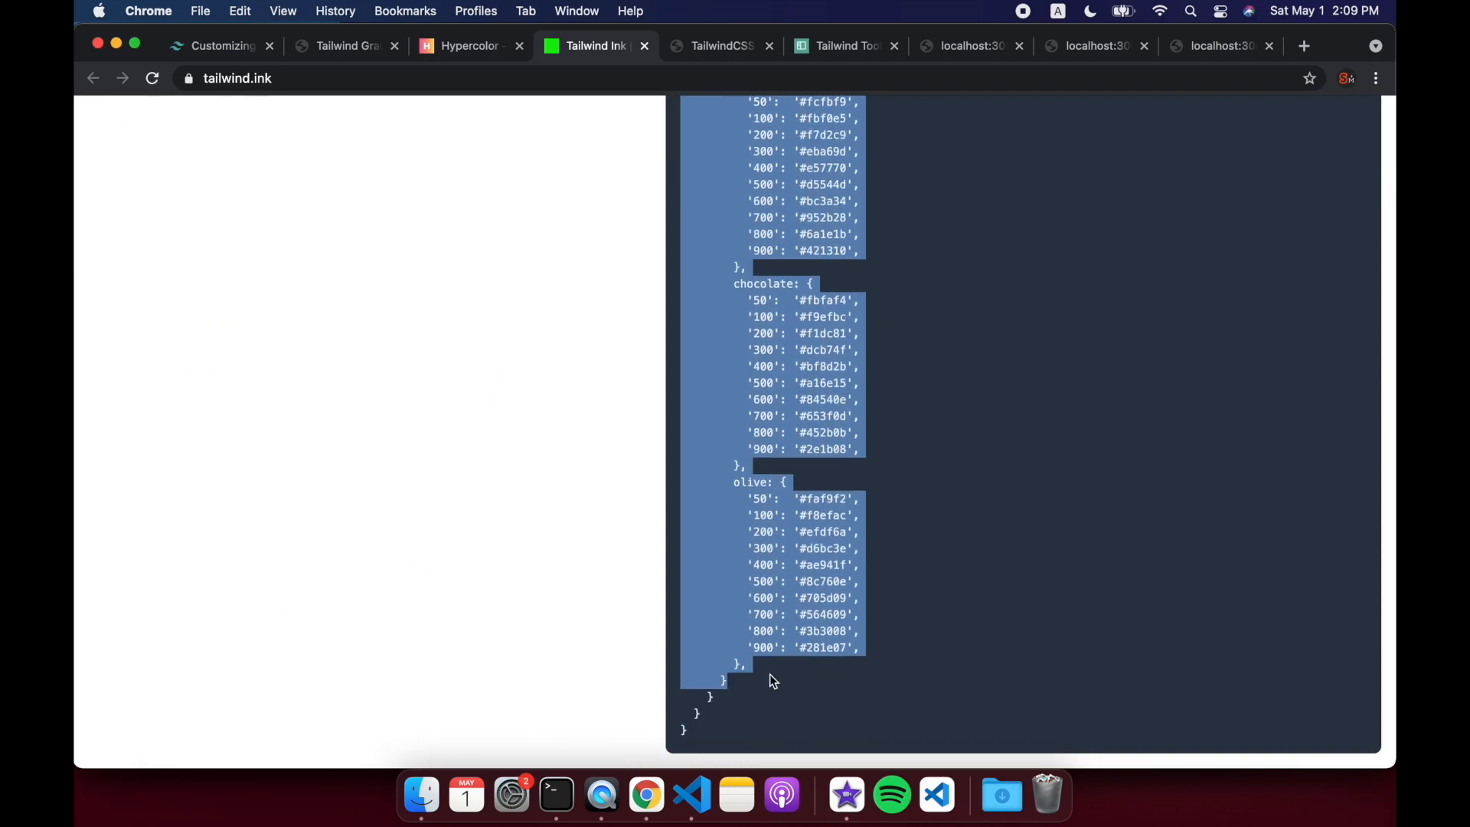
left_click(690, 795)
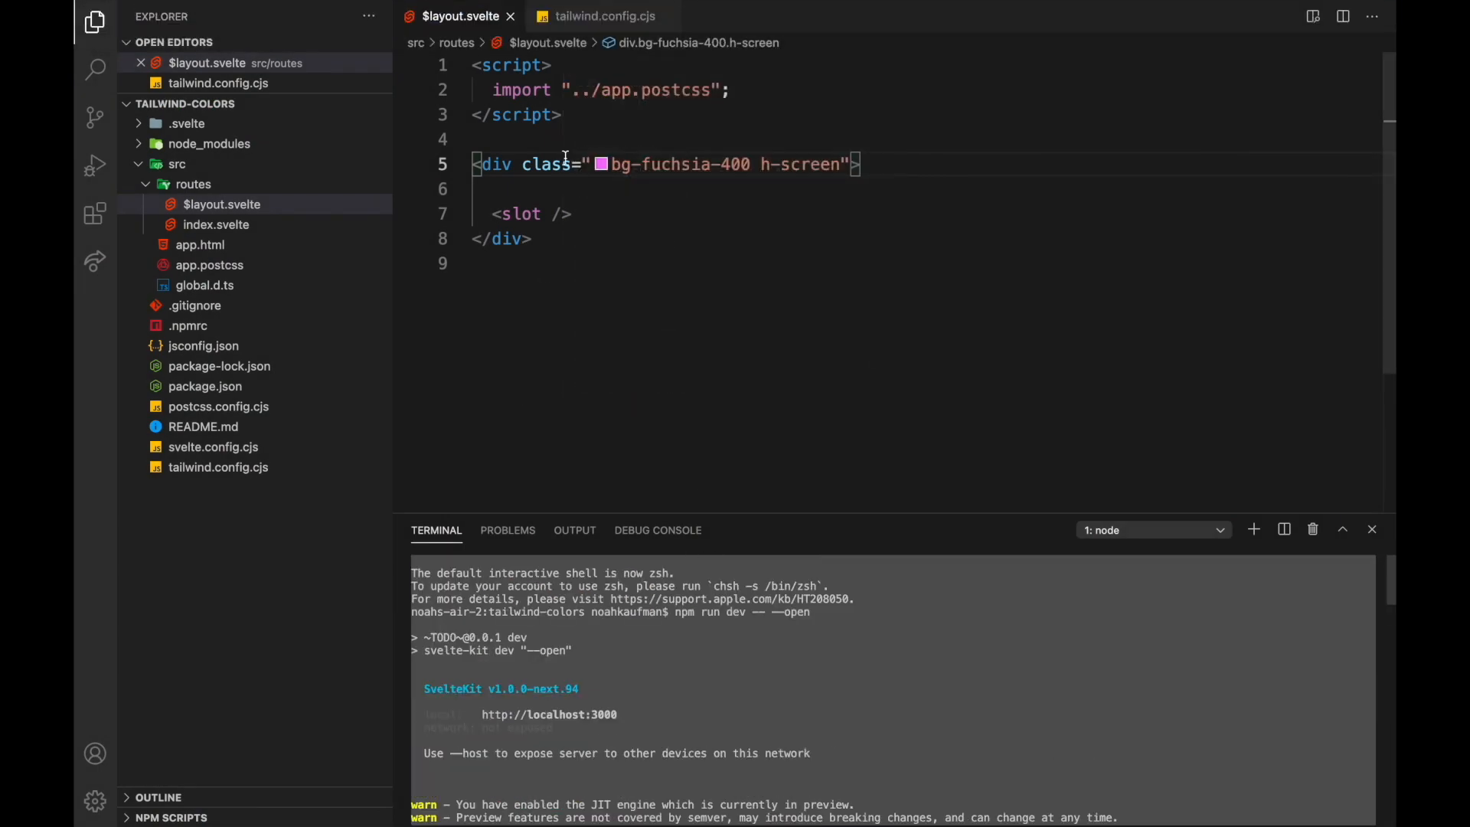
Step: Paste the Tailwind Ink palette into theme.colors with ...colors spread, then return to $layout.svelte
left_click(605, 15)
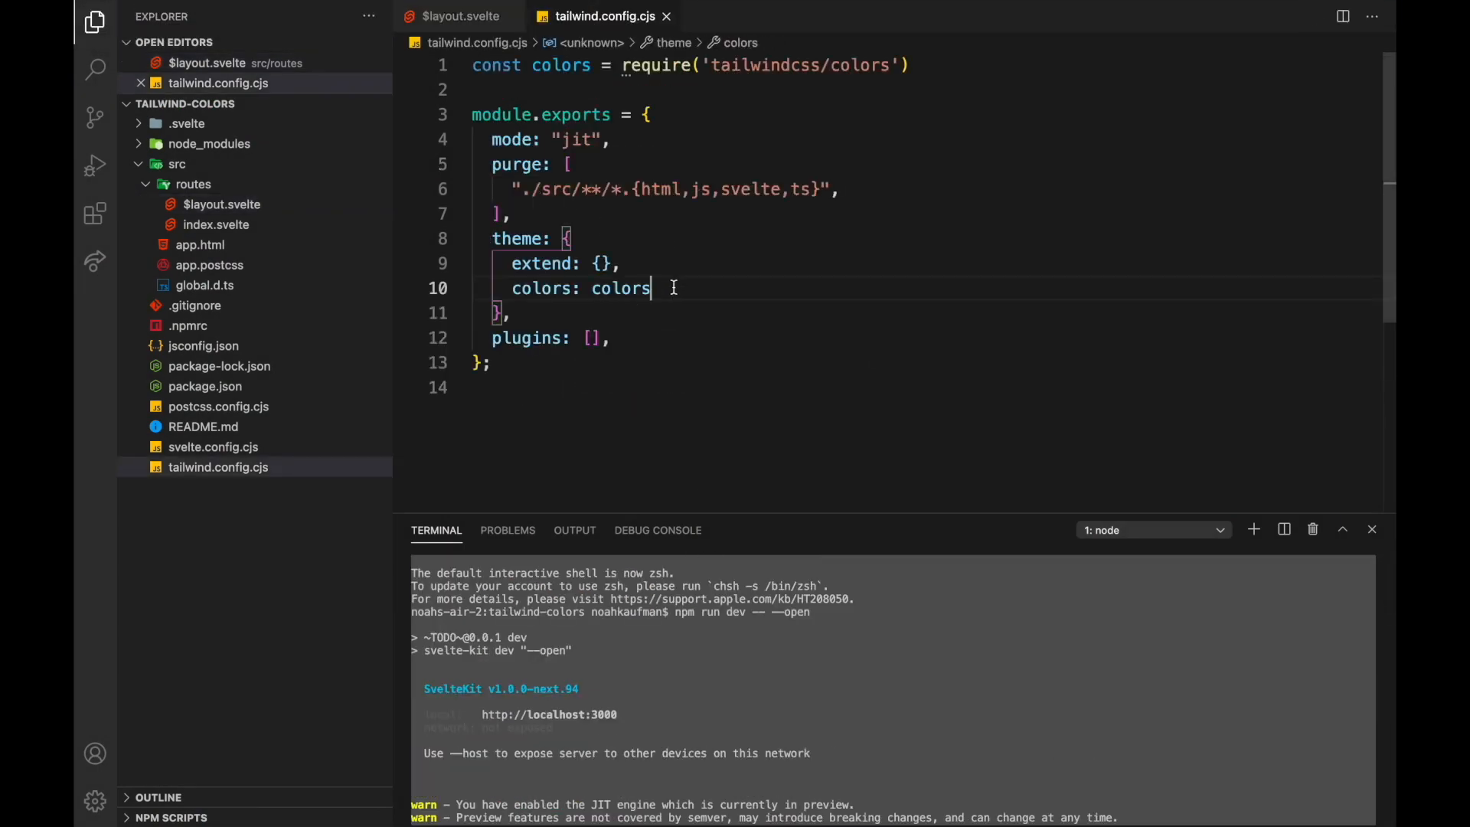
key("Backspace")
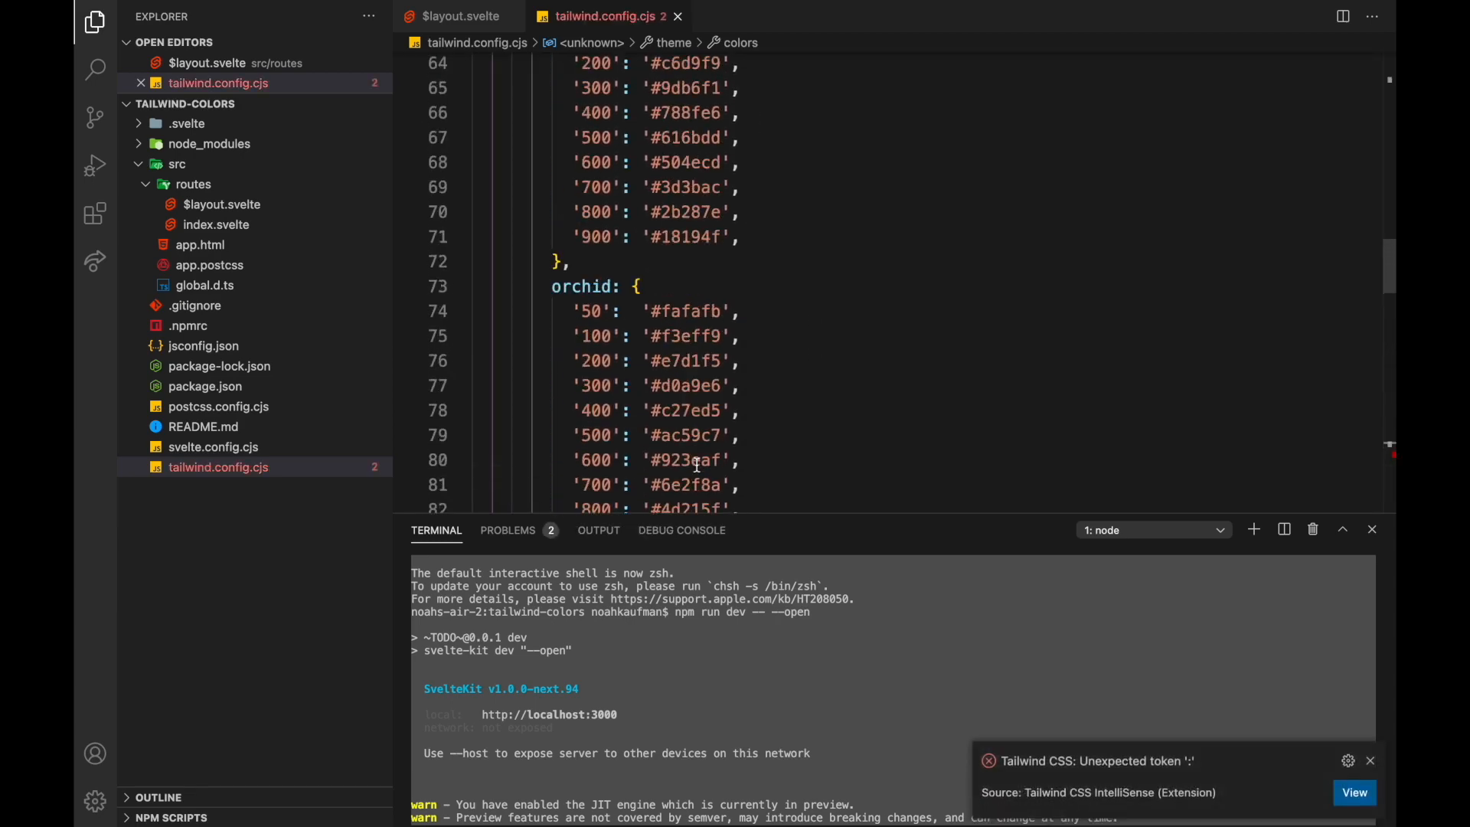
scroll("up", 3)
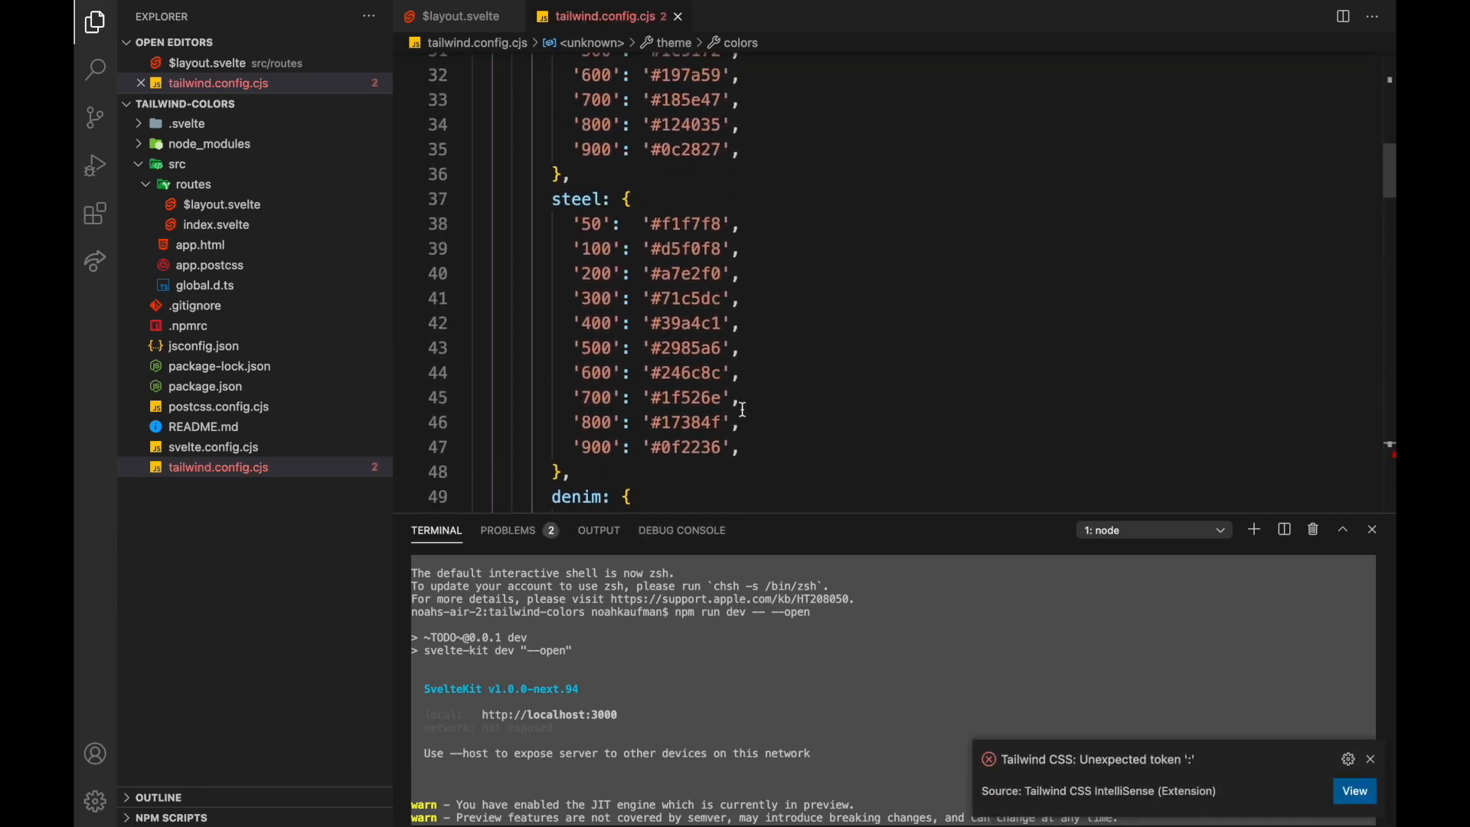
scroll("up", 3)
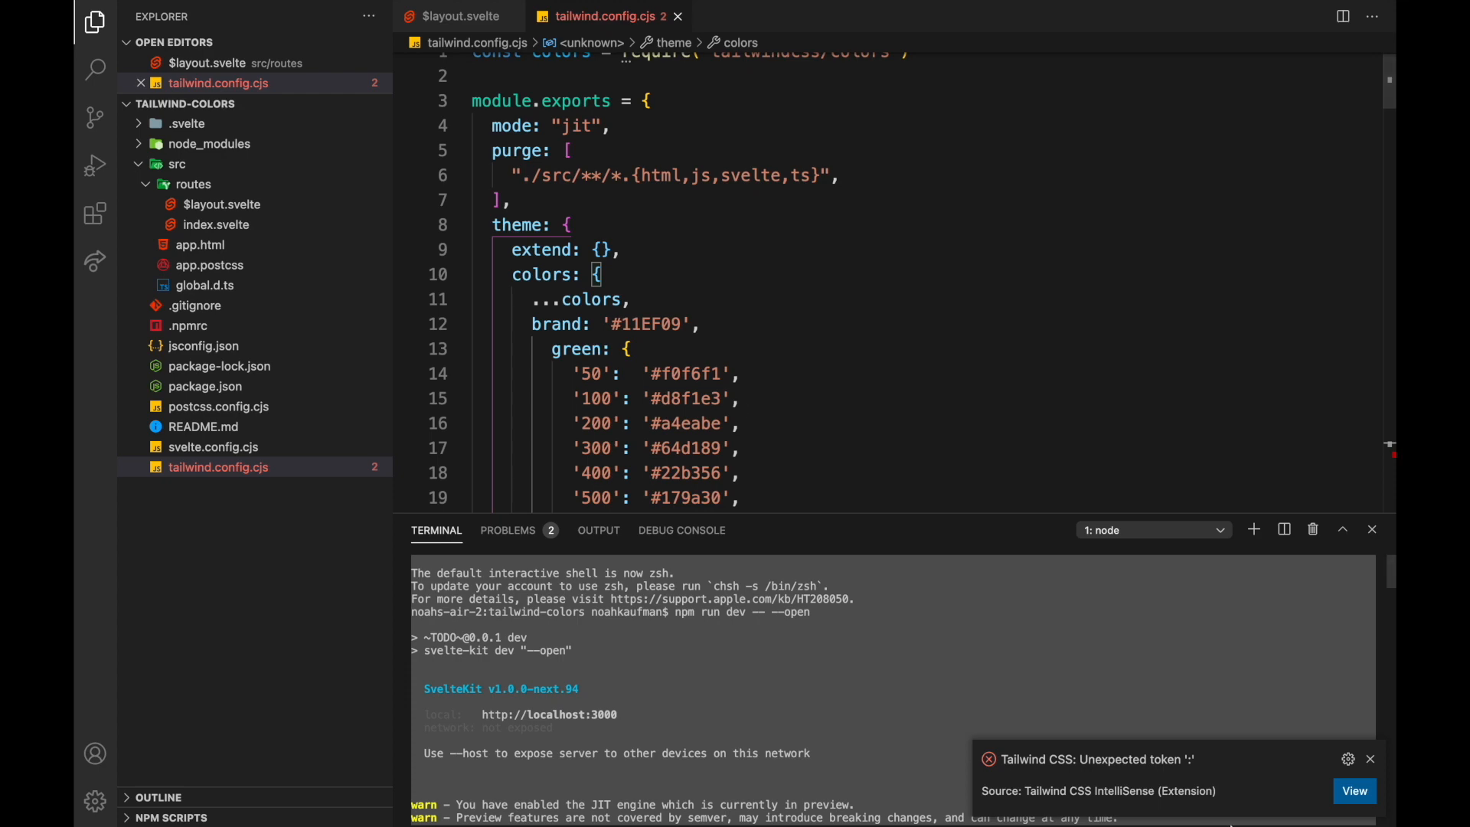
scroll("down", 3)
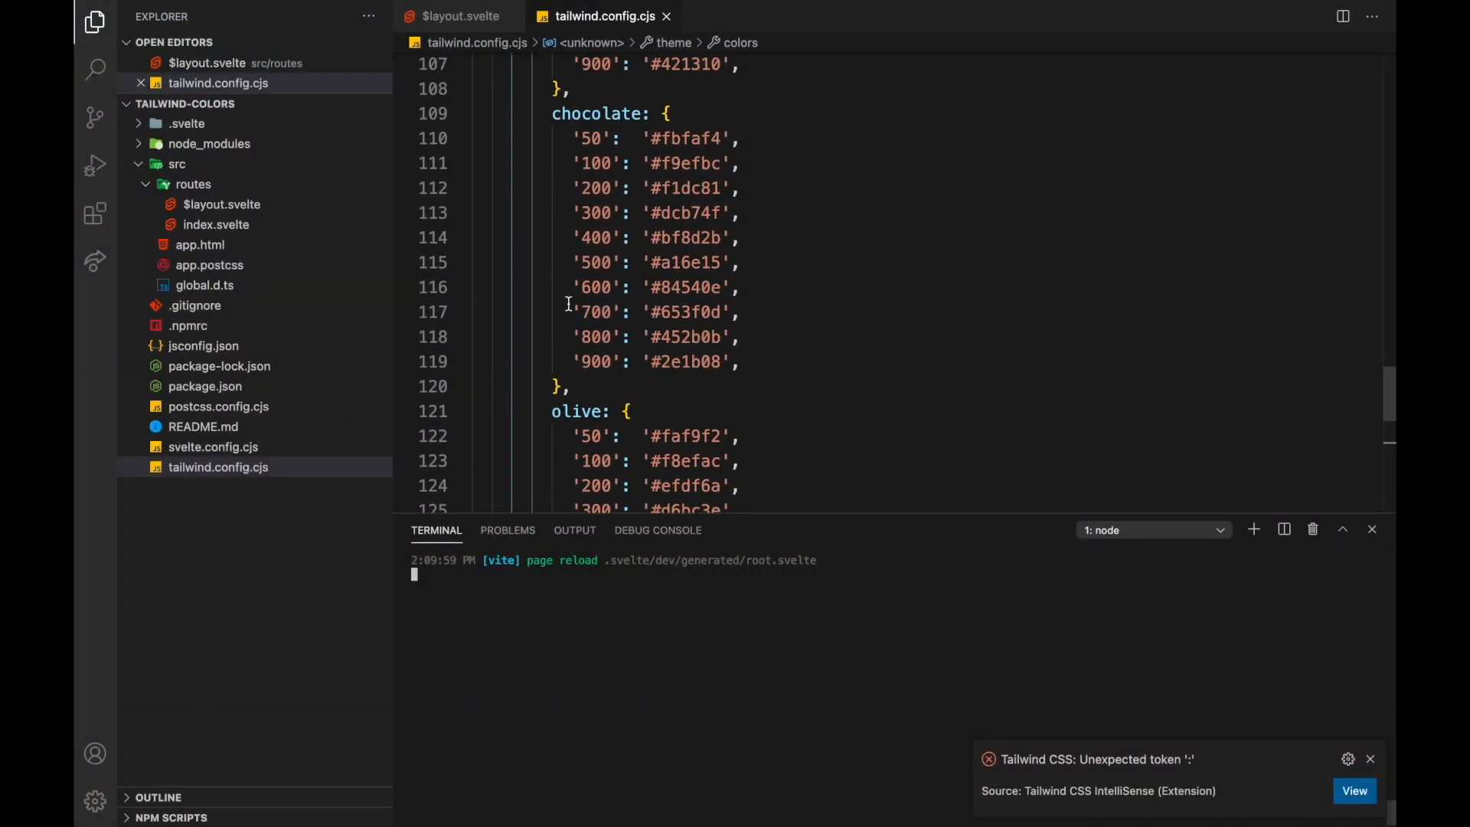
left_click(459, 15)
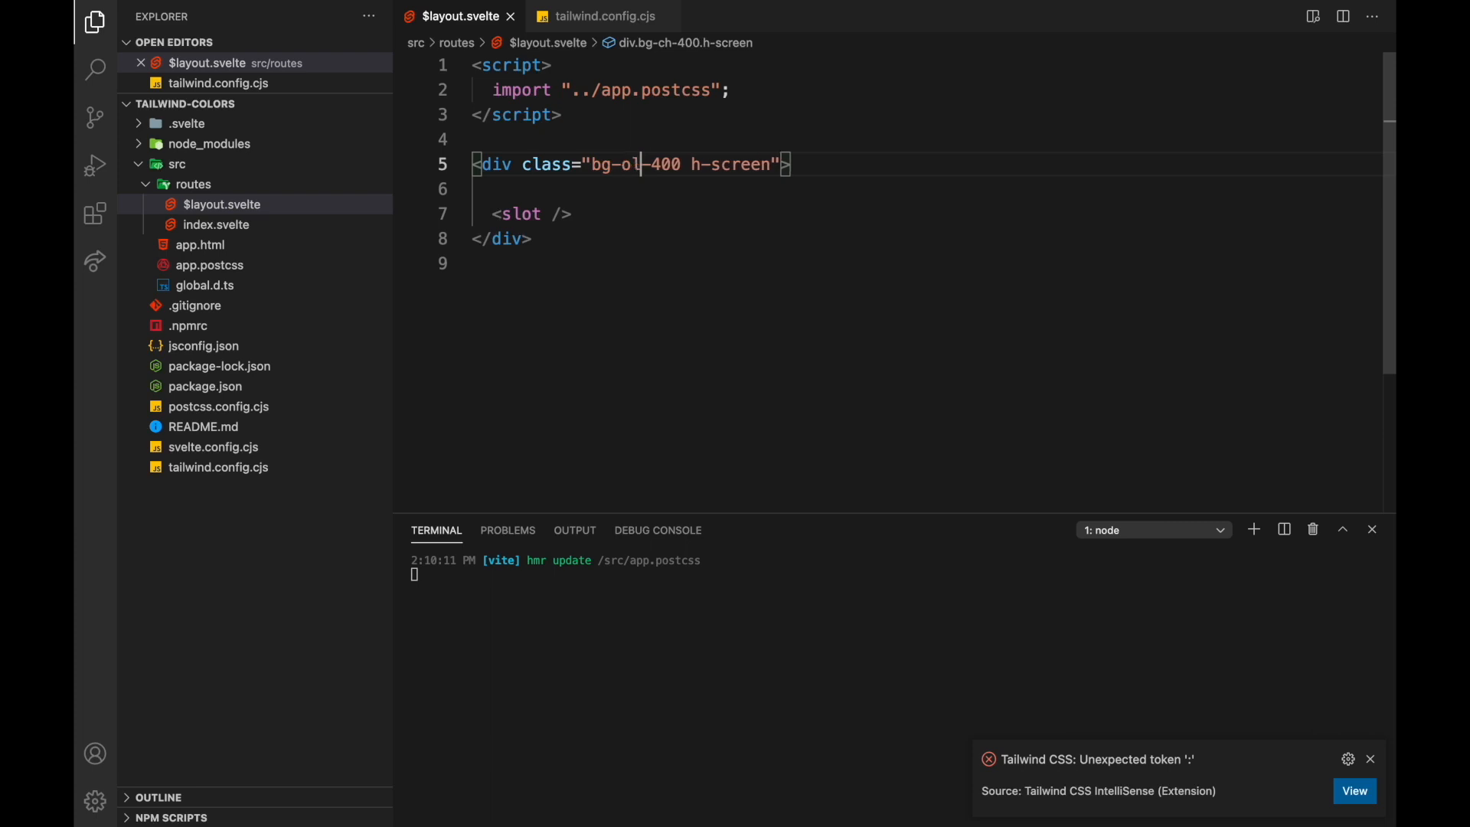
Step: Check the custom colour names in the config and set the div to bg-olive-400, then bg-cerise-400
left_click(603, 15)
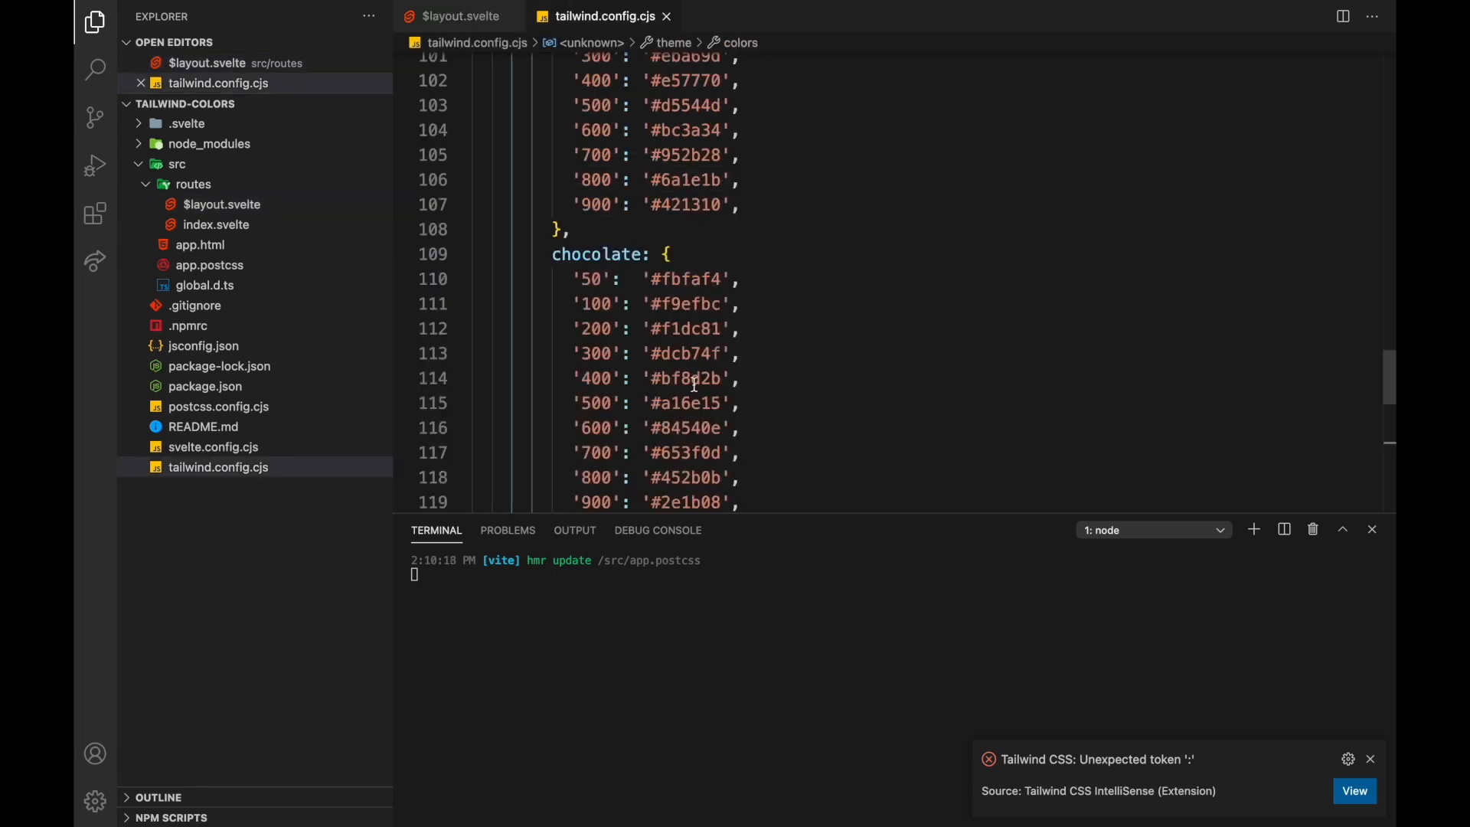
left_click(459, 16)
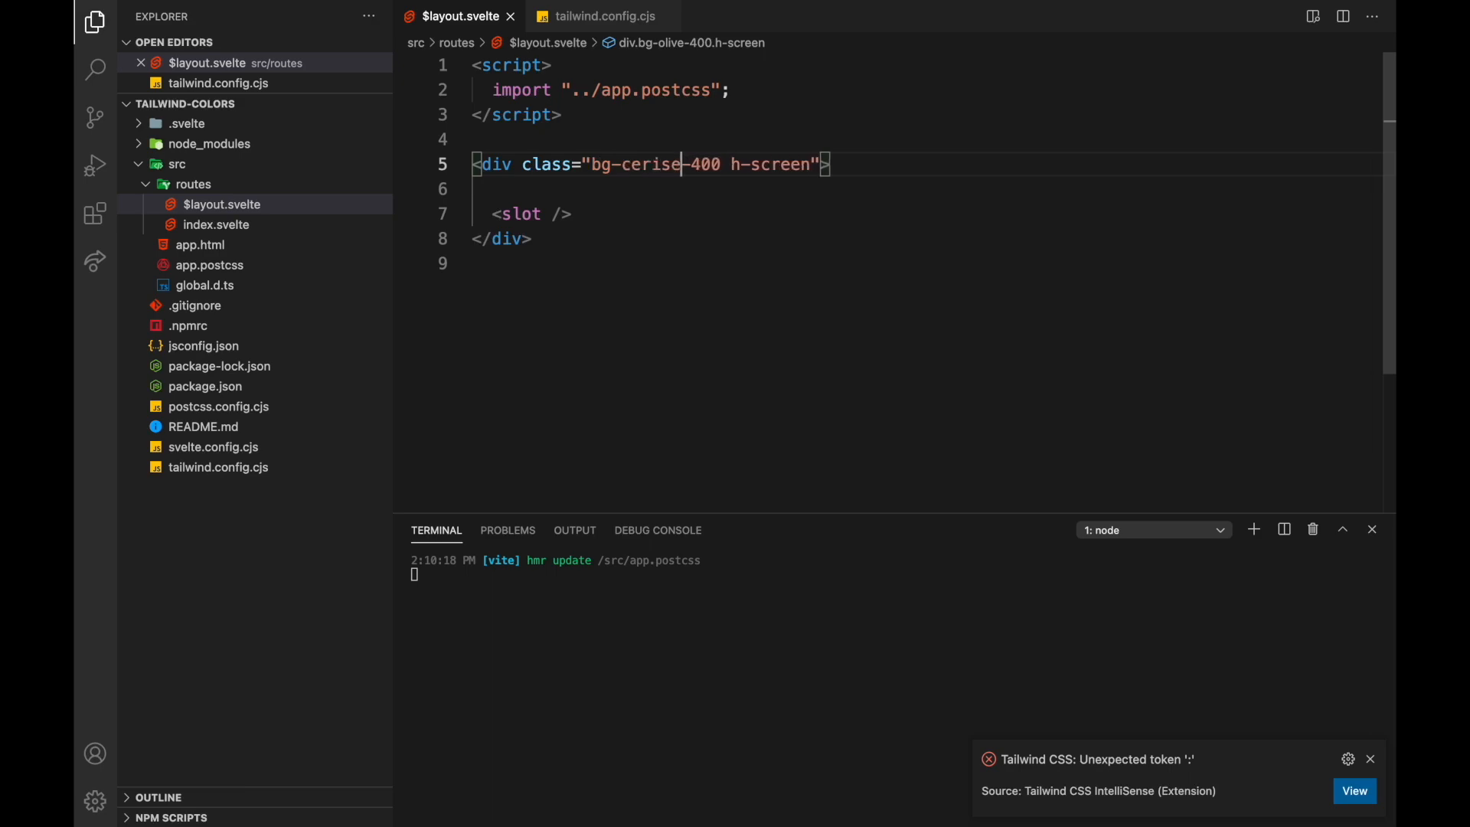
left_click(597, 15)
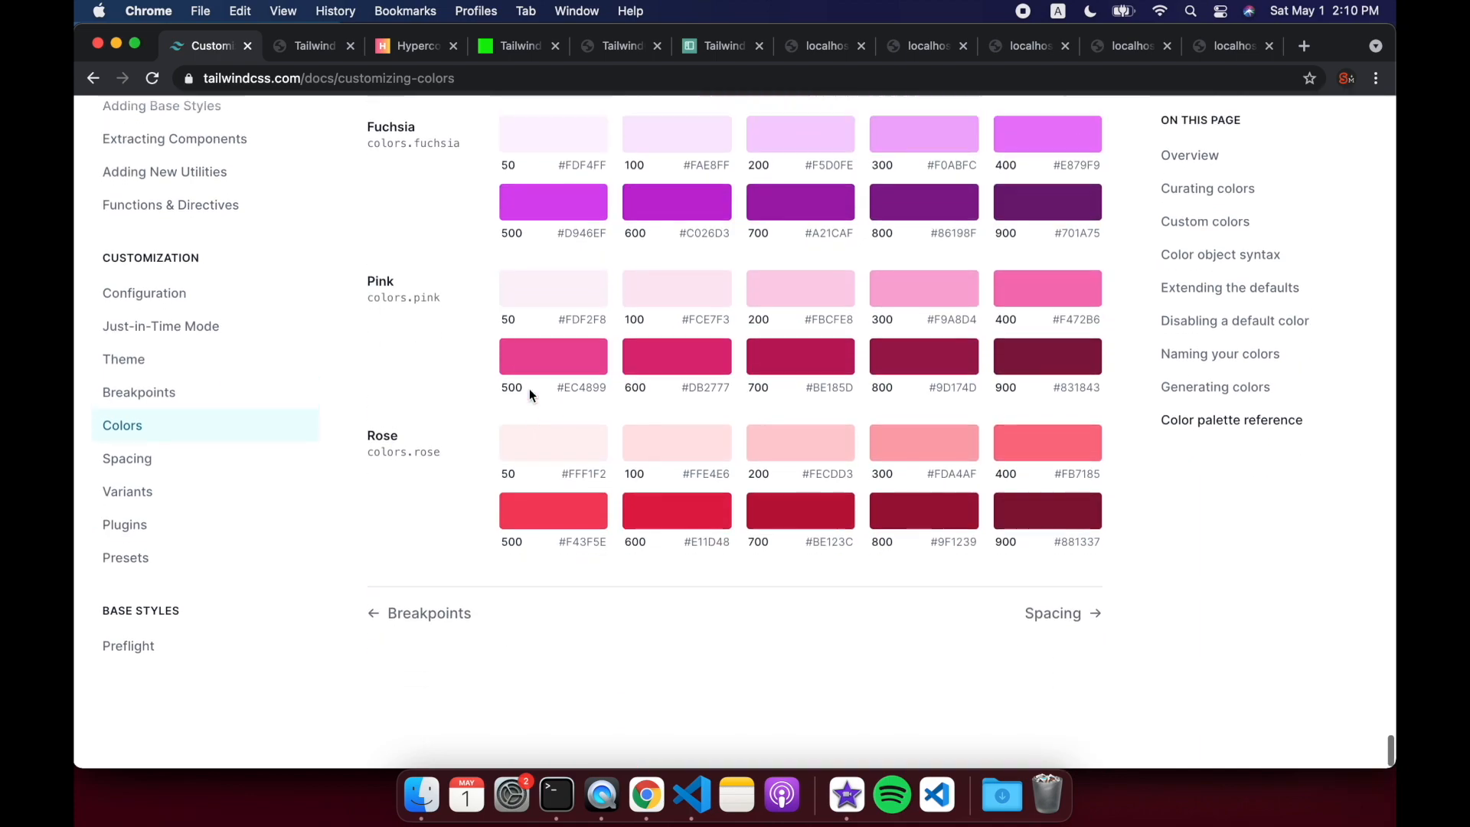
Step: Switch to the Tailwind CSS Palette Generator tab showing its purple preset
scroll("up", 3)
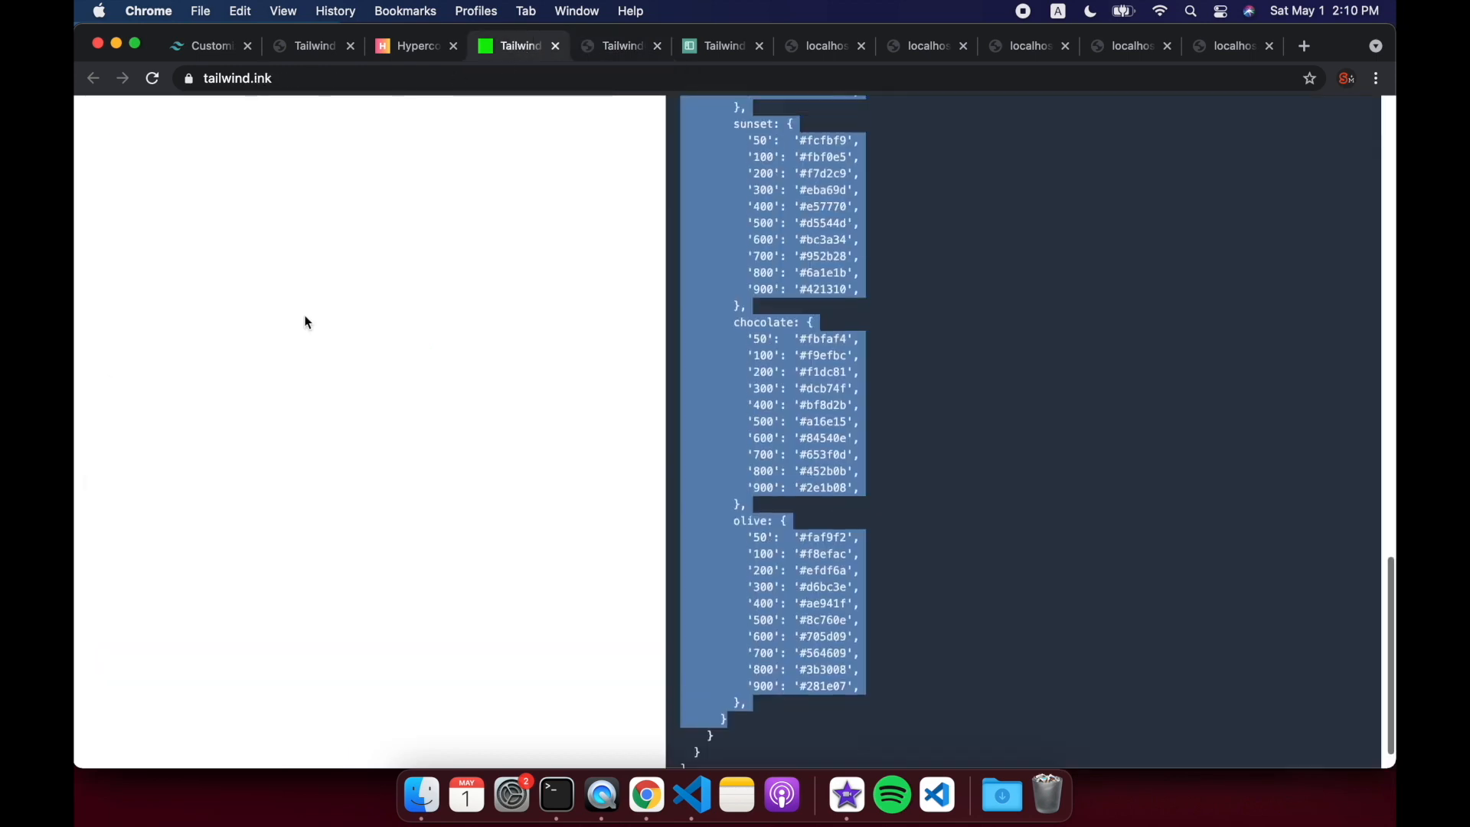
left_click(619, 45)
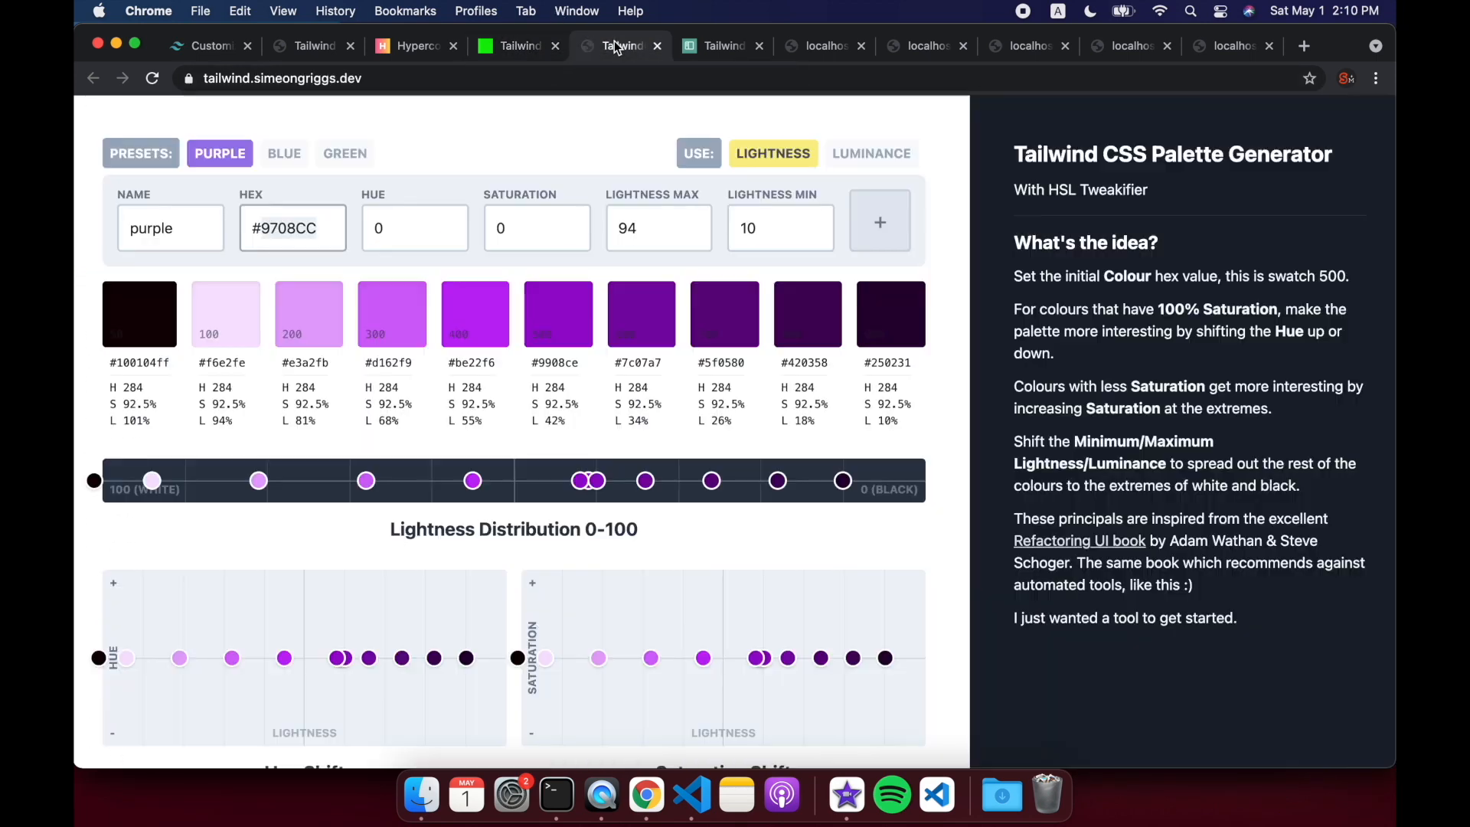
mouse_move(543, 465)
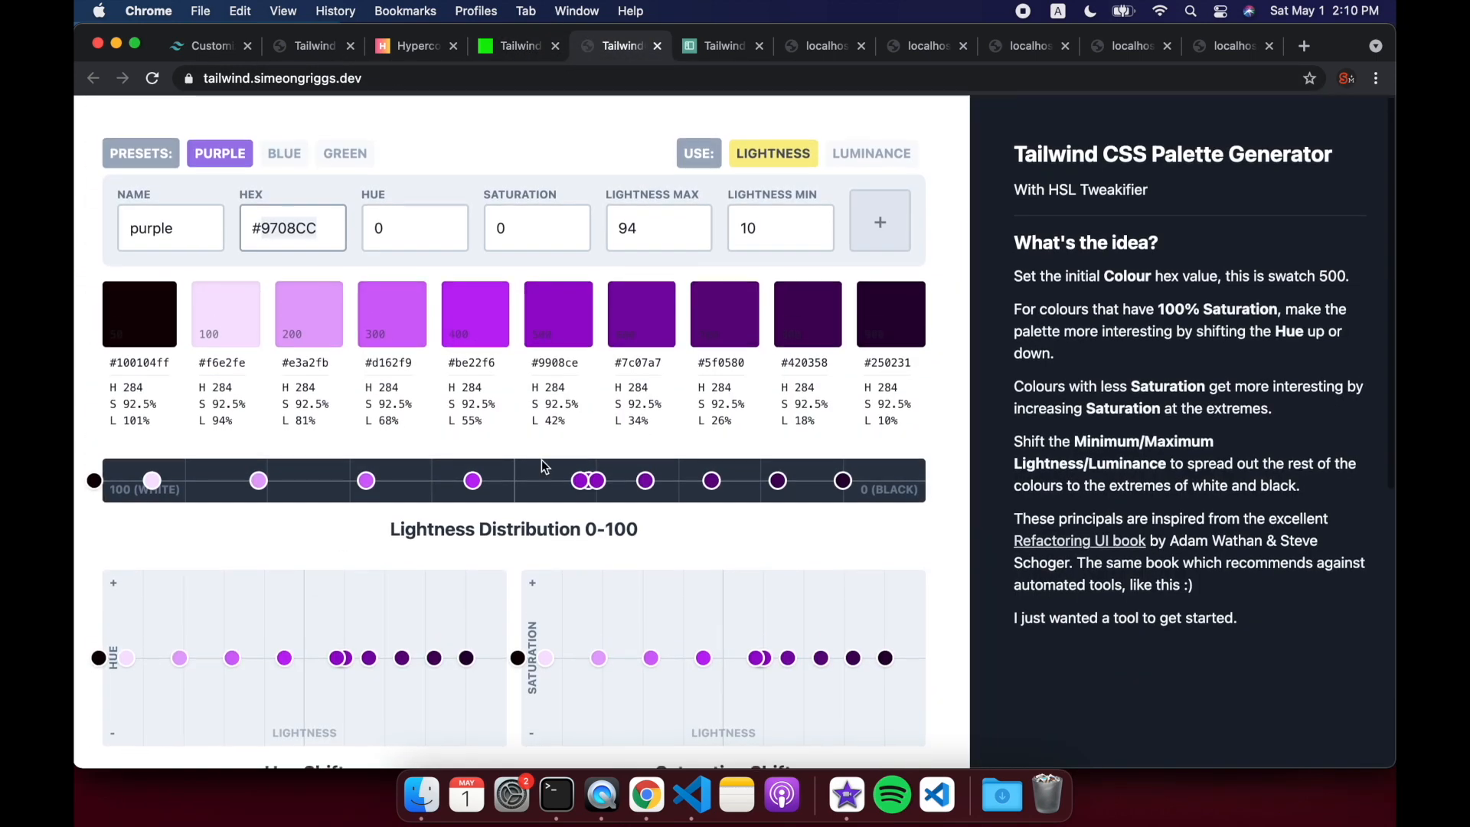
mouse_move(473, 548)
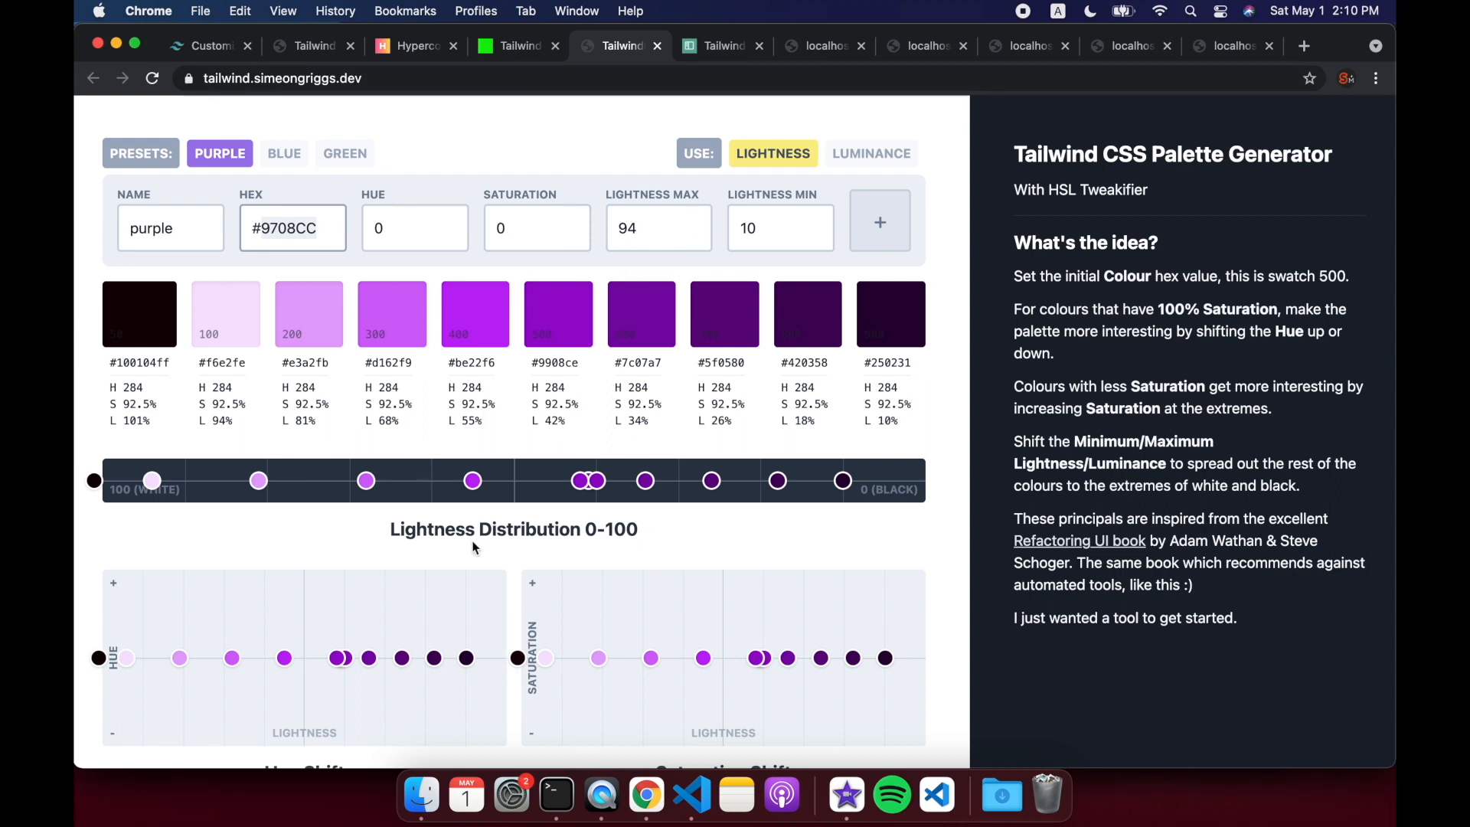
mouse_move(591, 394)
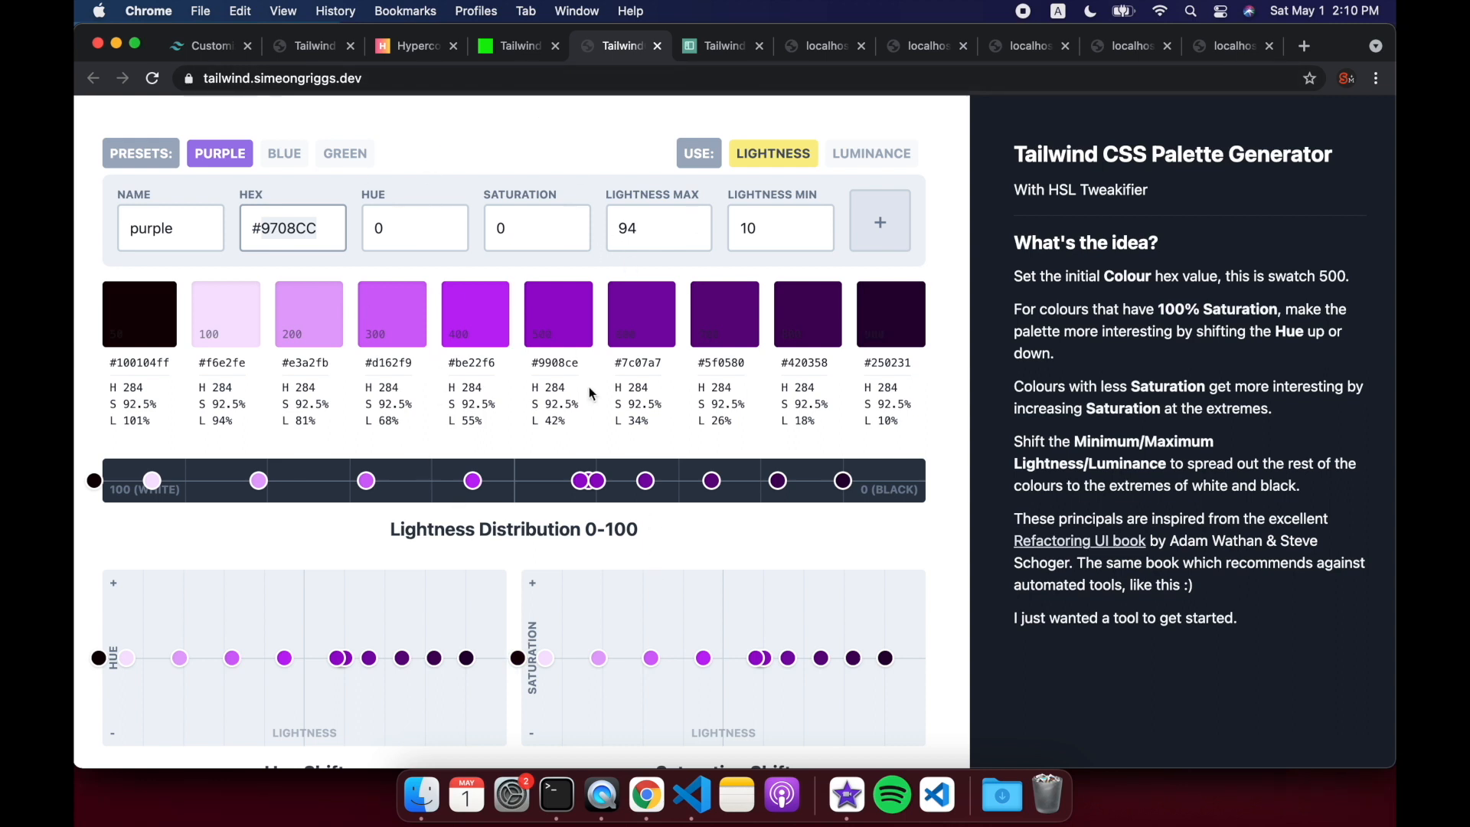
Step: Find the Gradient Color Stops page via a "gradient" search and review its starting, ending and fade-to-transparent examples
left_click(412, 44)
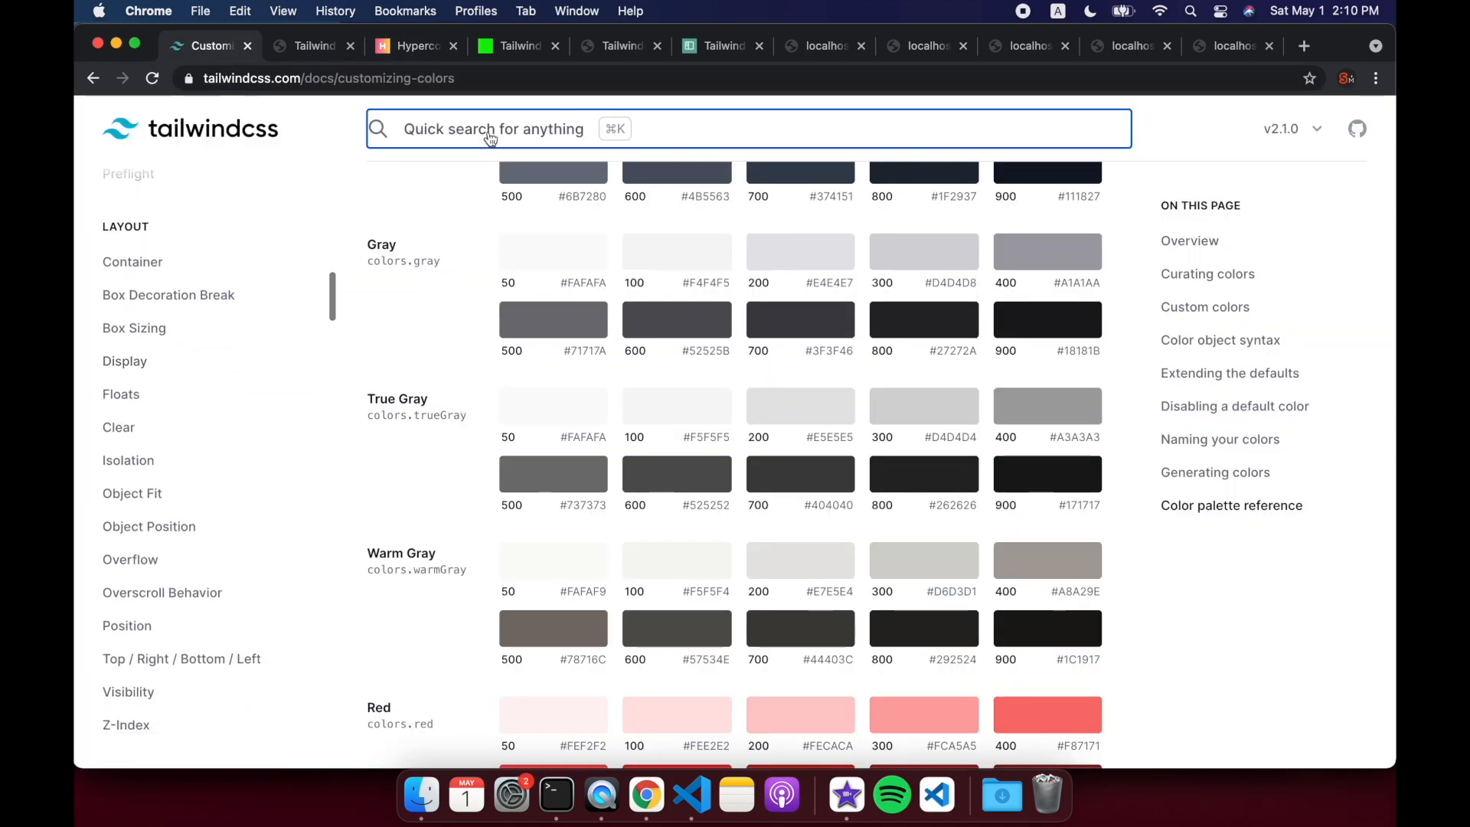
type("gradient")
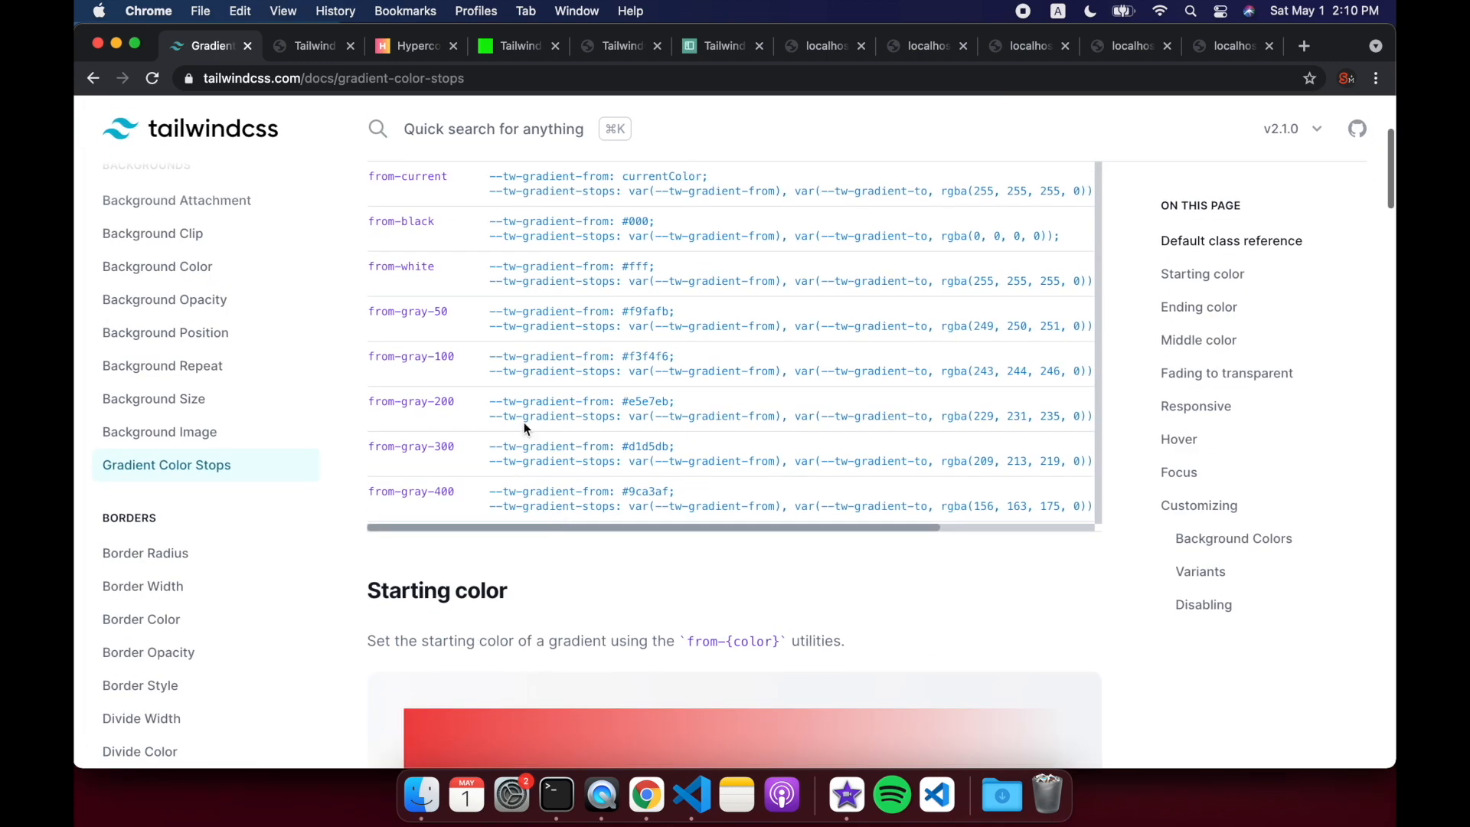
scroll("down", 3)
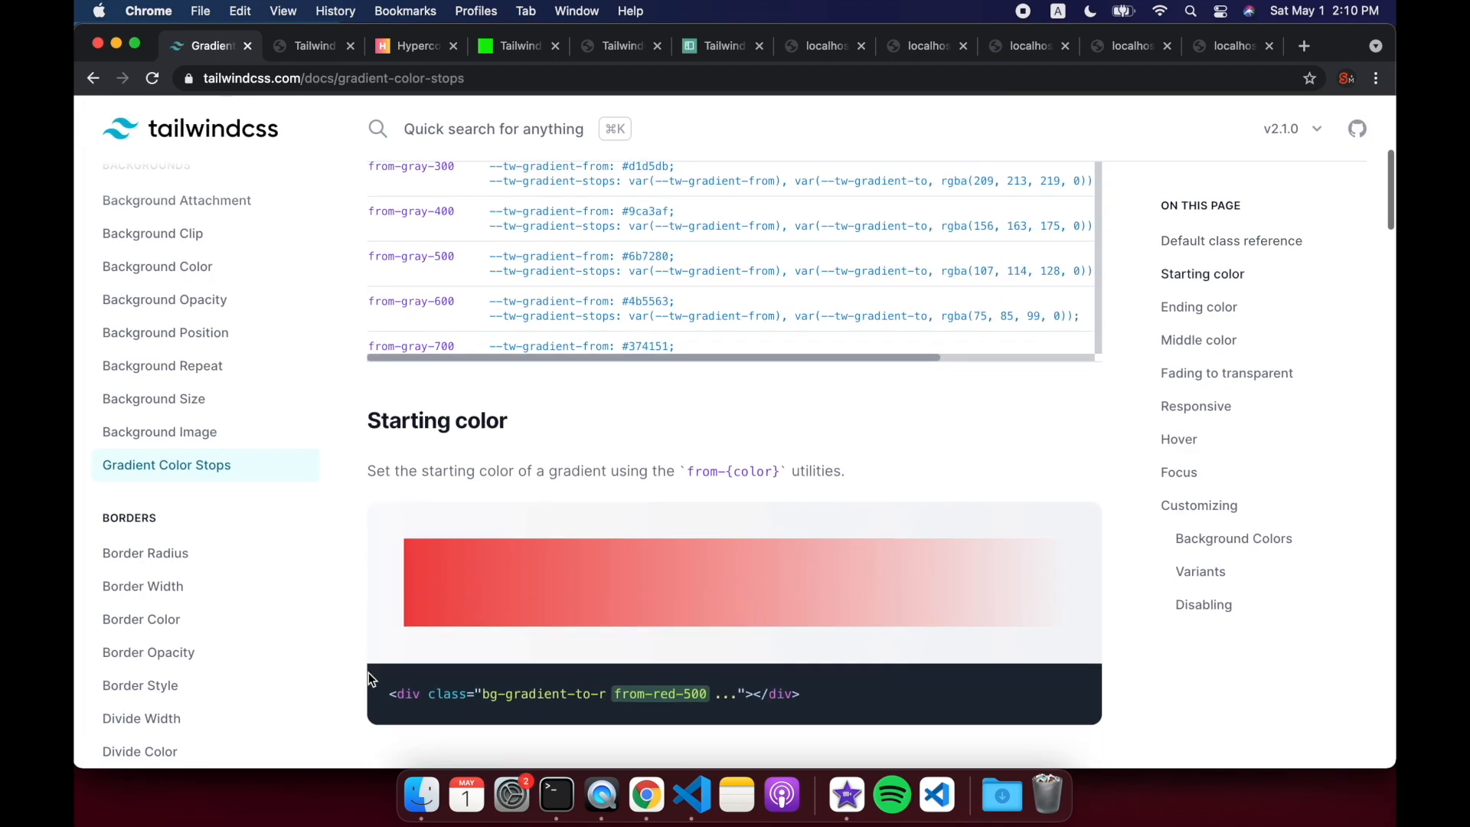
scroll("down", 3)
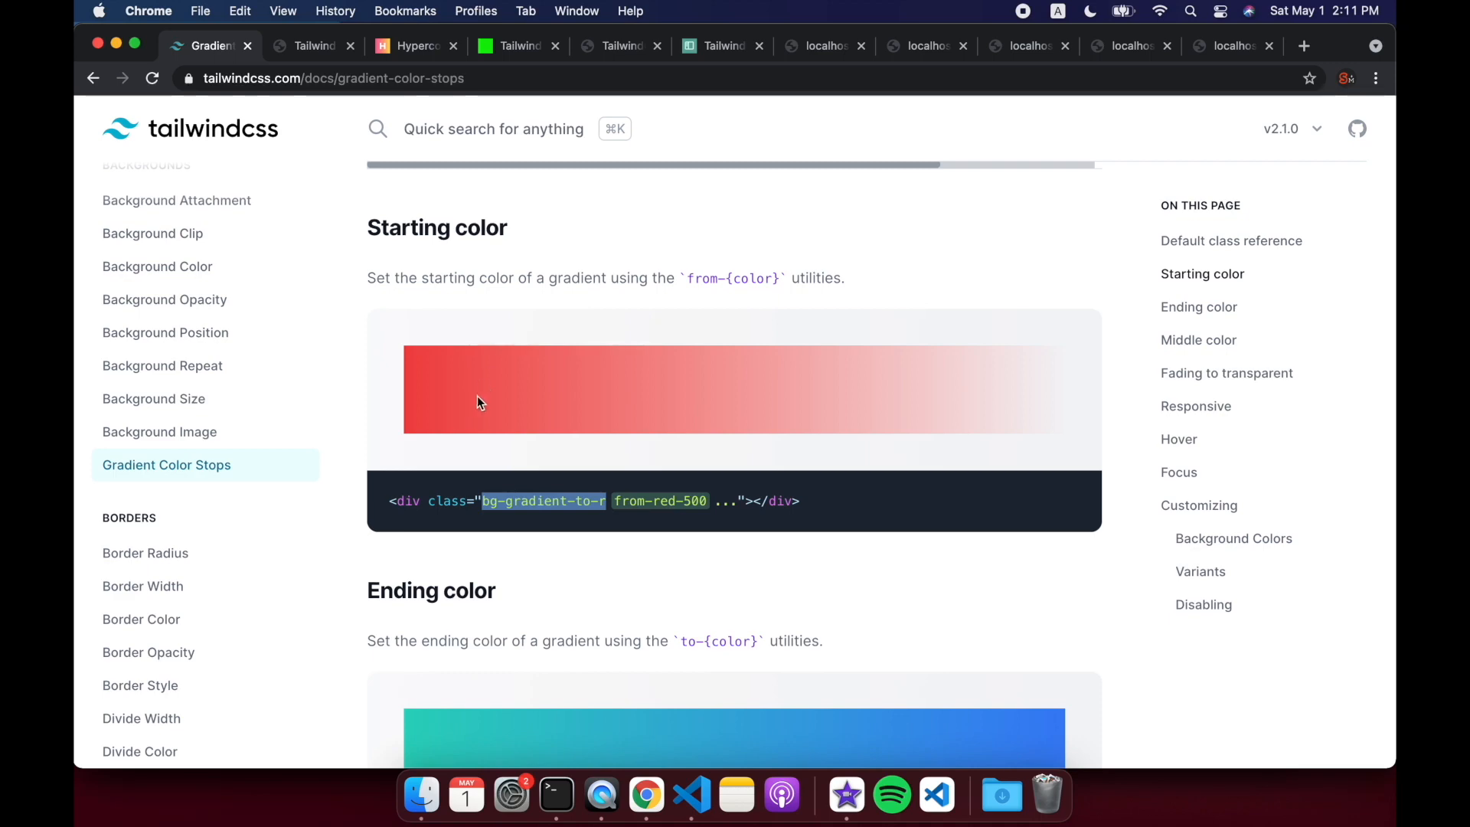
scroll("down", 3)
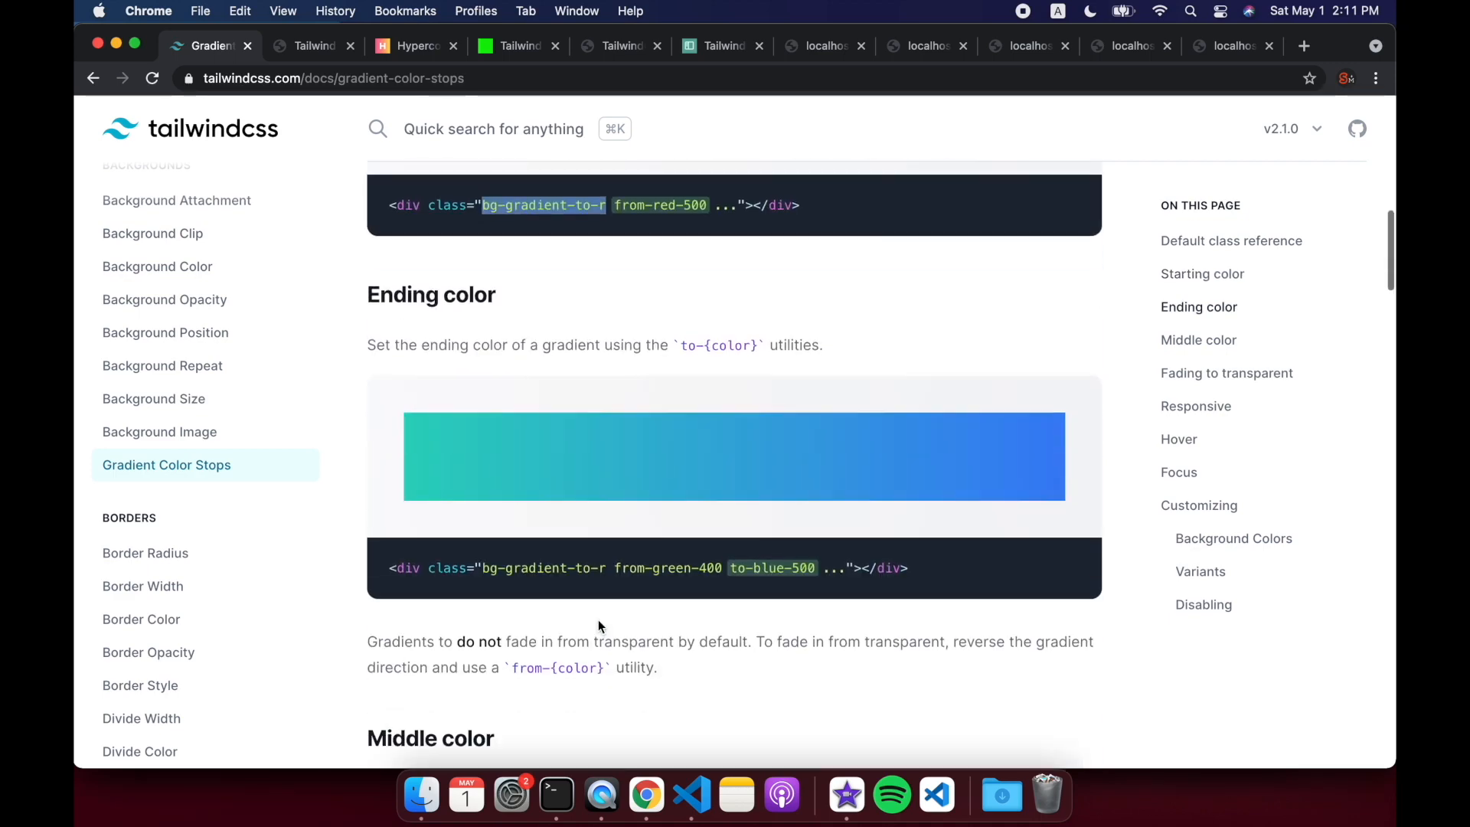
scroll("down", 3)
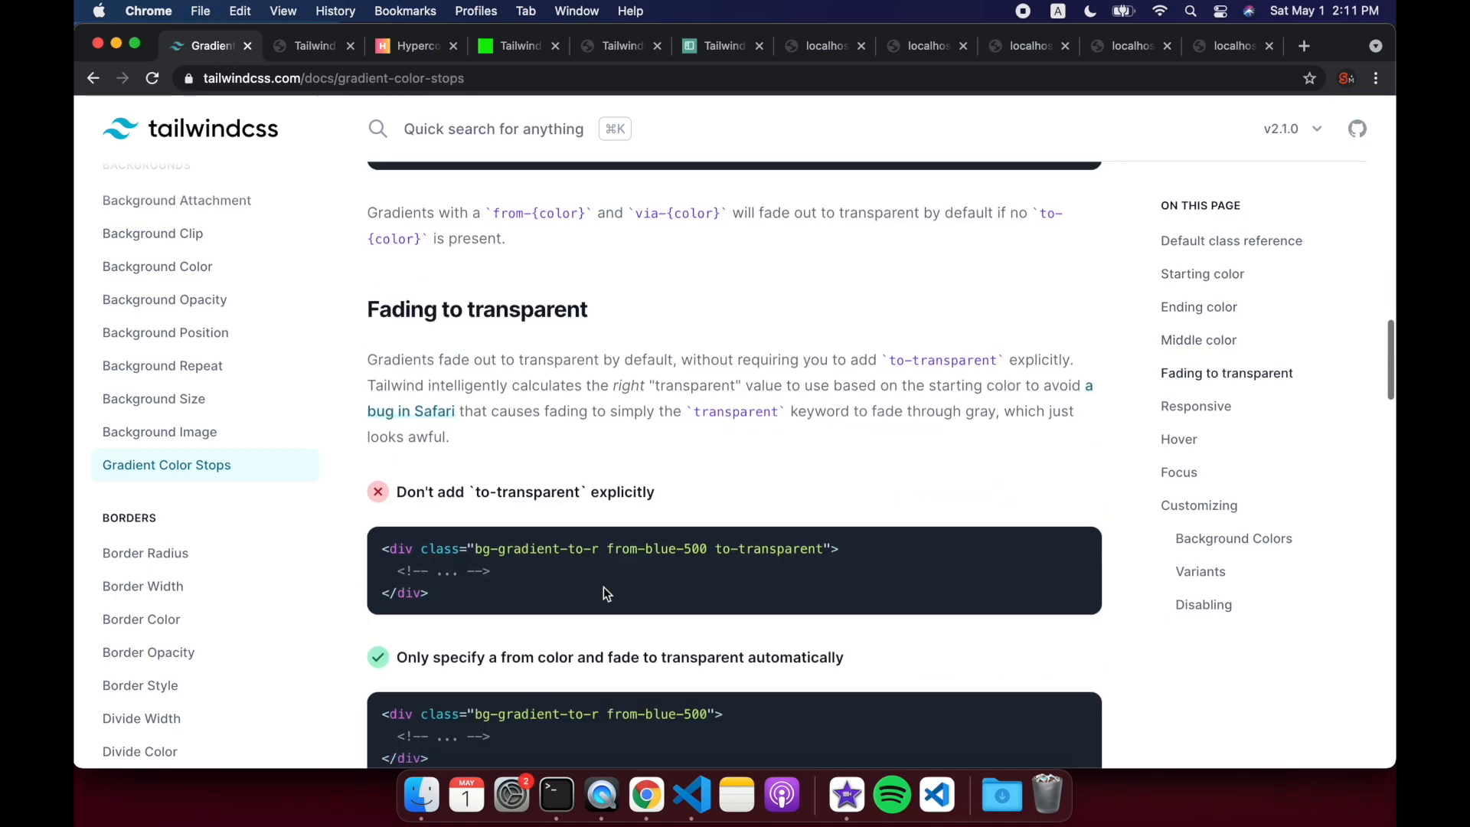
scroll("up", 3)
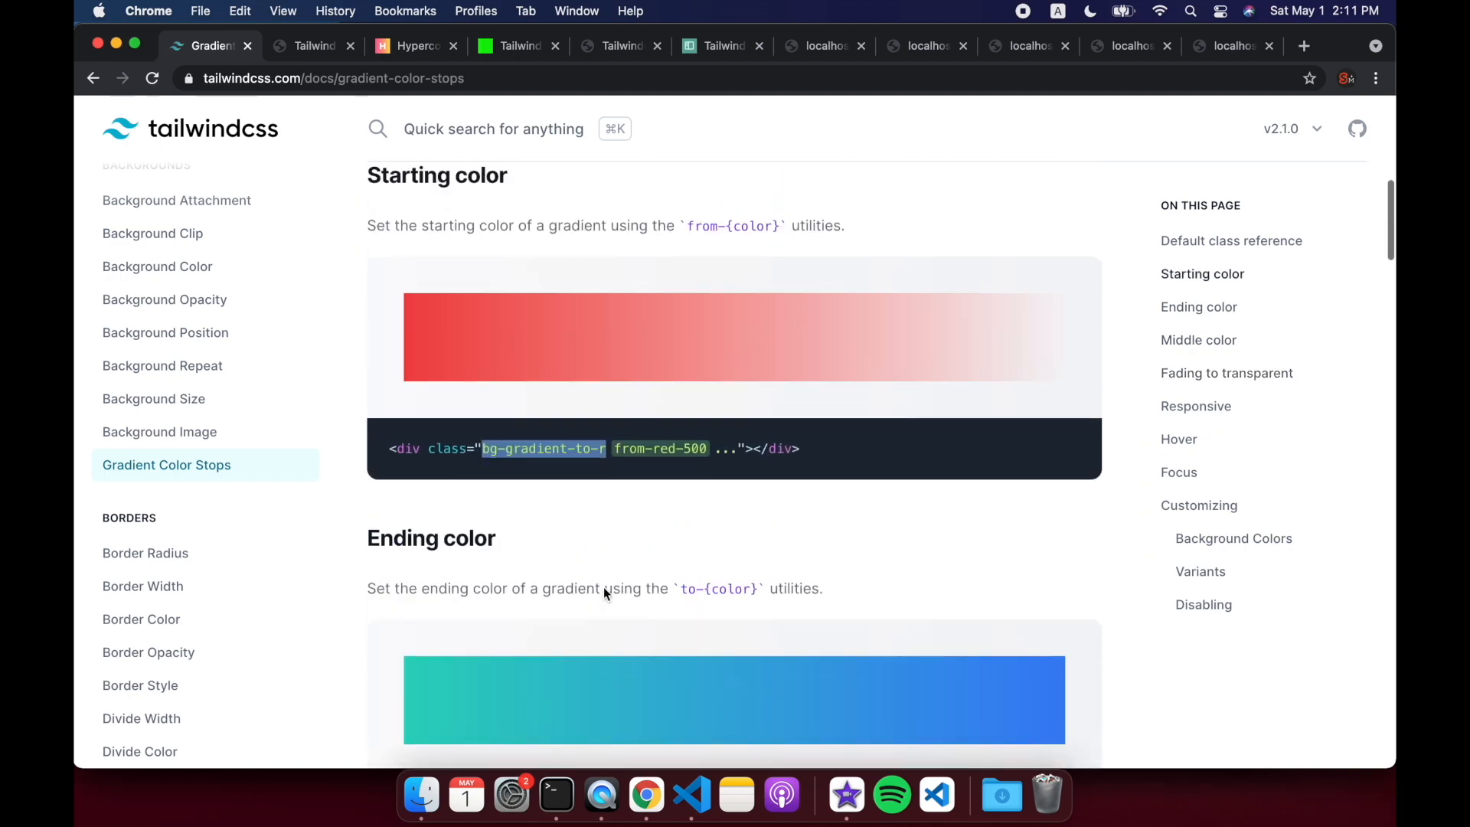
scroll("up", 3)
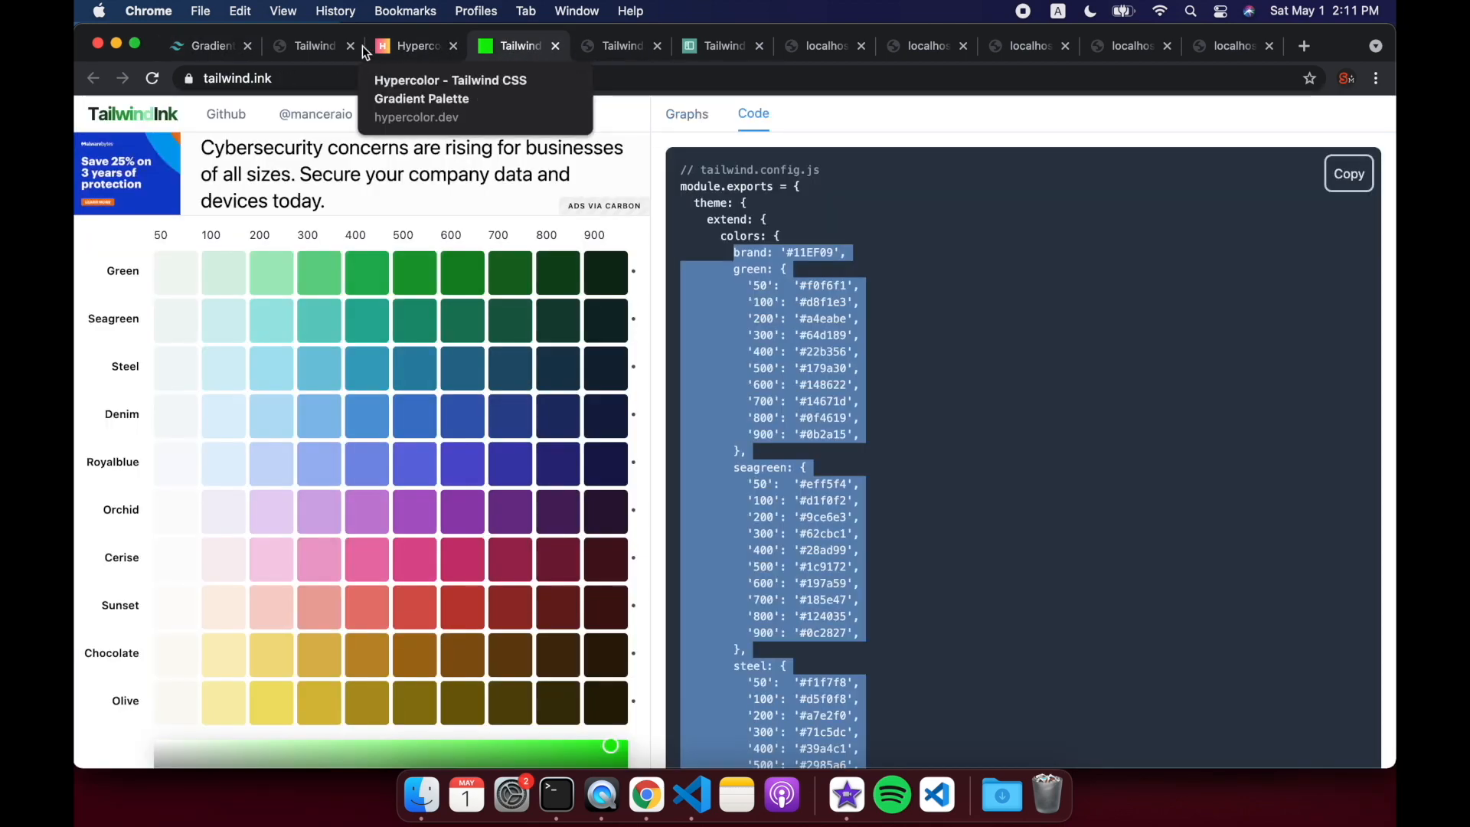
Step: In the gradient generator, set the starting color to indigo-200 after trying bottom-right and top-left directions
left_click(314, 44)
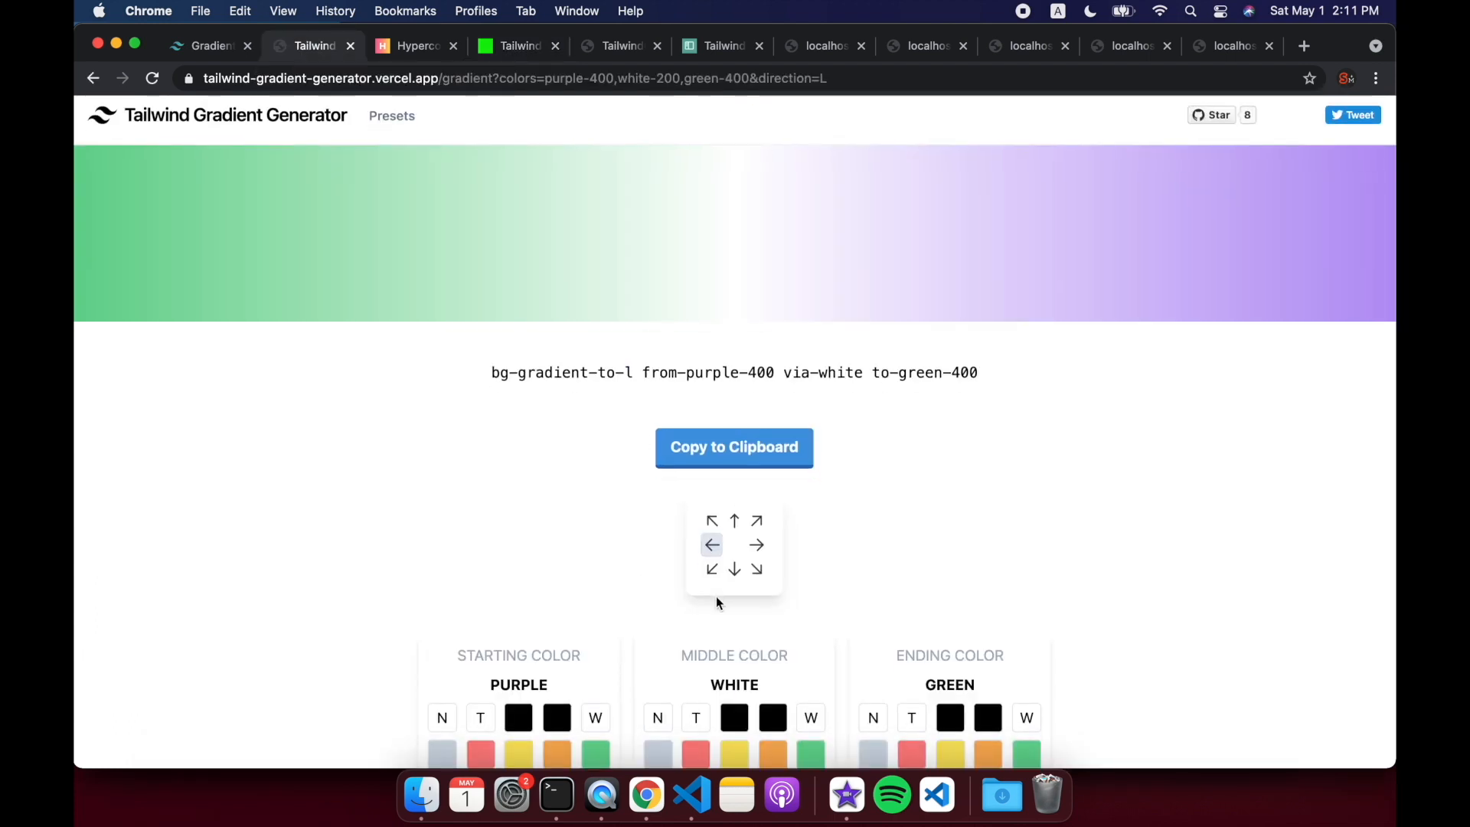
left_click(756, 523)
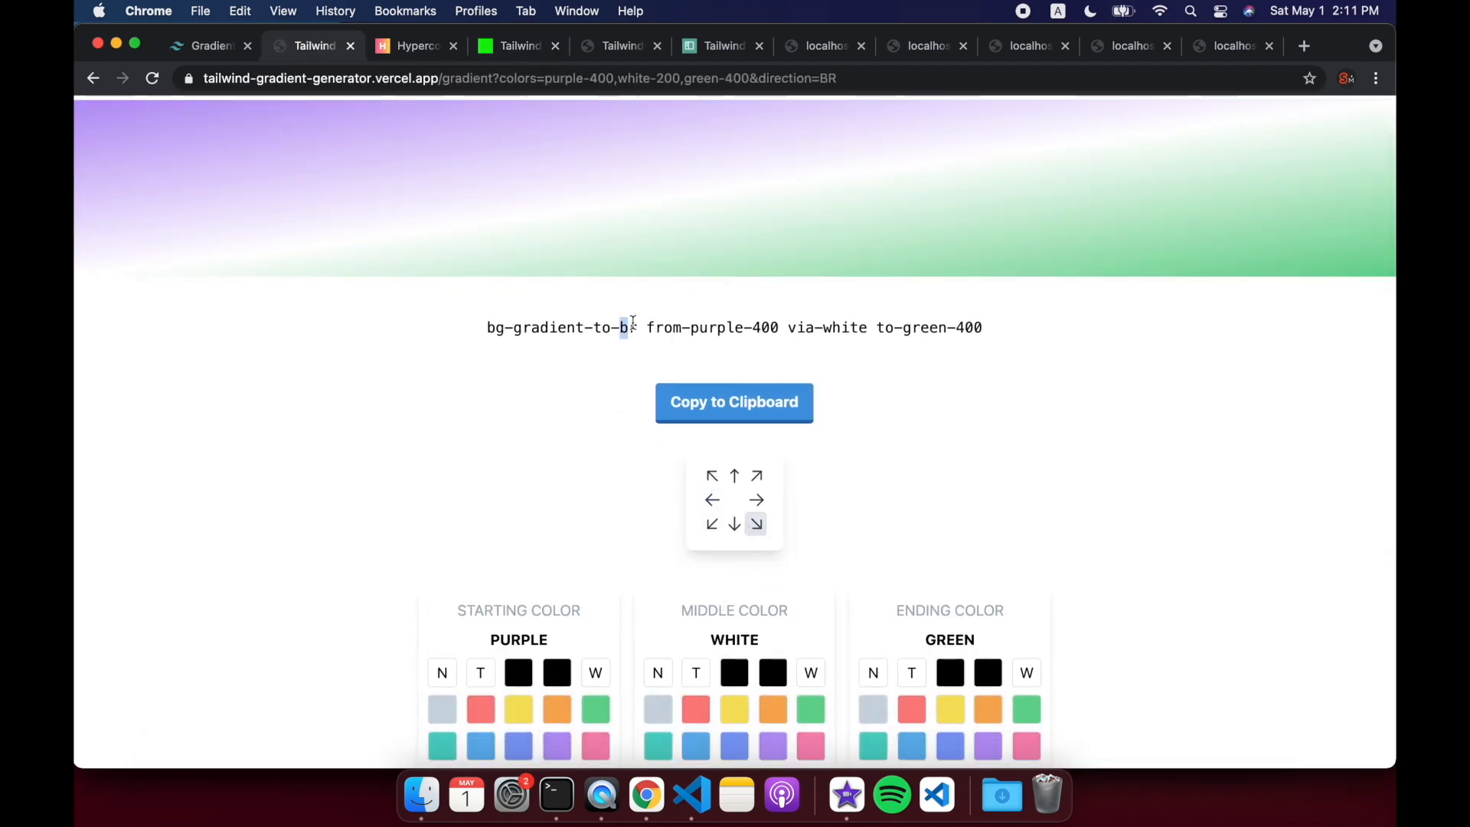
left_click(712, 475)
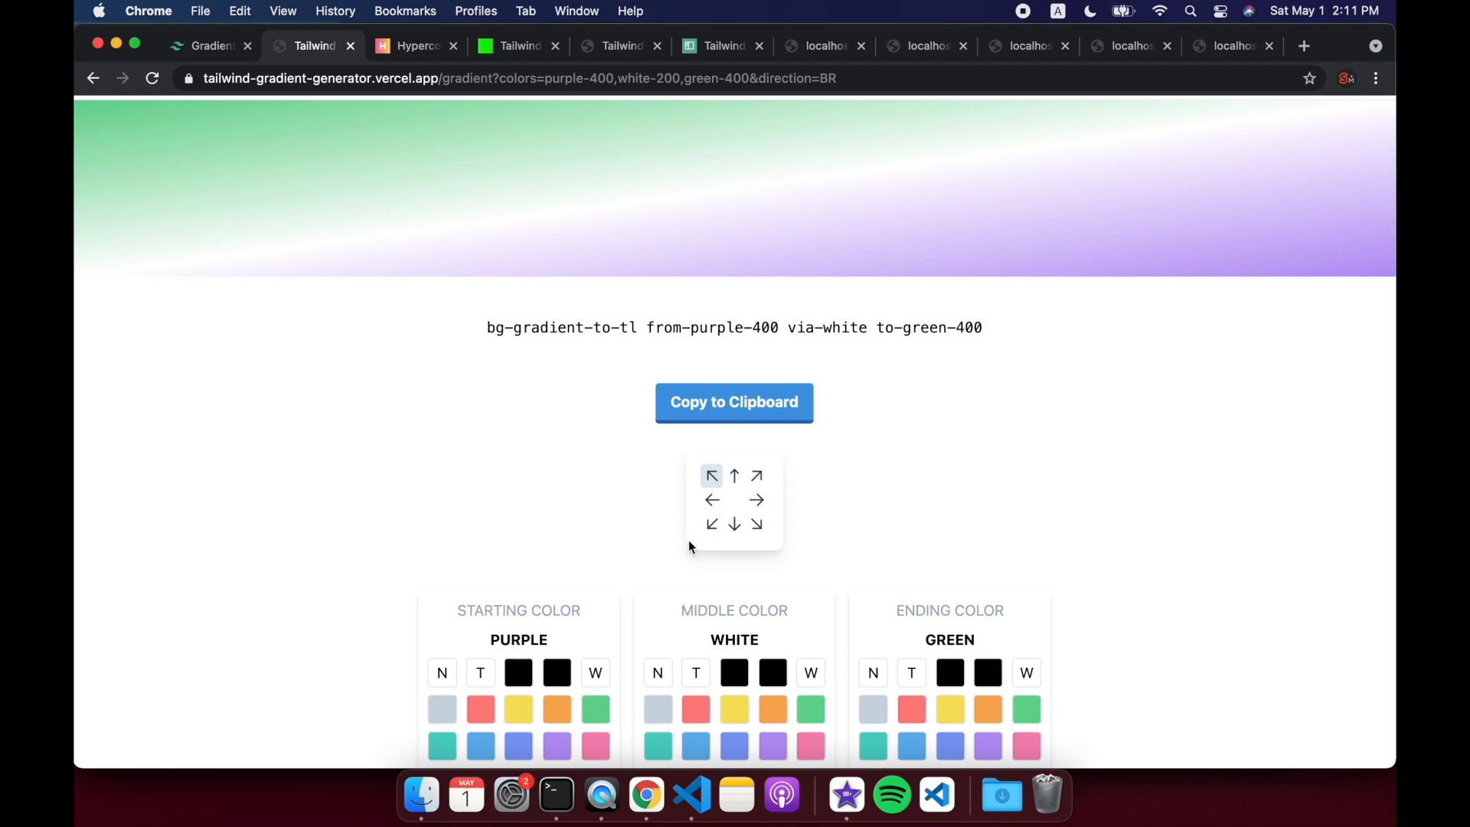
left_click(711, 475)
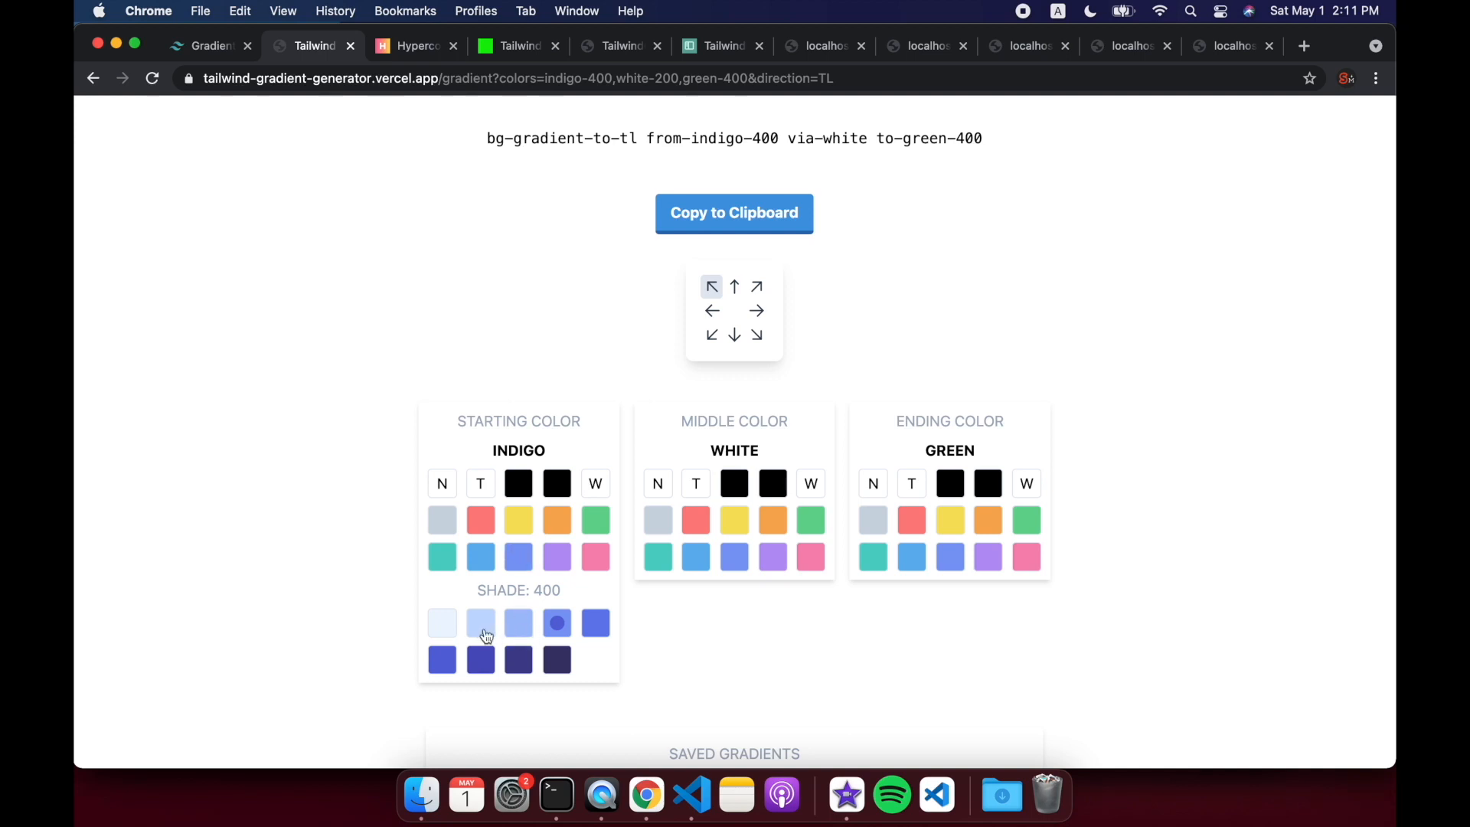
left_click(479, 623)
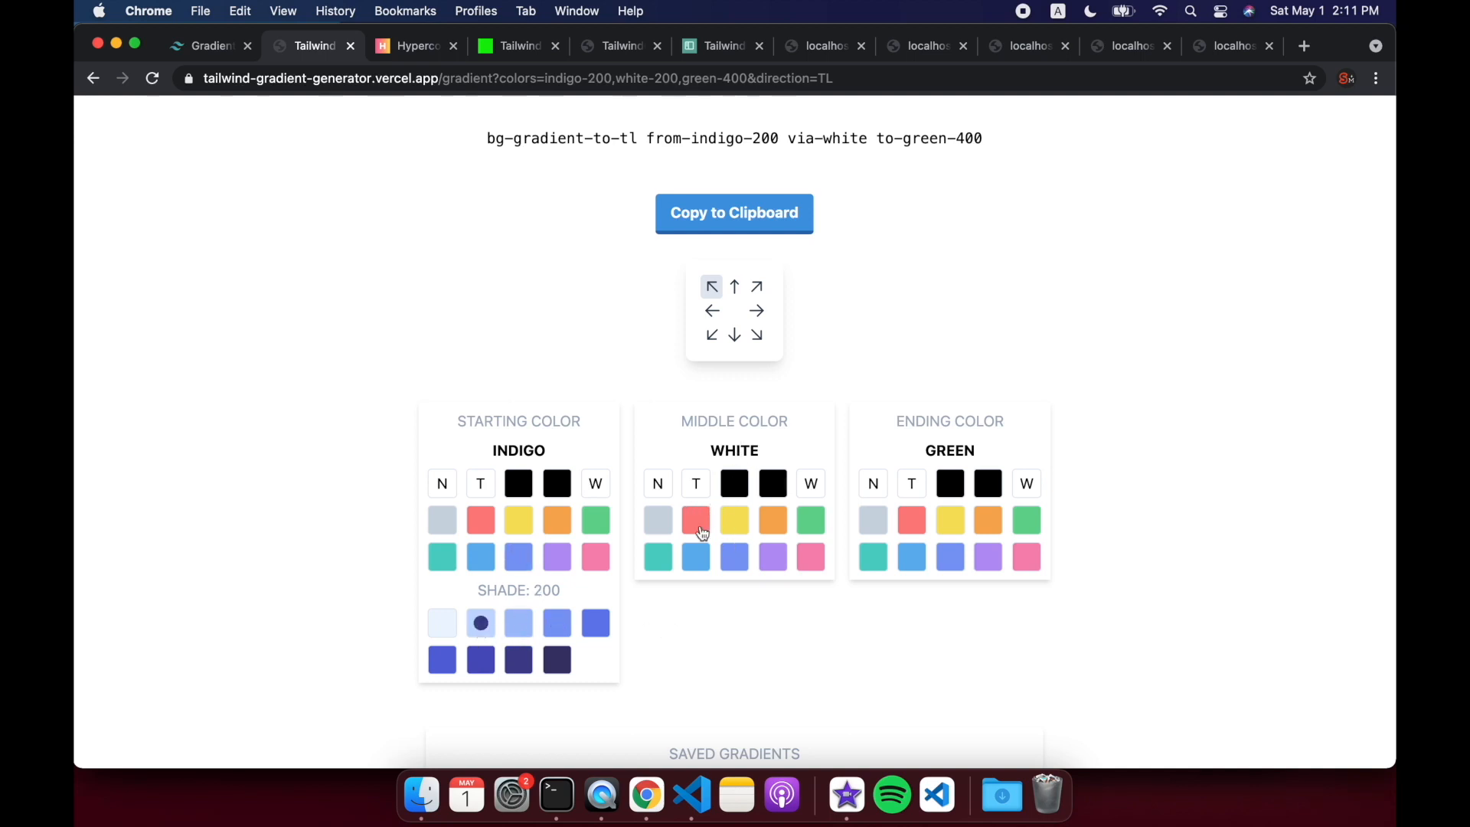
Step: Add red-300 as the middle color, make the gradient run left to right, and check the from-indigo-200 and to-black output classes
left_click(695, 521)
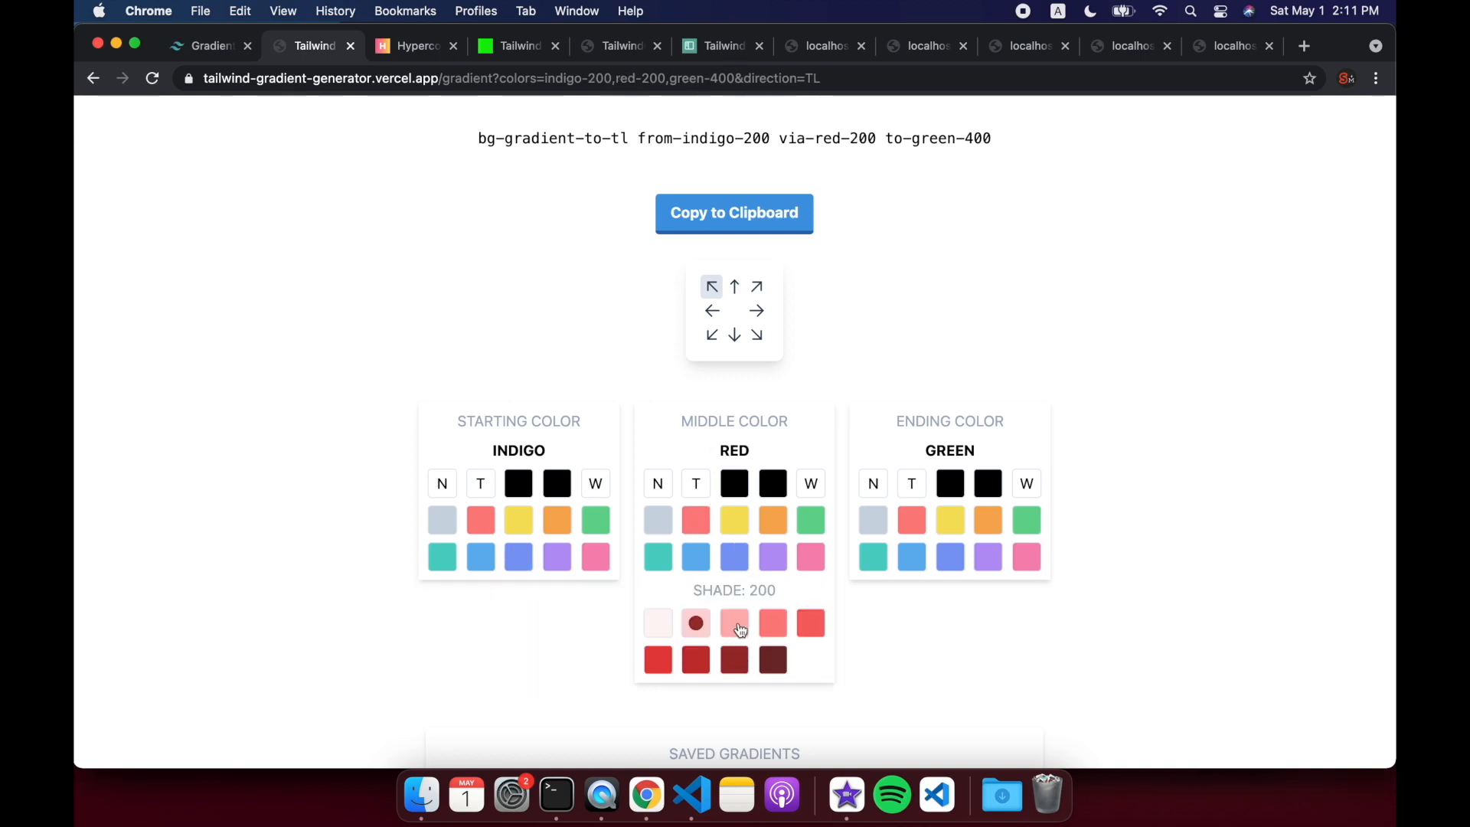
left_click(734, 621)
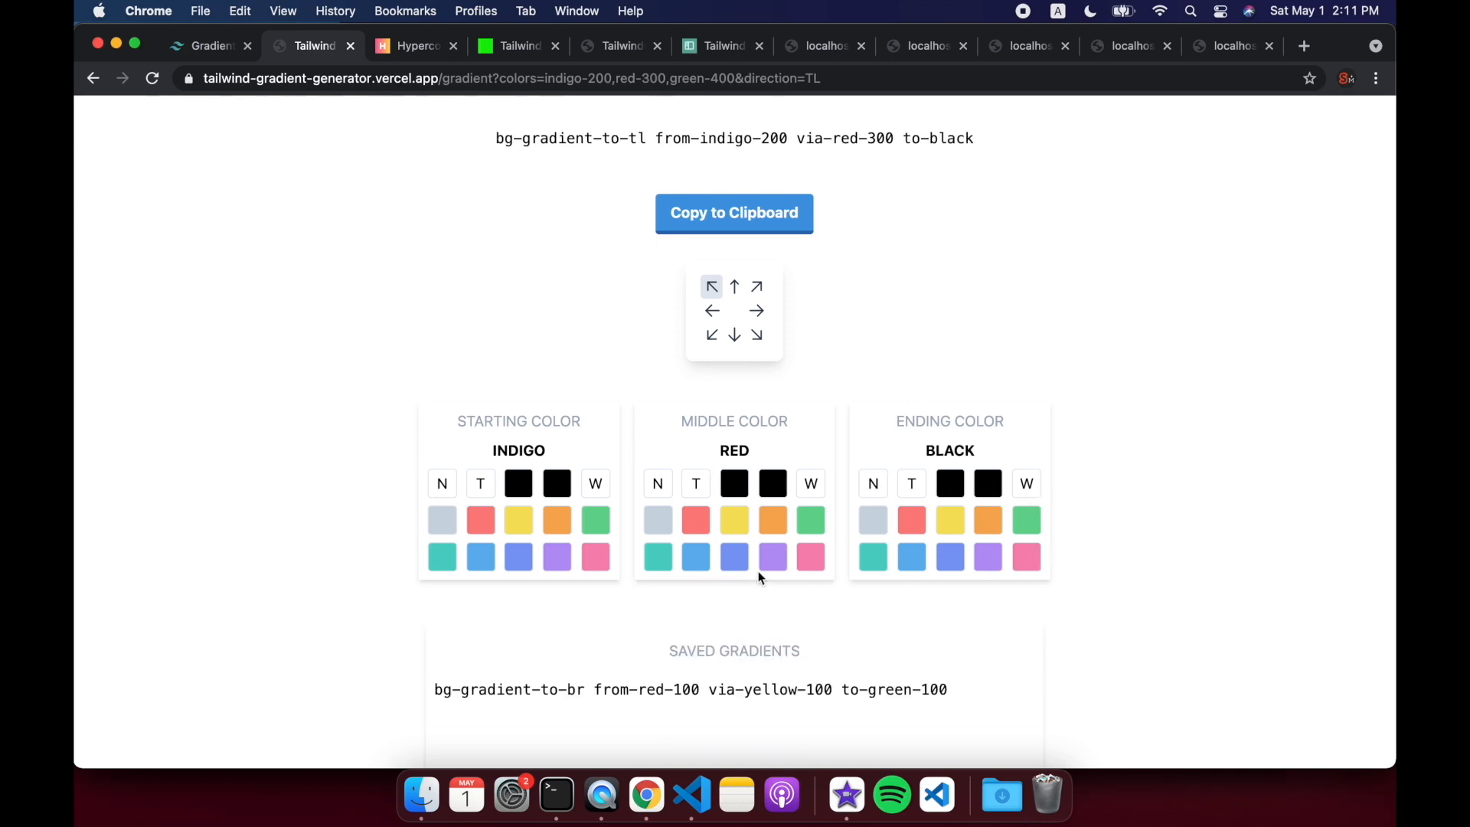
scroll("up", 3)
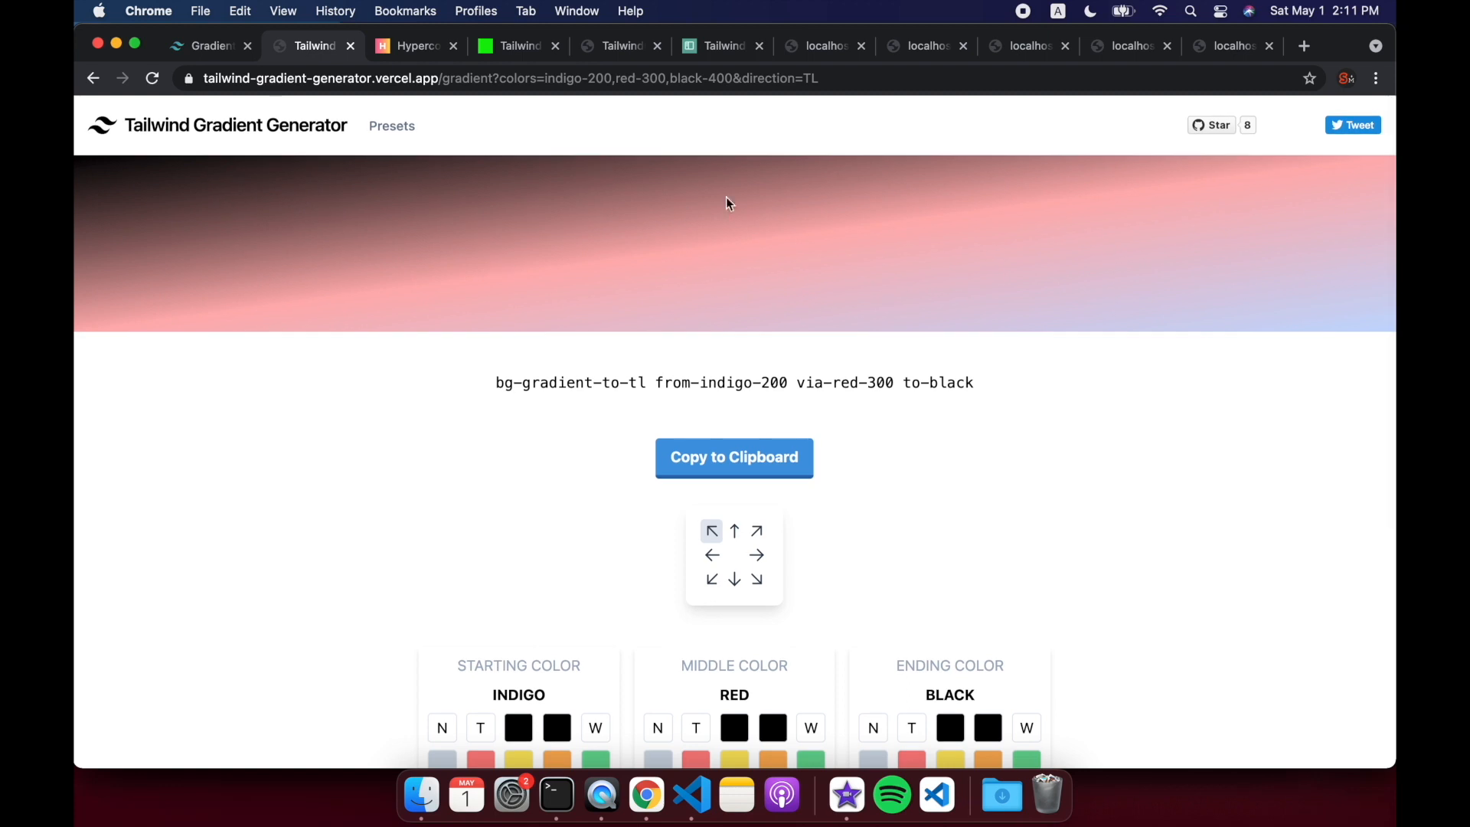
mouse_move(770, 581)
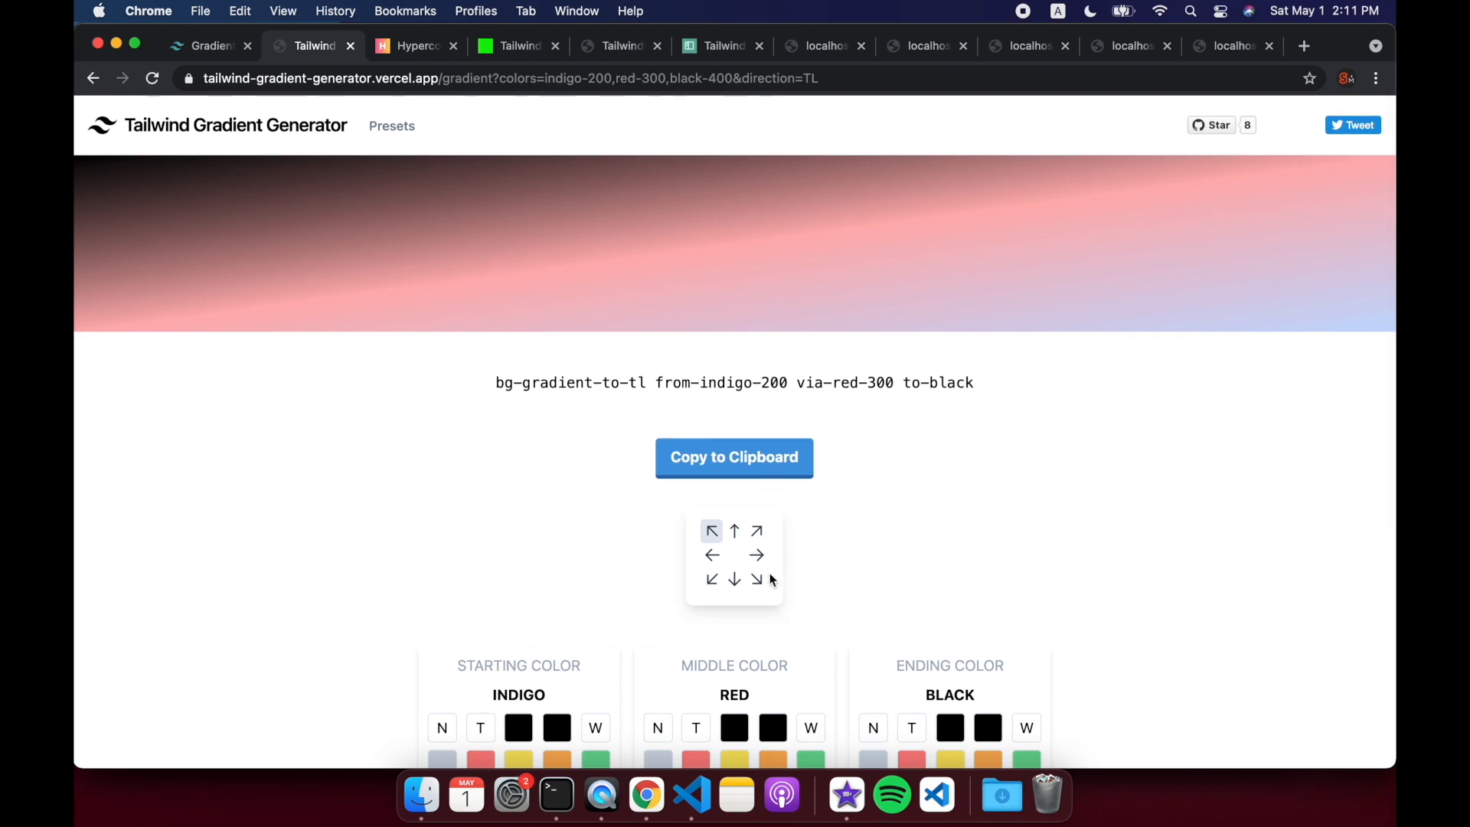
left_click(755, 554)
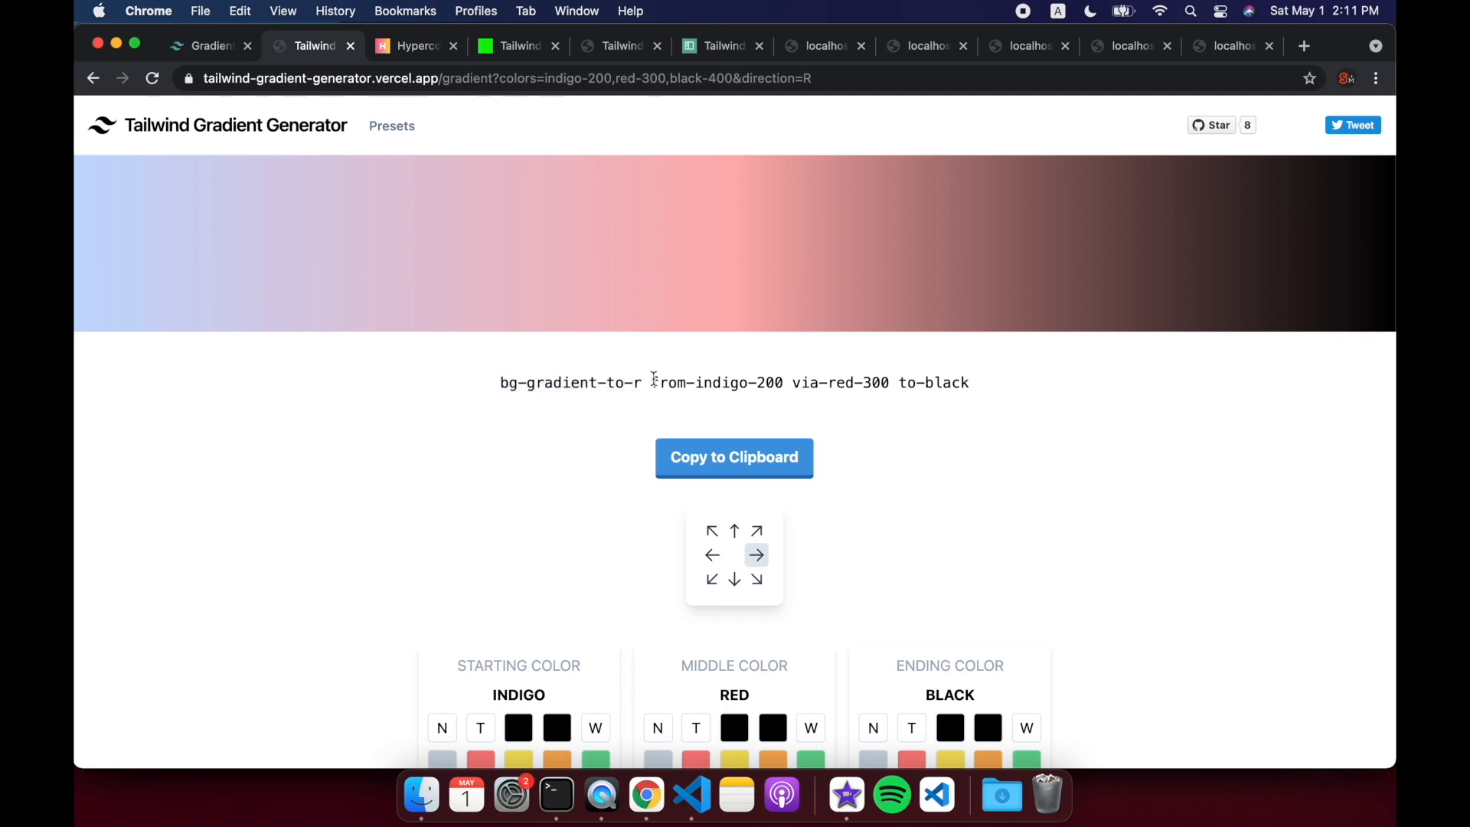
double_click(837, 383)
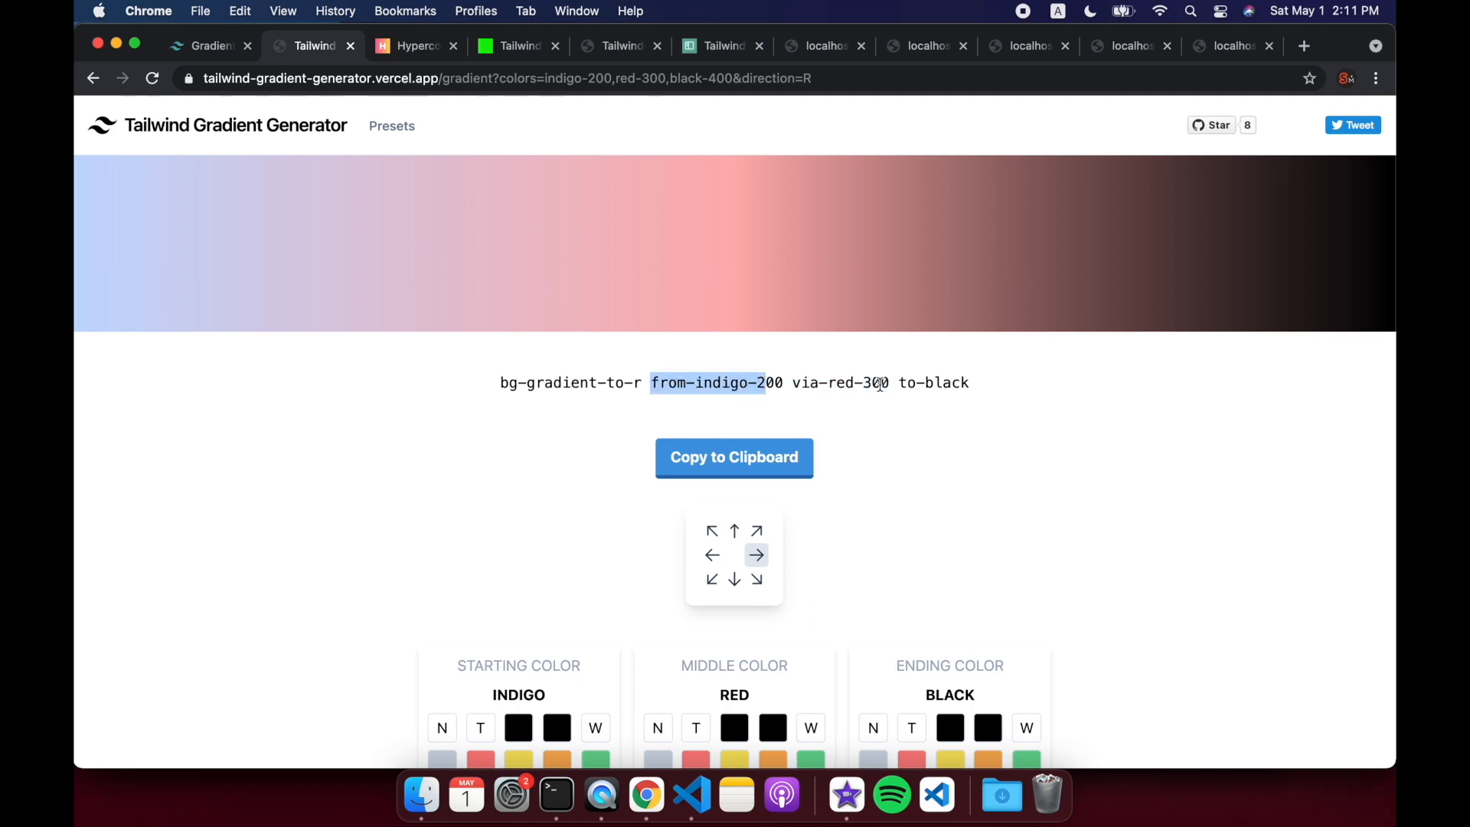
double_click(934, 383)
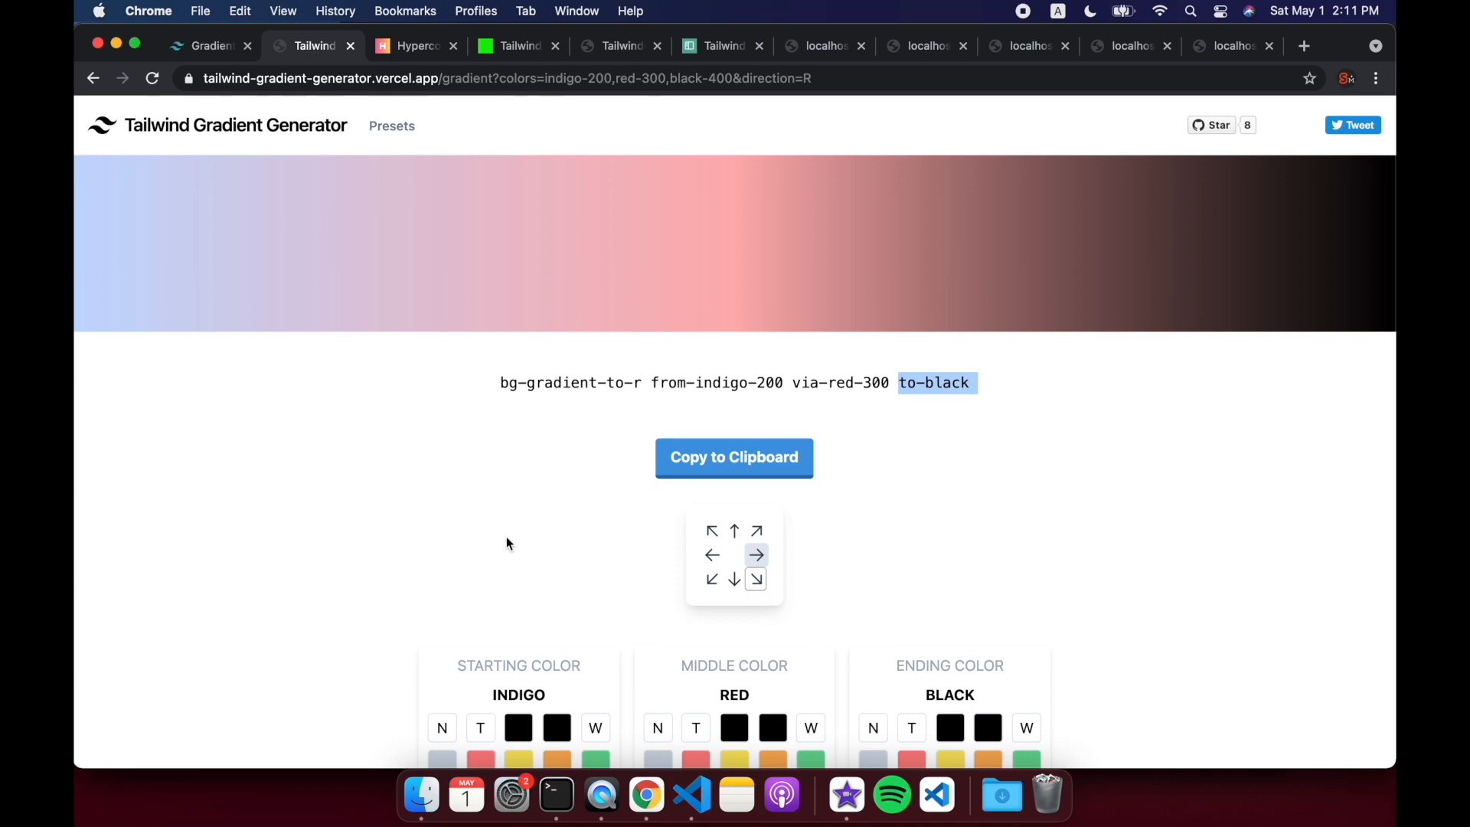
left_click(415, 44)
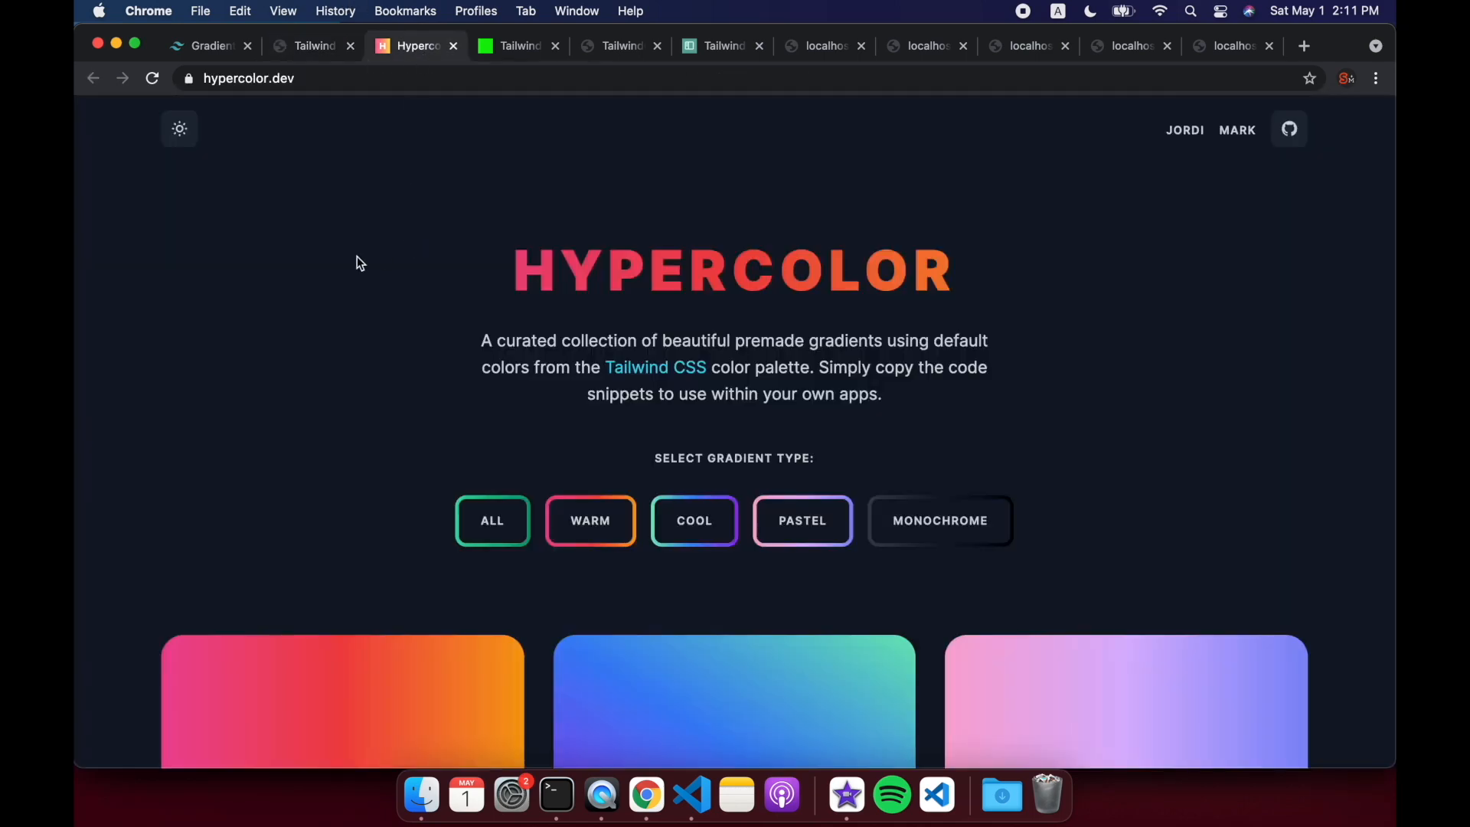
Step: Angle the Hawaii gradient toward the bottom left and copy its Tailwind classes
scroll("down", 3)
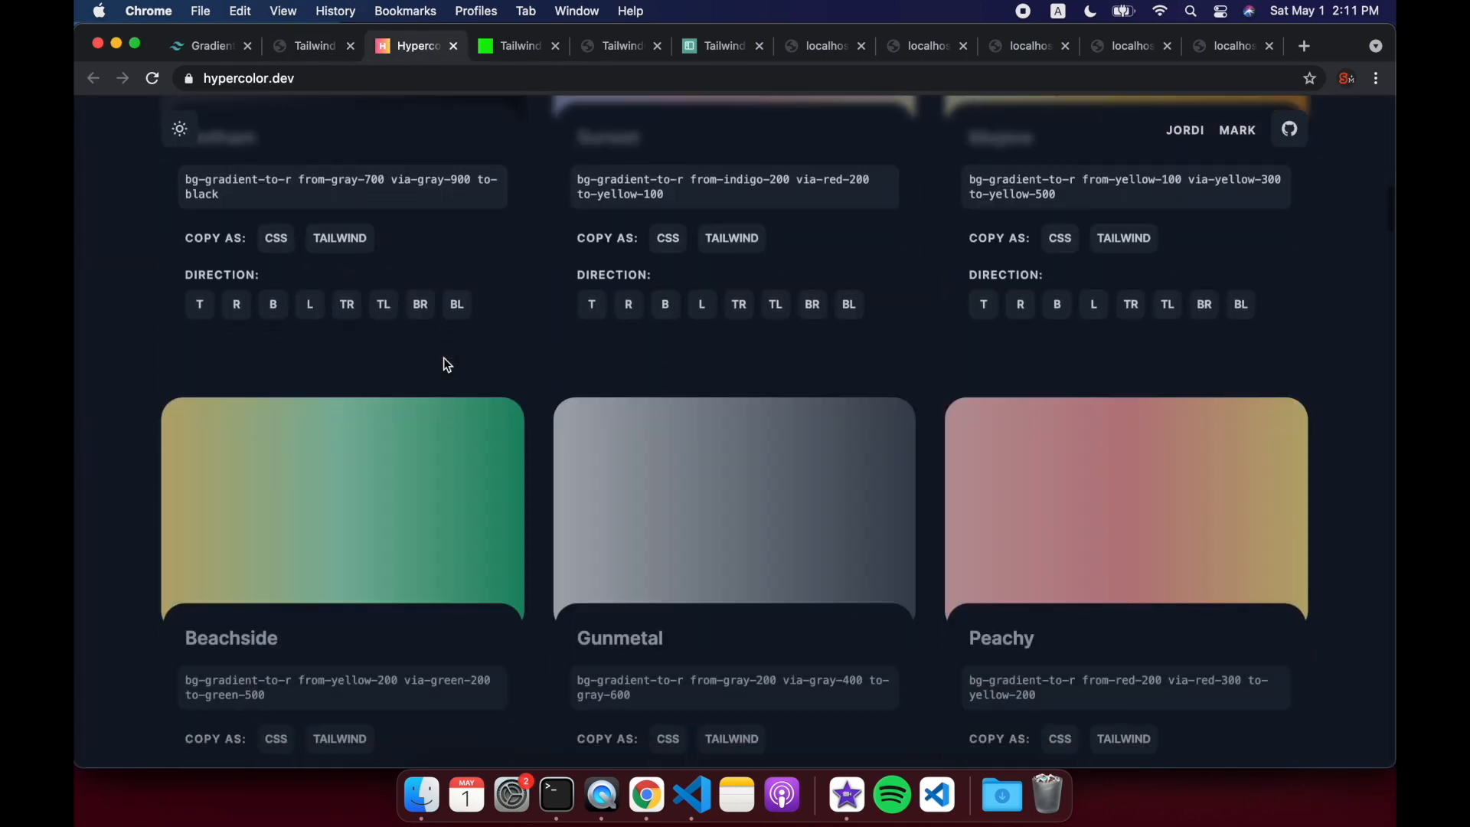
scroll("up", 3)
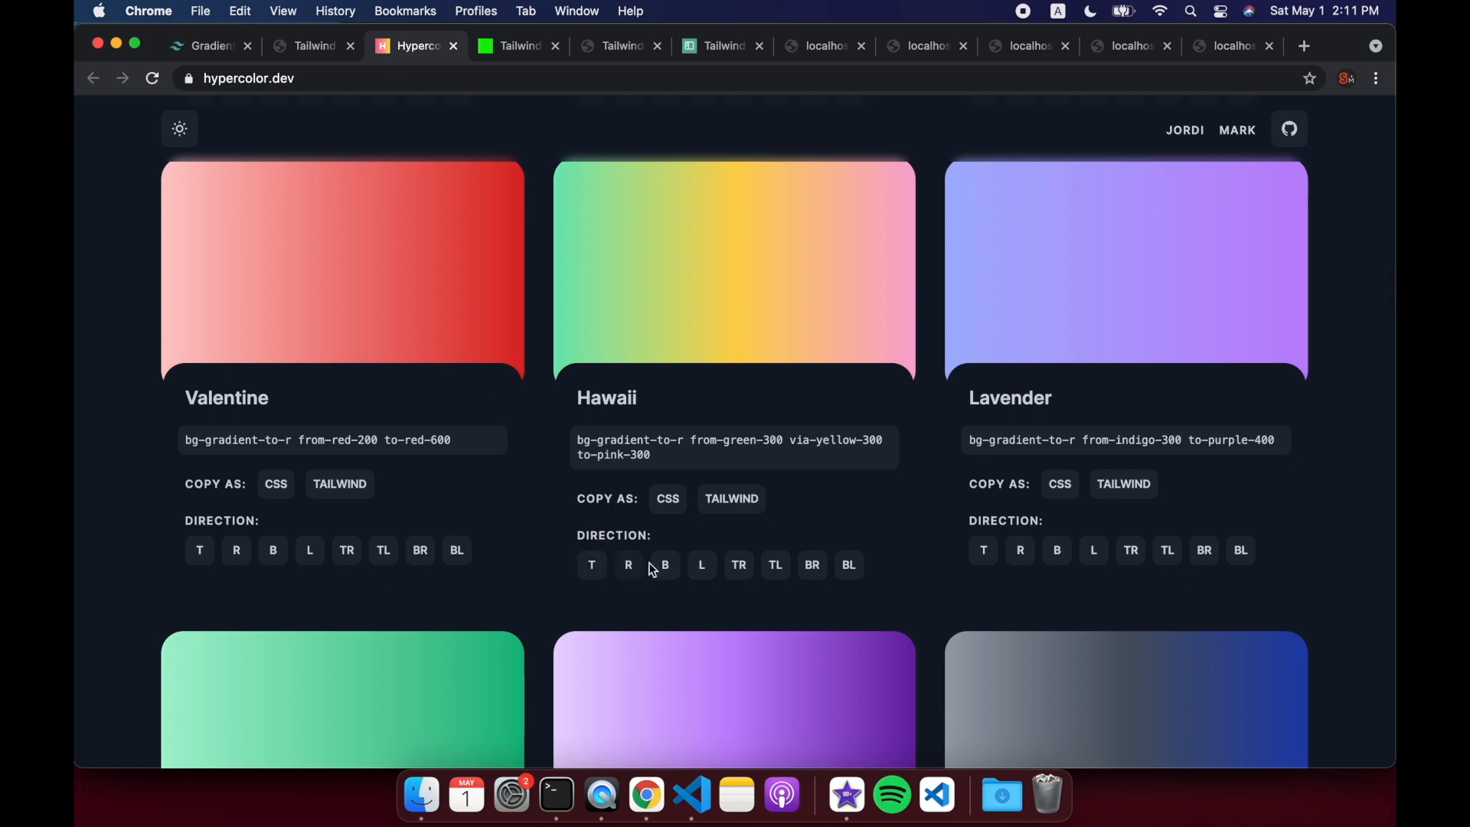
left_click(811, 565)
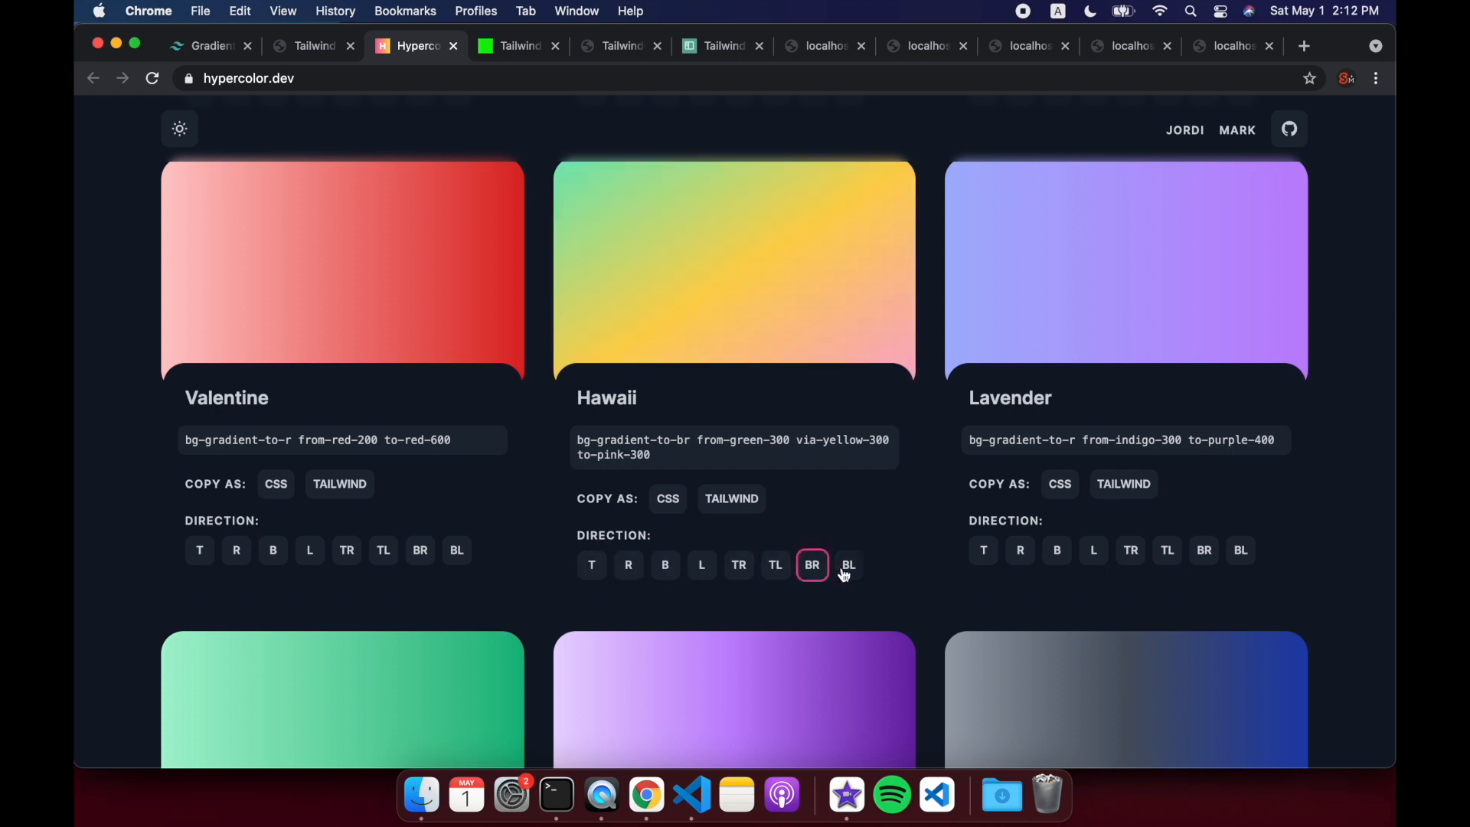
left_click(847, 565)
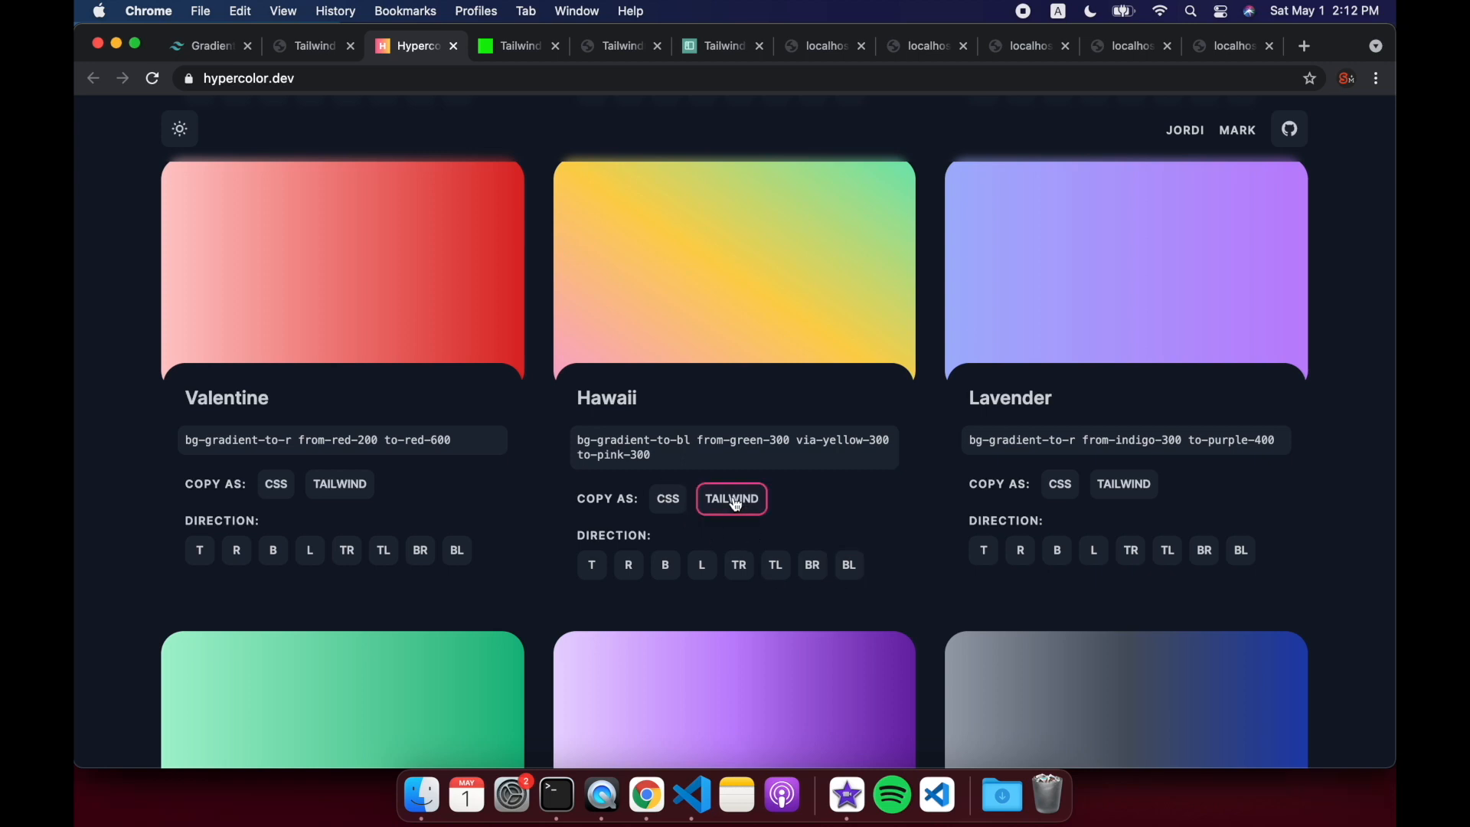
left_click(730, 497)
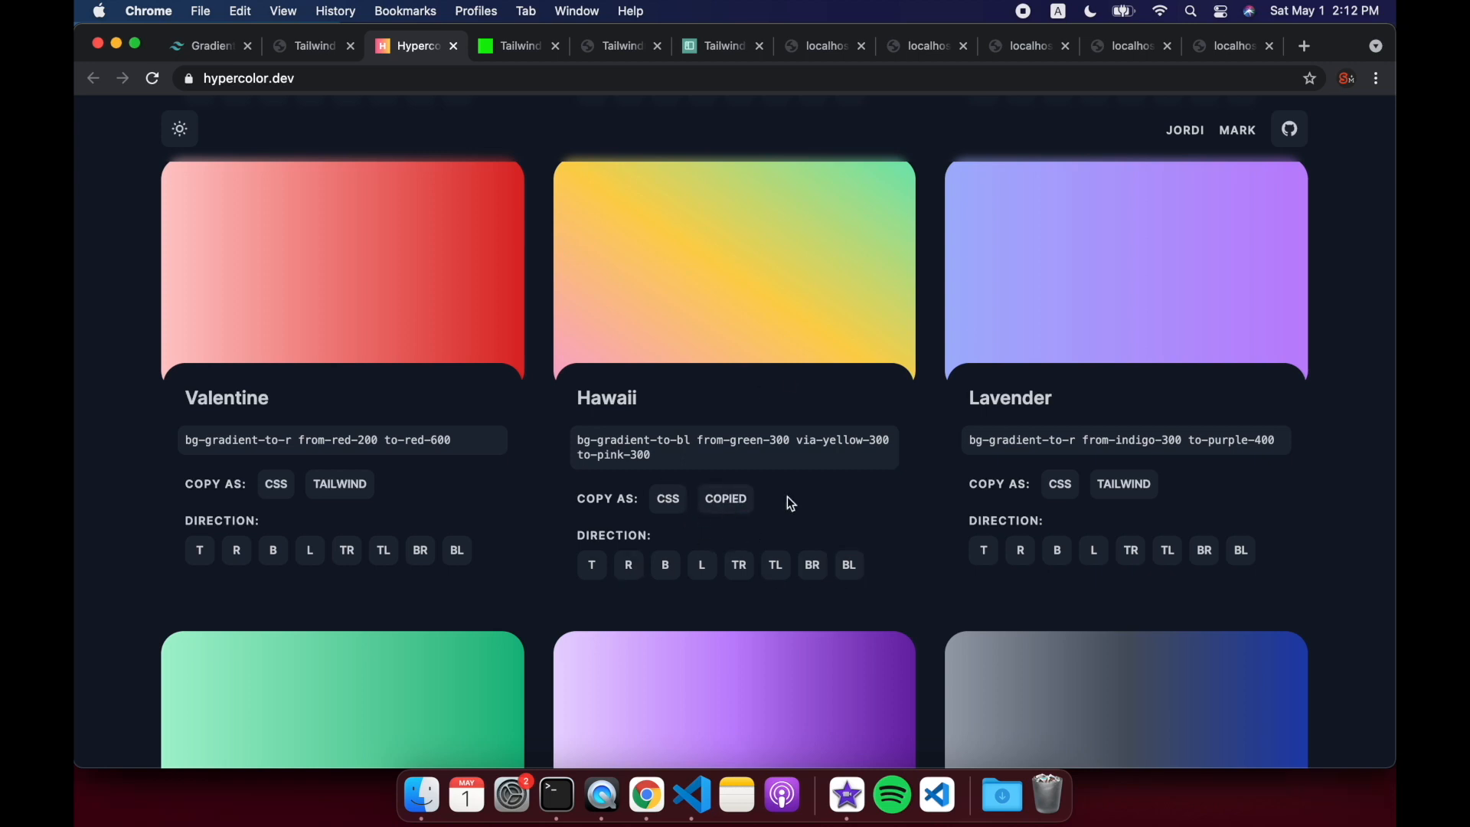
Step: Angle the Huckleberry gradient toward the top right
scroll("down", 3)
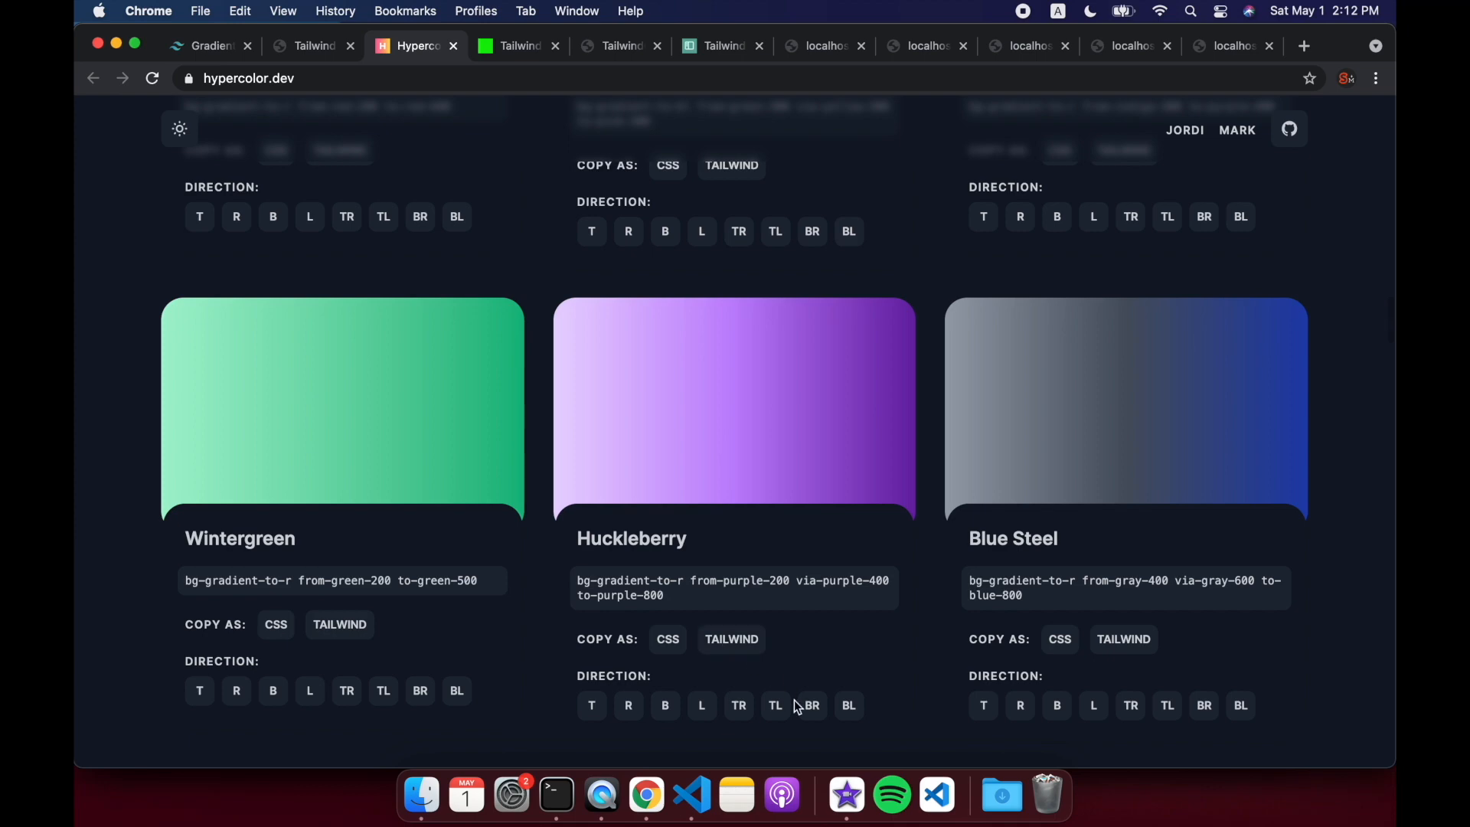
left_click(738, 704)
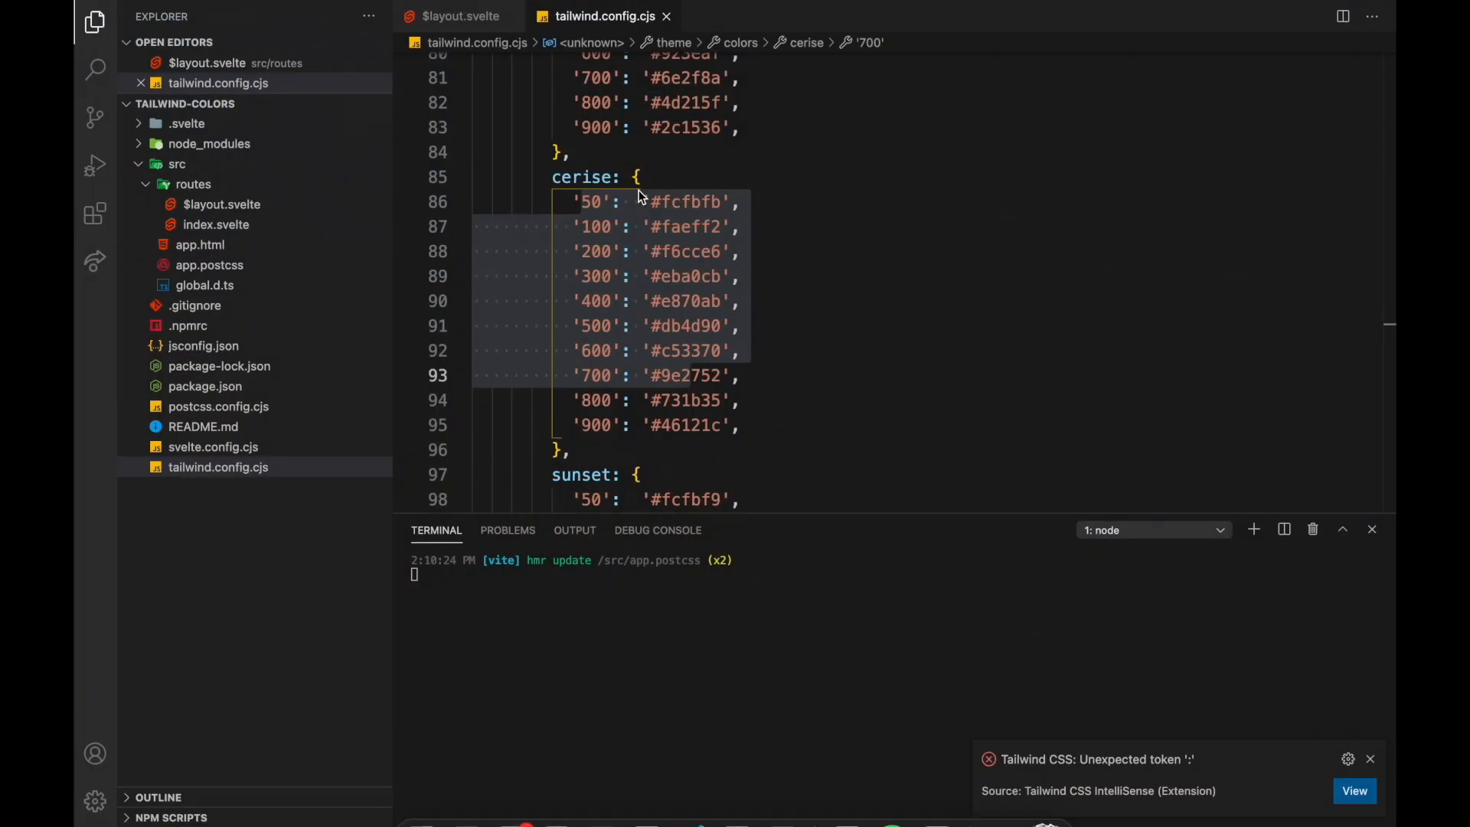
Step: In $layout.svelte, give the div "bg-gradient-to-tr from-purple-200 via-purple-400 to-purple-800" instead of bg-cerise-400
left_click(461, 16)
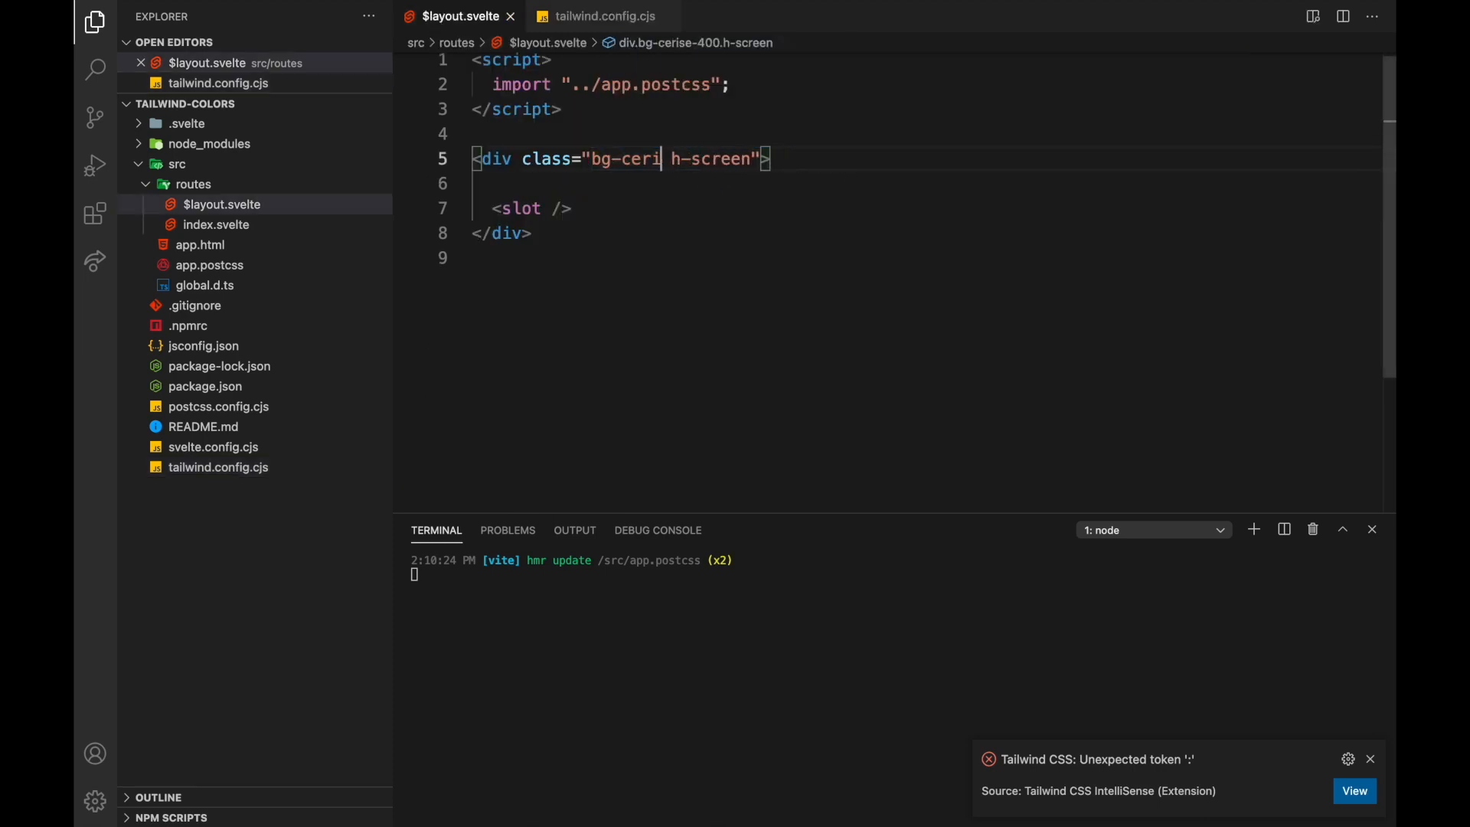
type("bg-gradient-to-tr from-purple-200 via-purple-400 to-purple-800")
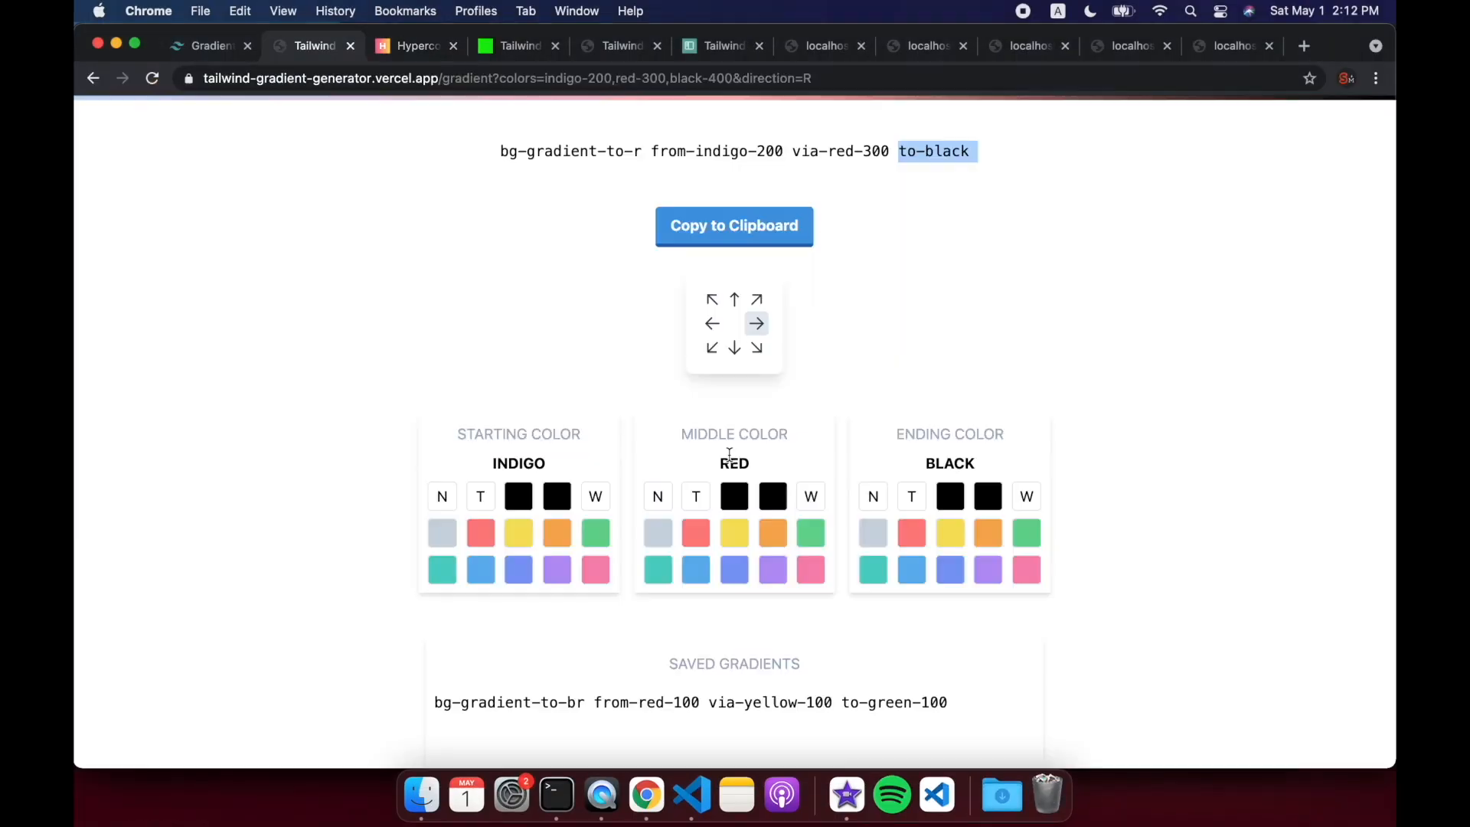
mouse_move(1236, 44)
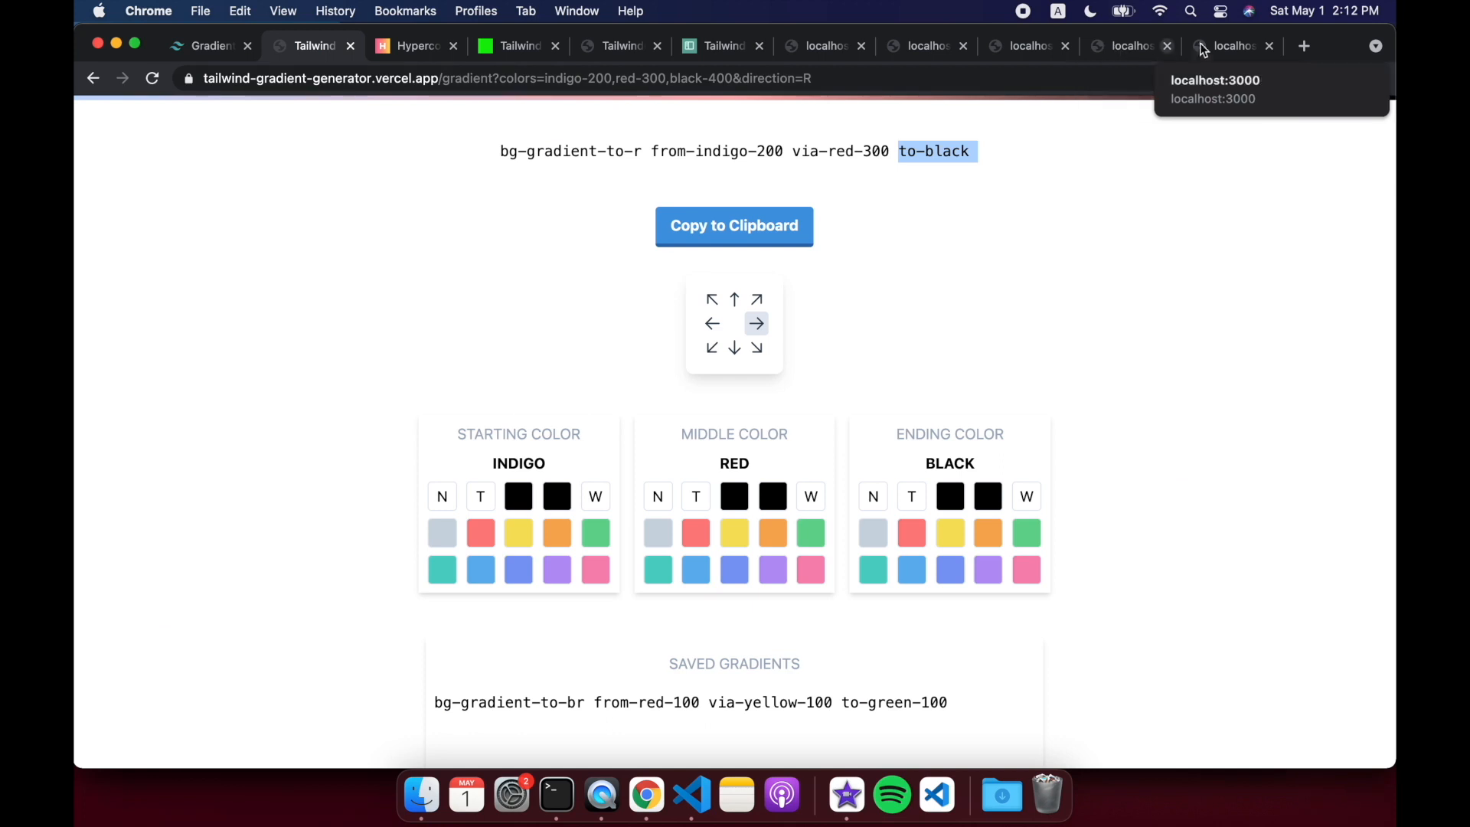
Step: Return from the gradient generator to the Hypercolor collection tab
left_click(691, 794)
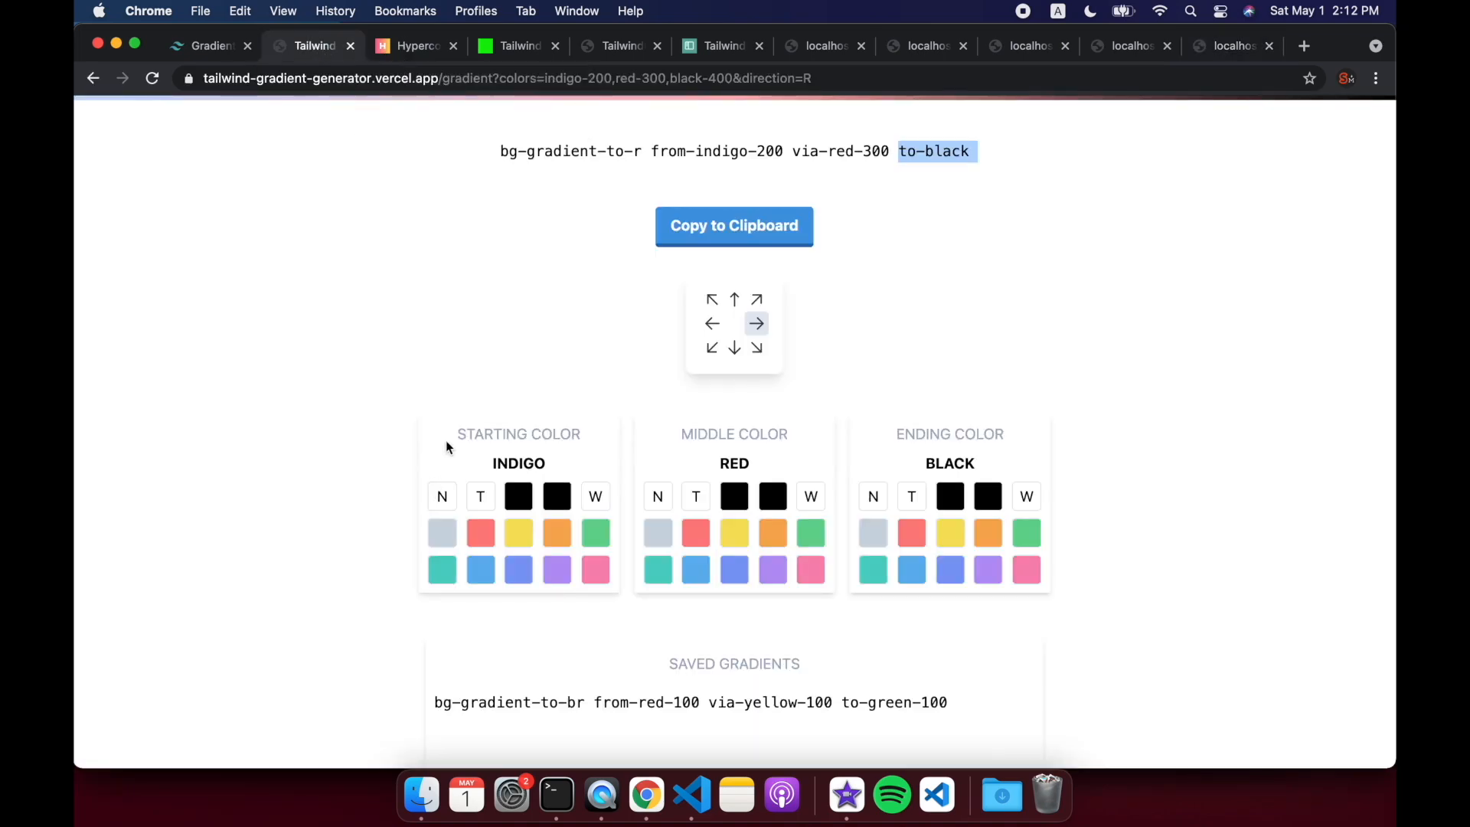
left_click(412, 44)
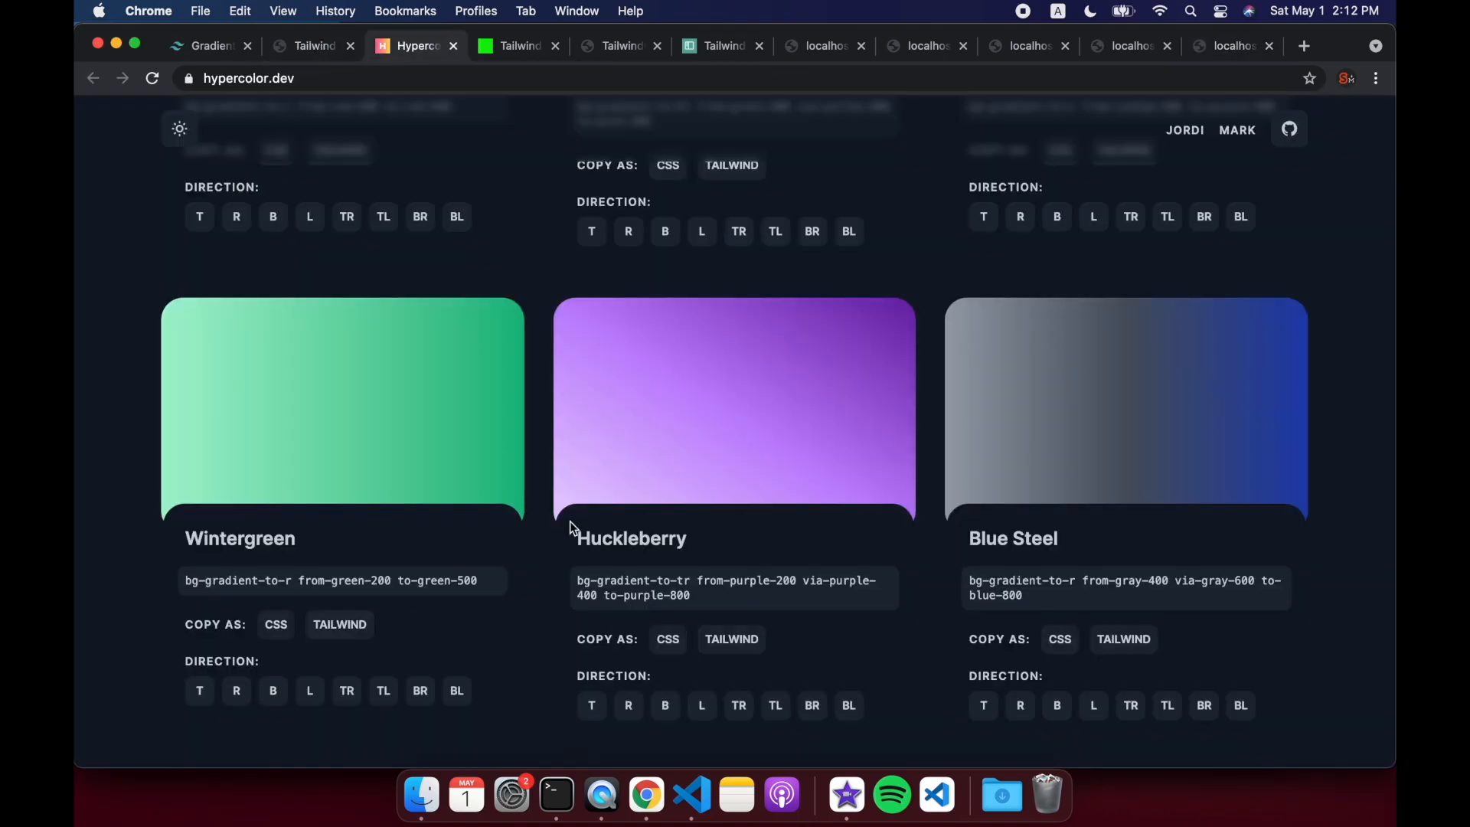
Step: Scroll the Hypercolor collection back up to the top
scroll("up", 3)
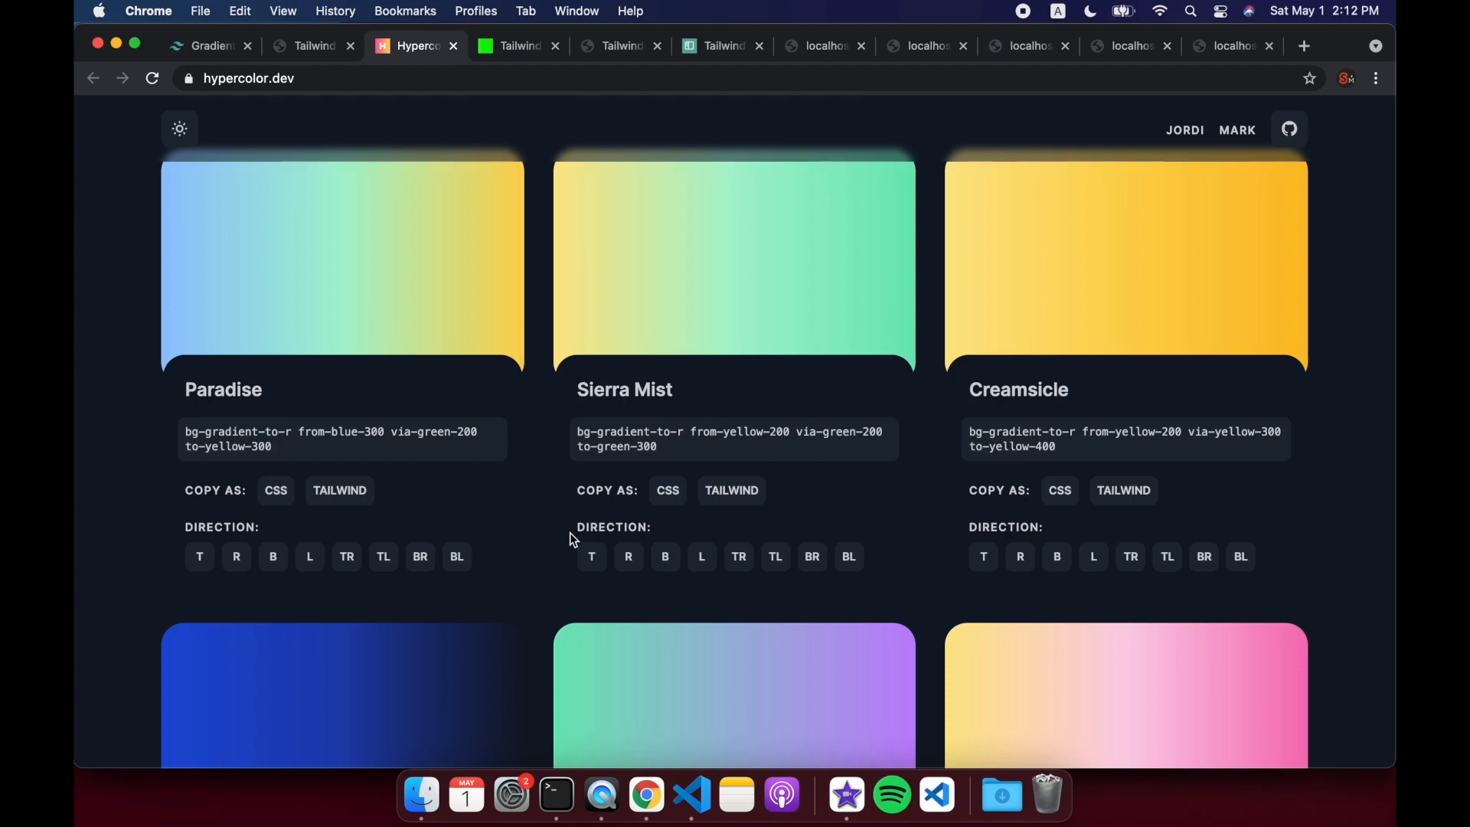
scroll("up", 3)
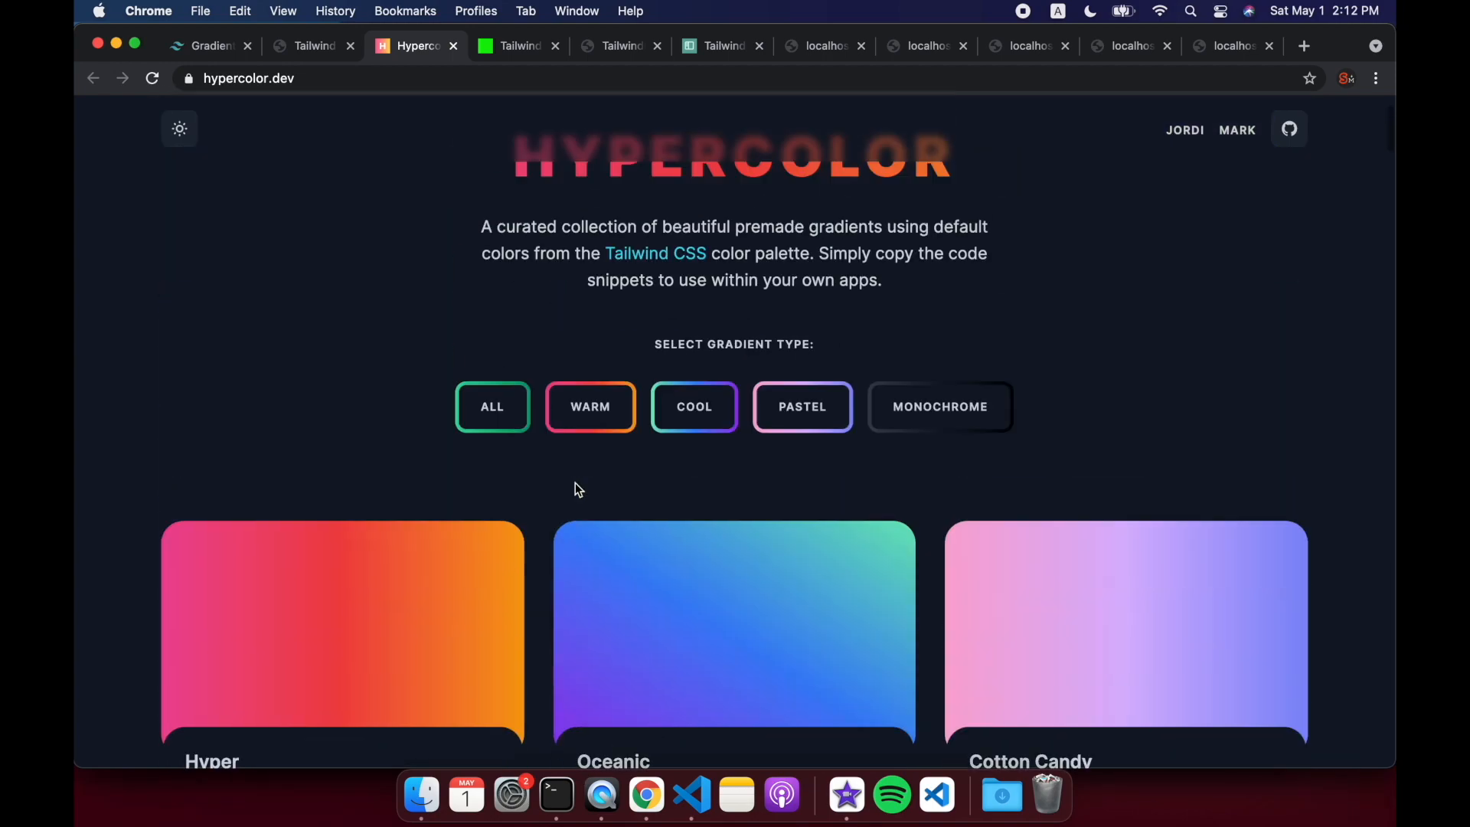
scroll("up", 3)
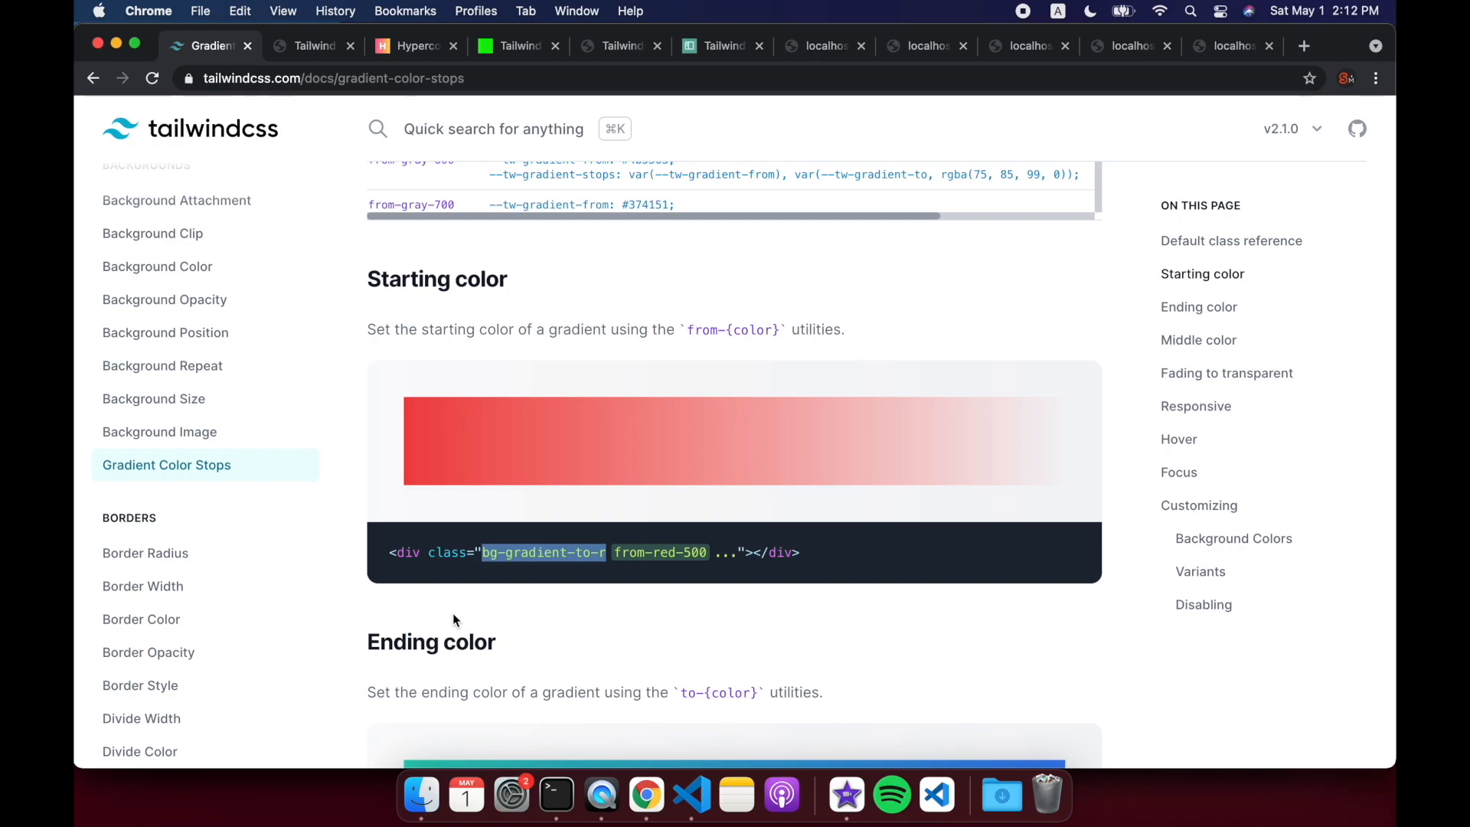
scroll("down", 3)
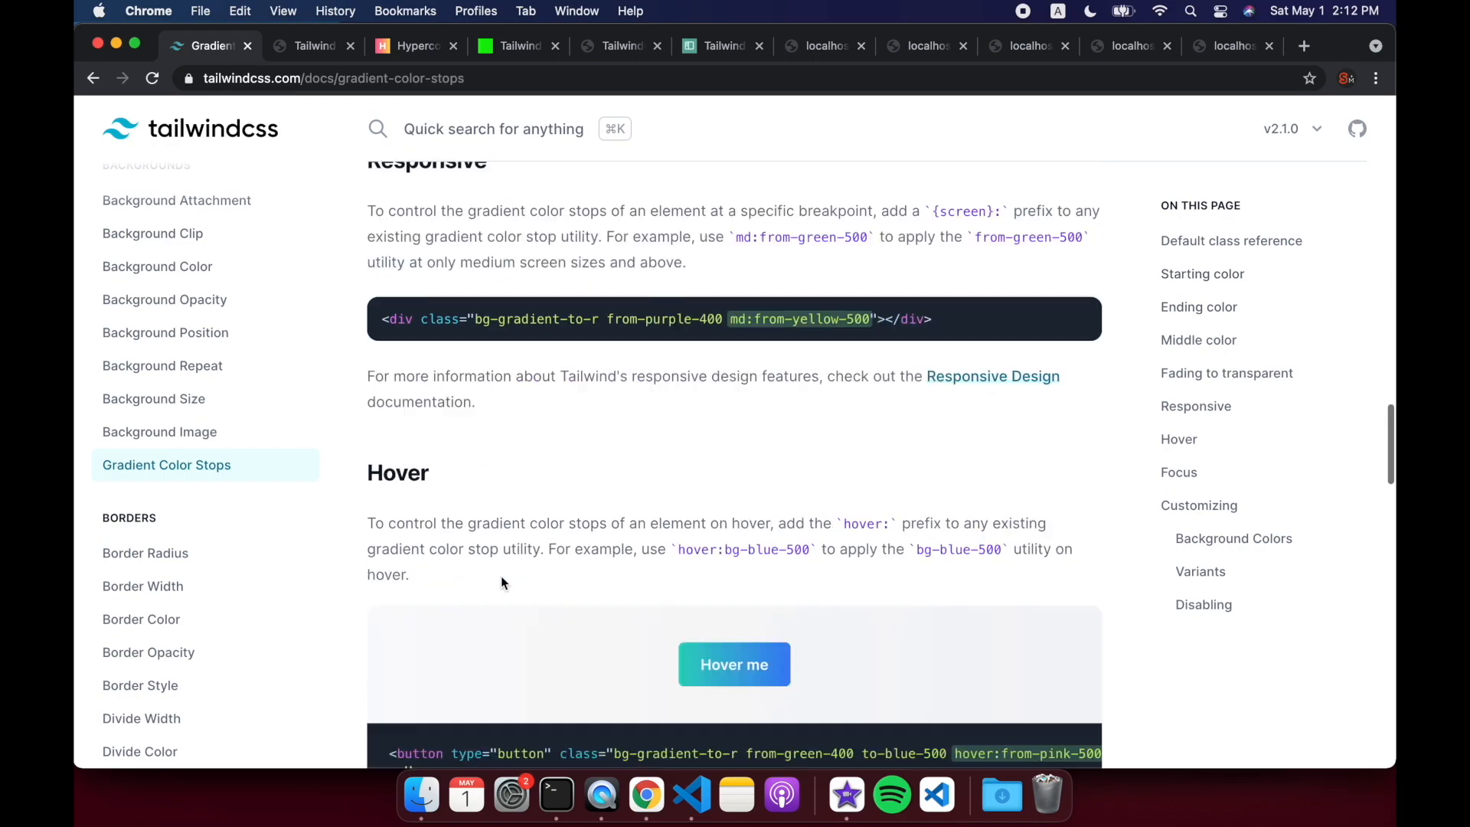
scroll("up", 3)
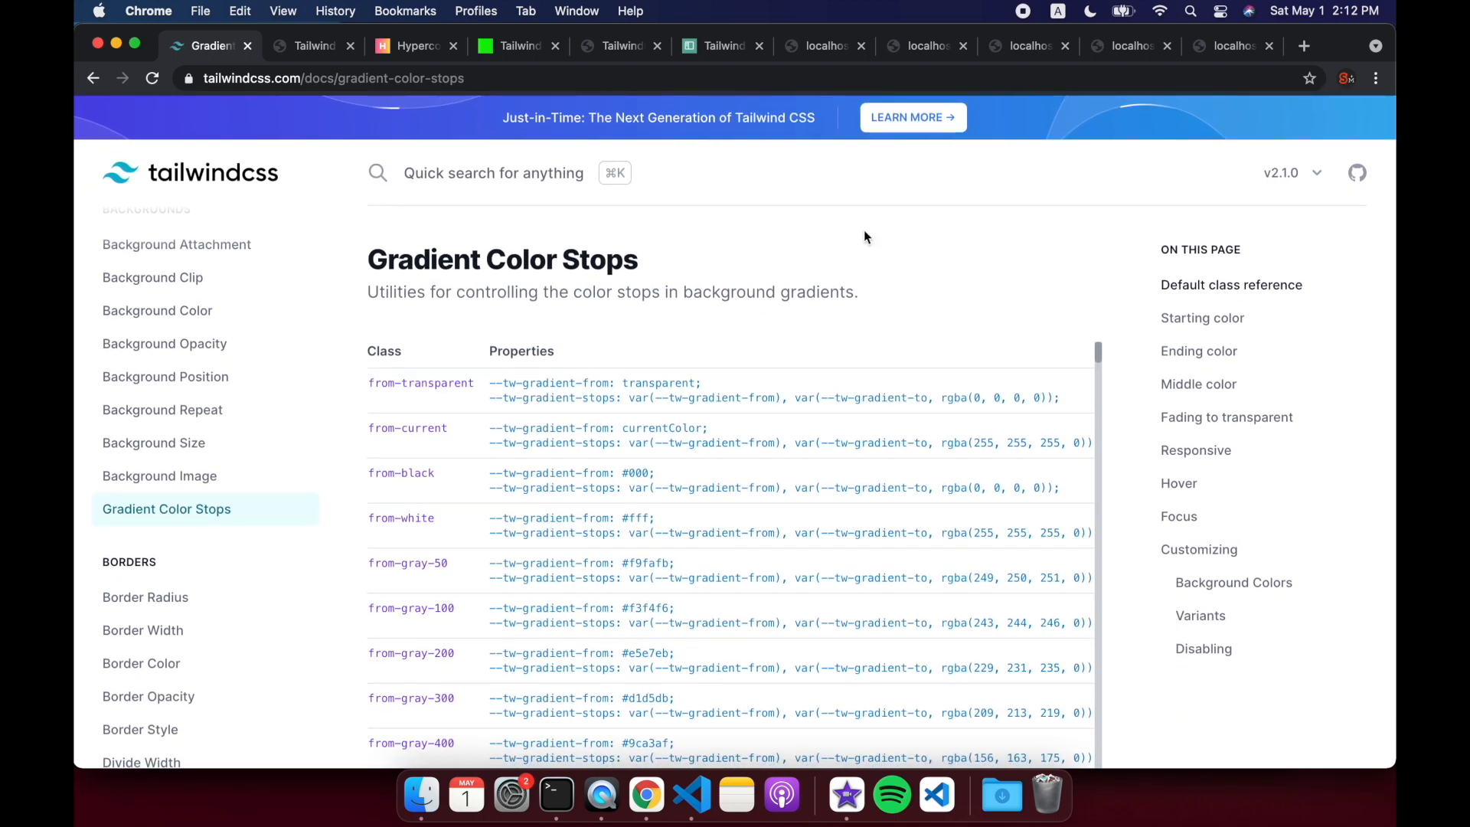
mouse_move(1026, 45)
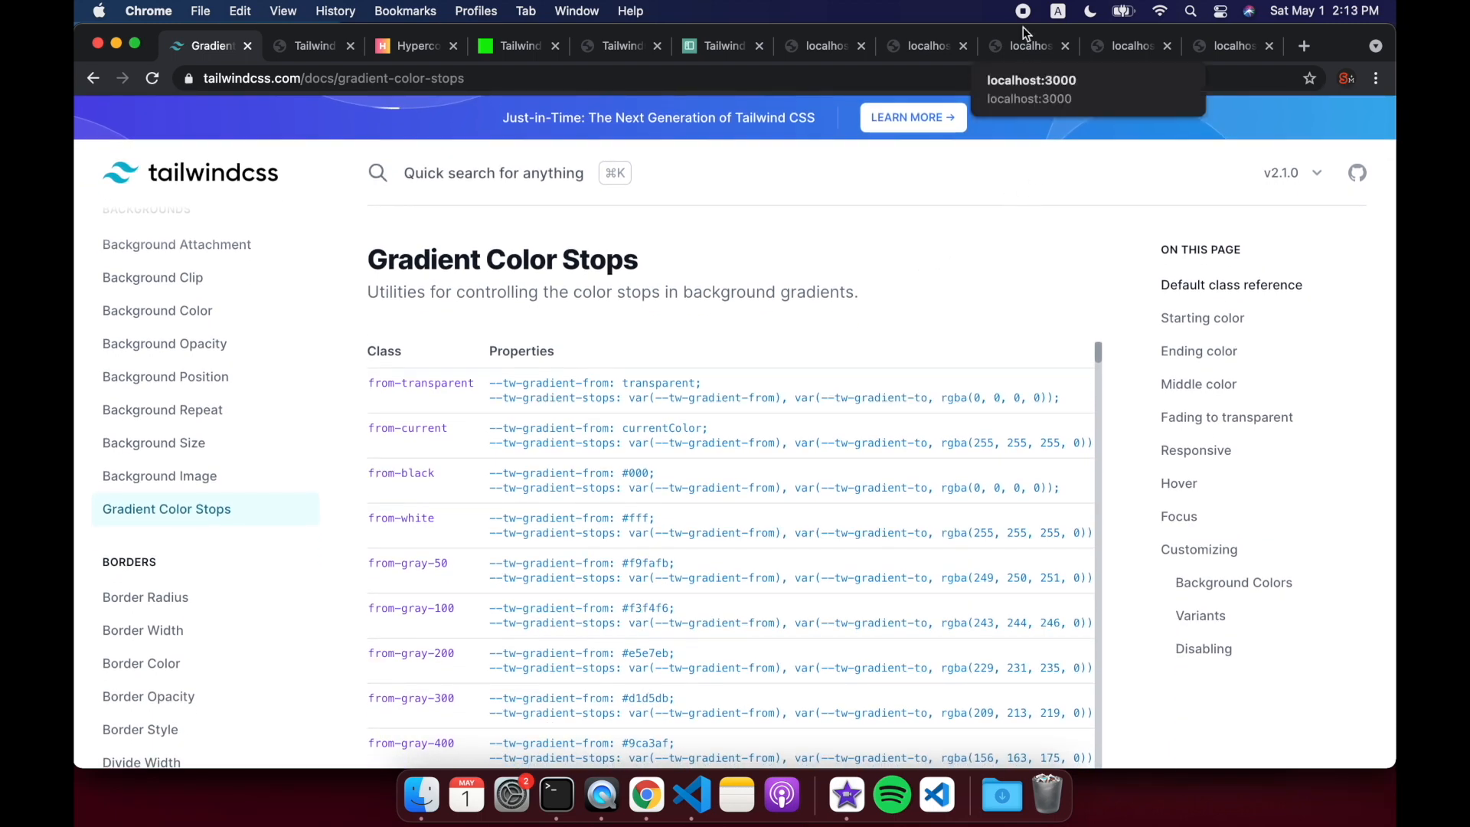